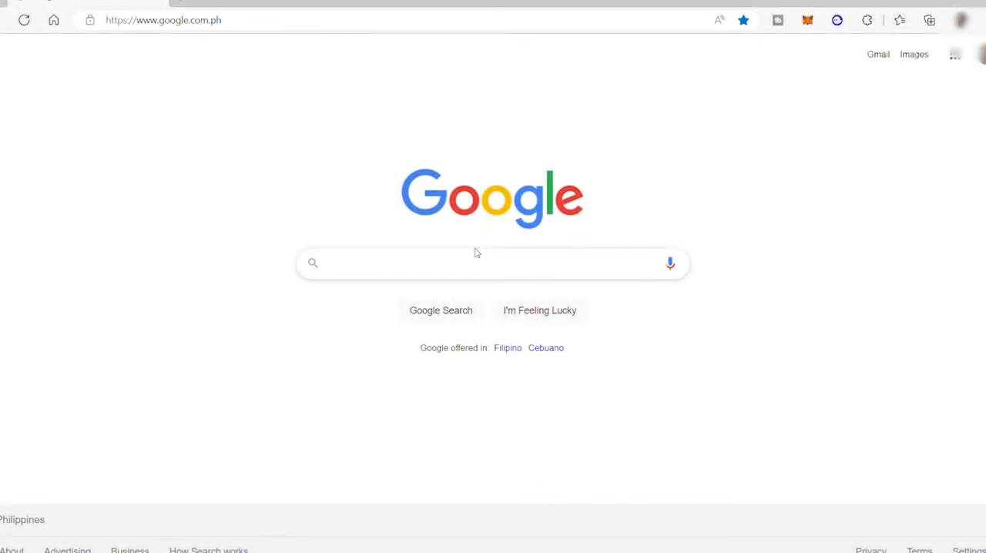
# Step: Start a Google search to reach sites.google.com
pyautogui.click(493, 262)
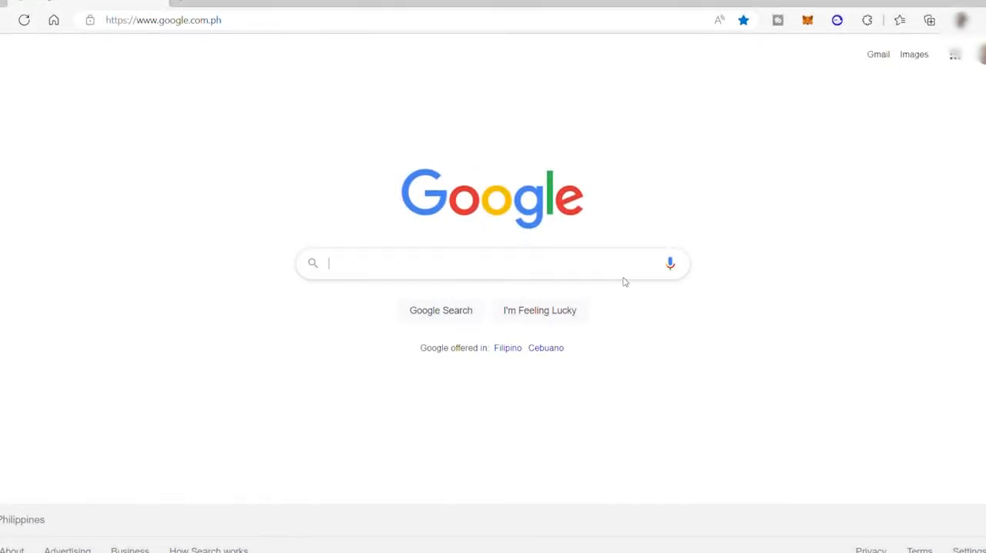
pyautogui.moveTo(807, 280)
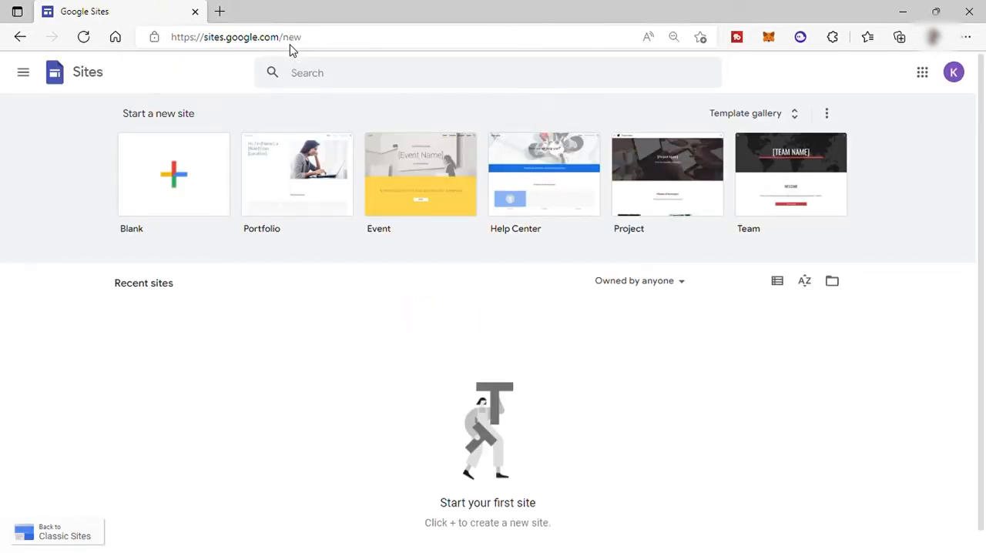
pyautogui.moveTo(276, 259)
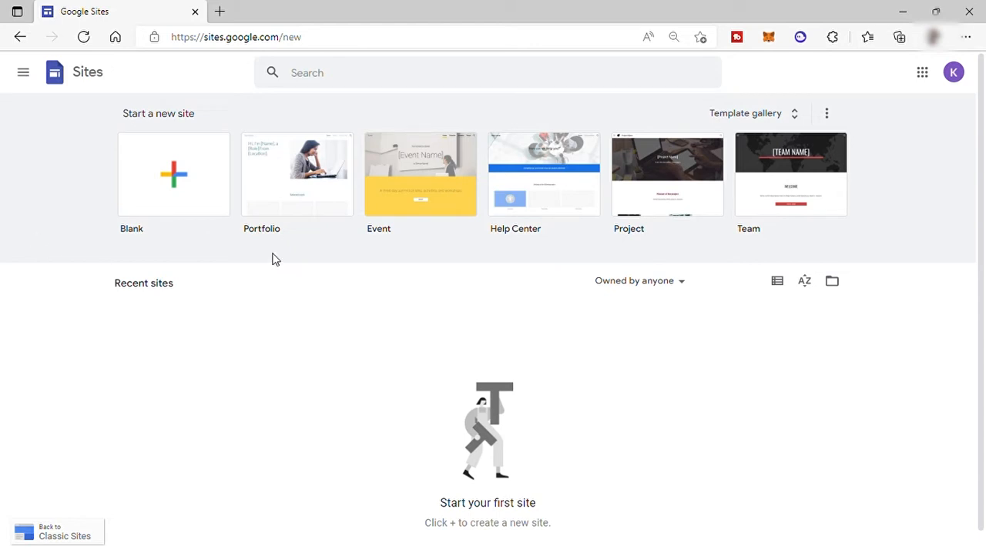
pyautogui.moveTo(221, 153)
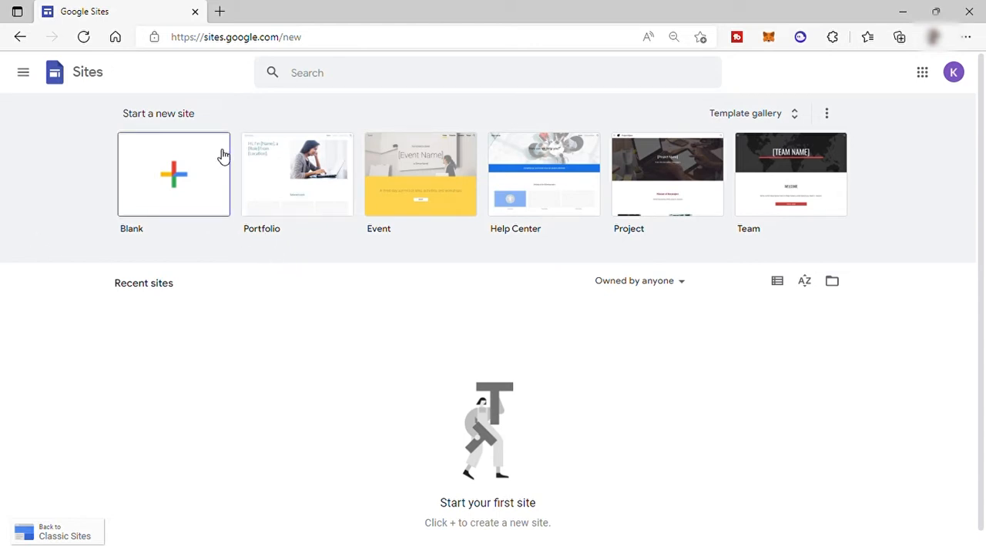
pyautogui.moveTo(295, 208)
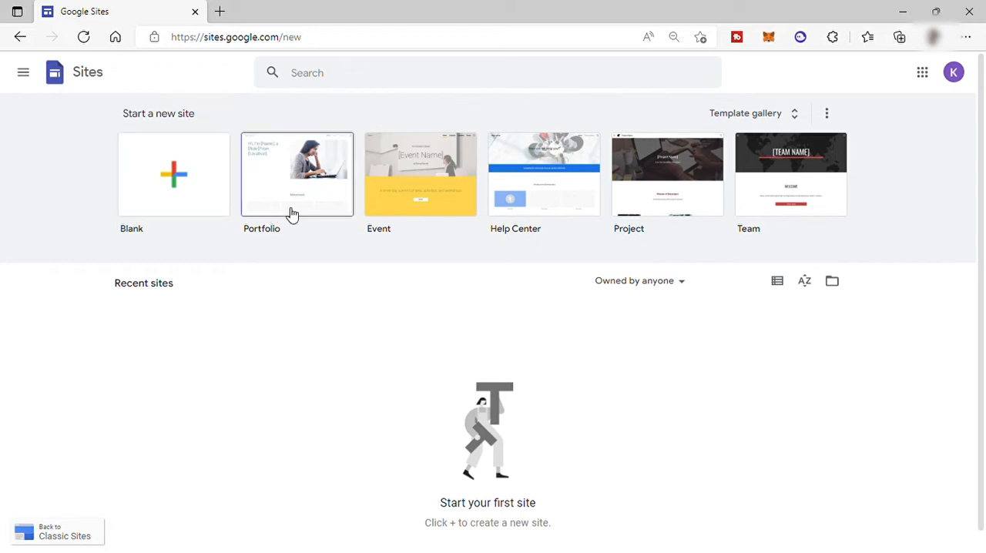
pyautogui.moveTo(579, 228)
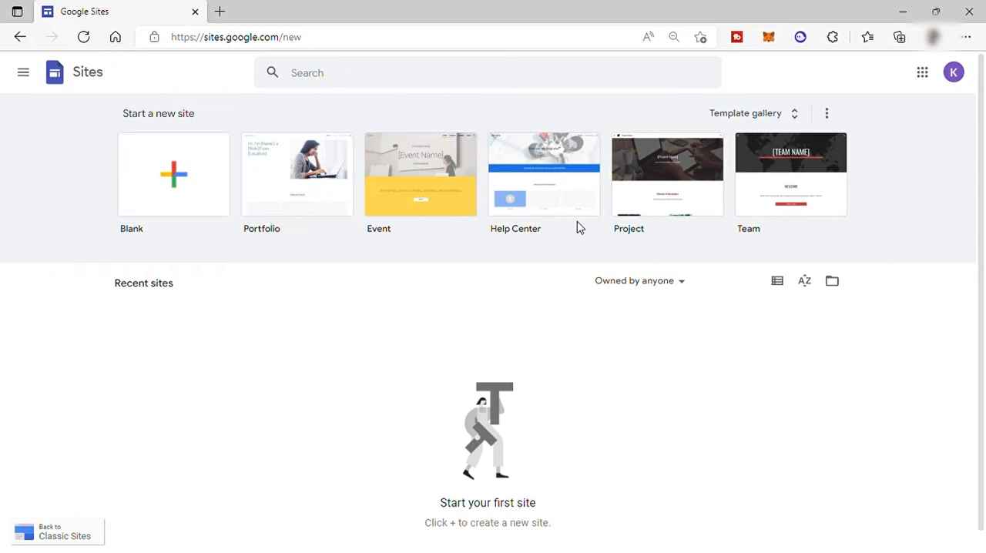
pyautogui.moveTo(755, 114)
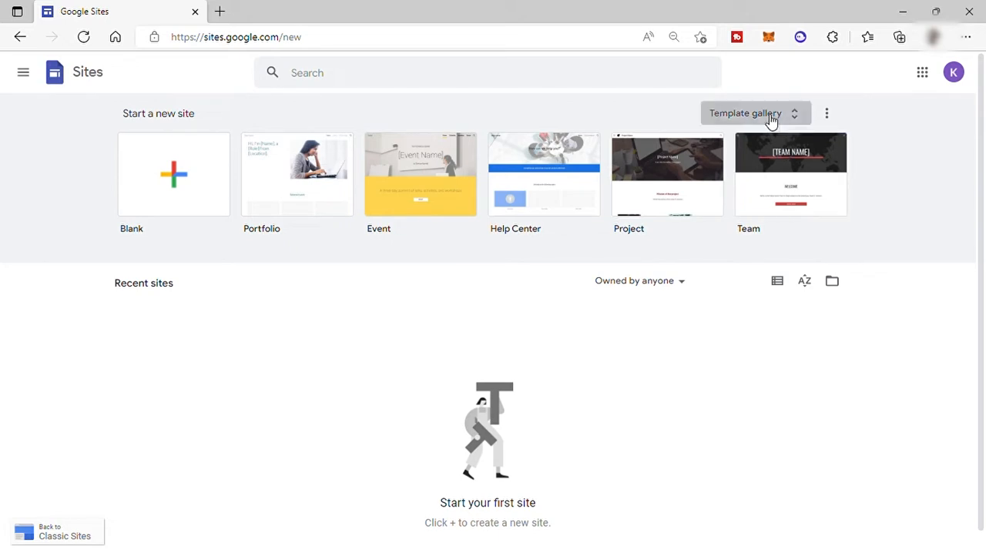
# Step: Browse the Template gallery and create a new site from the Blank template
pyautogui.click(746, 114)
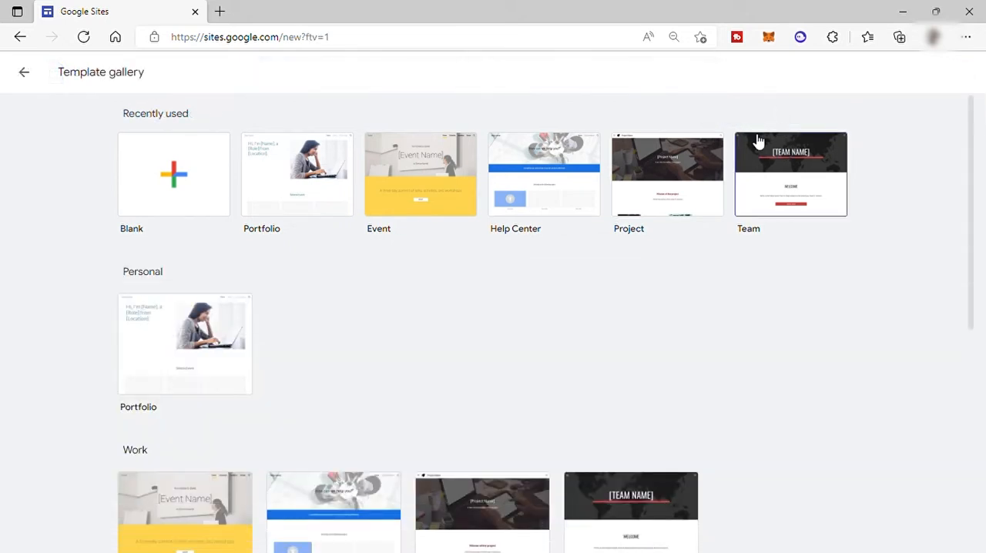
pyautogui.moveTo(248, 419)
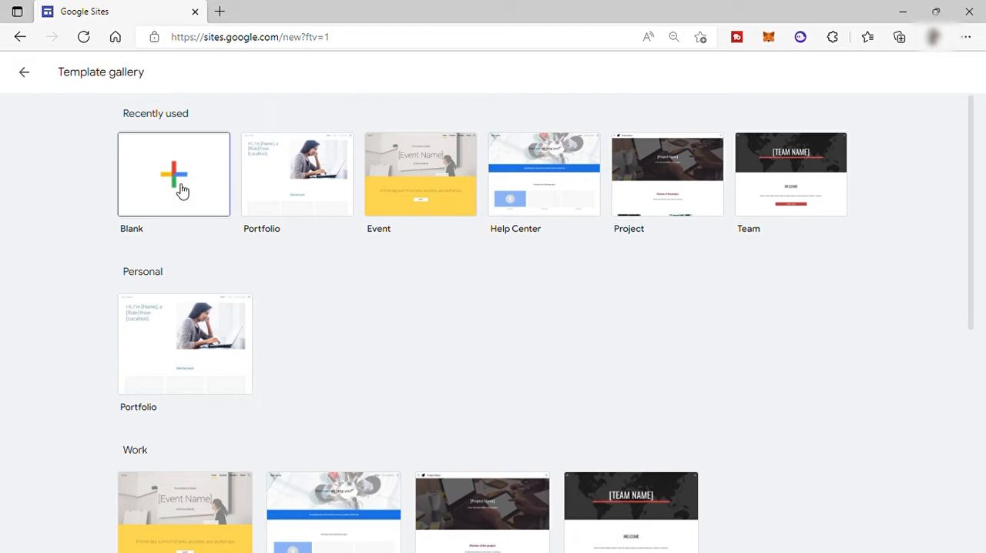
pyautogui.click(173, 173)
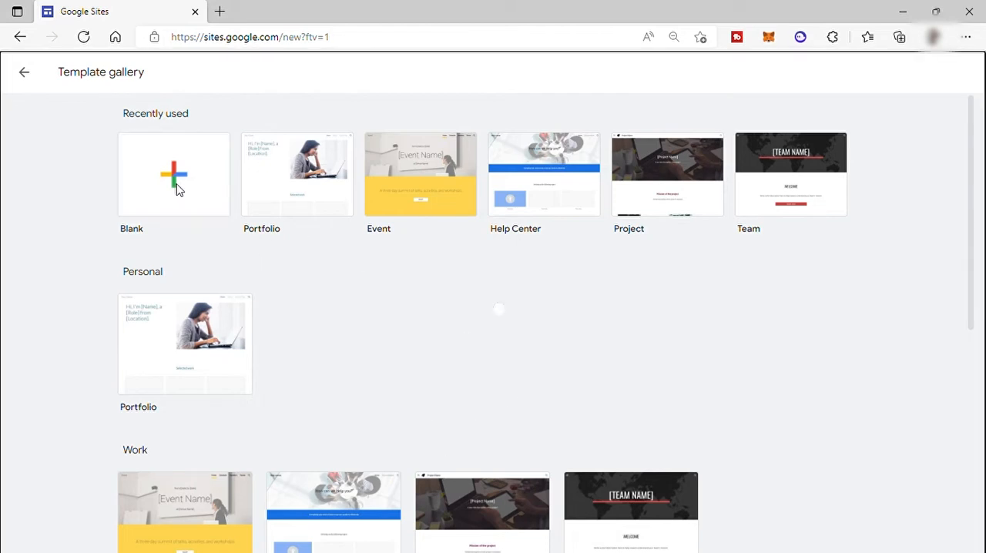
pyautogui.click(173, 172)
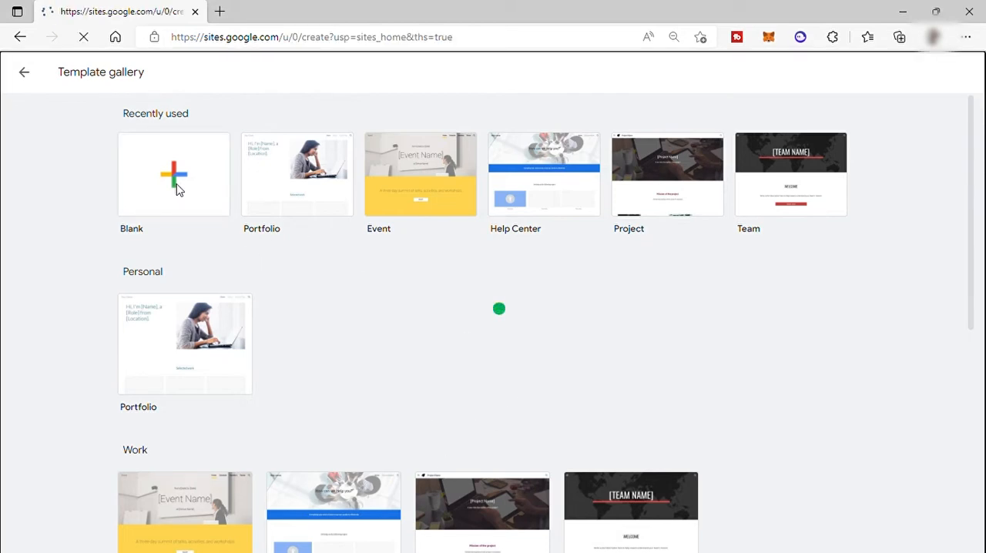
# Step: Dismiss the create-theme announcement and apply the Vision theme from the Themes list
pyautogui.click(172, 173)
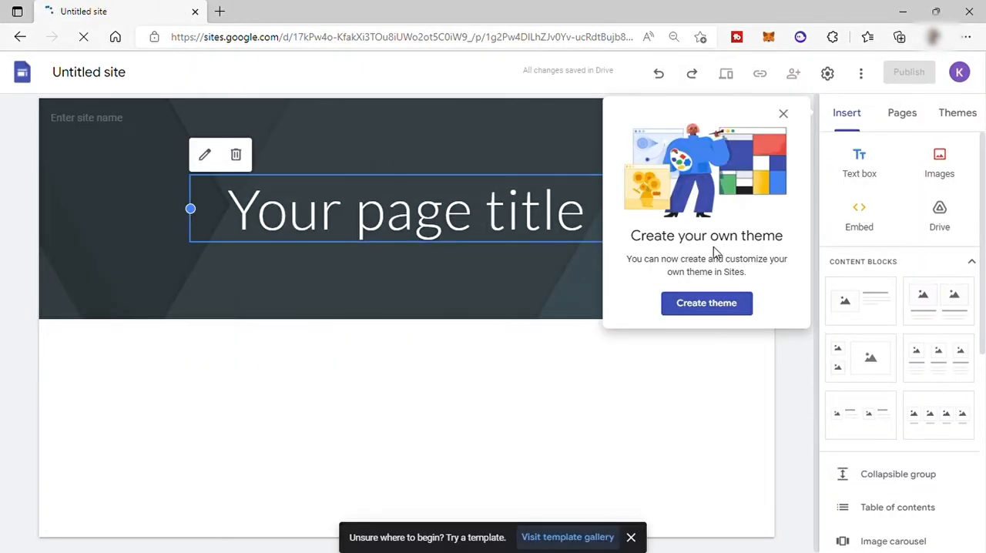
pyautogui.click(782, 114)
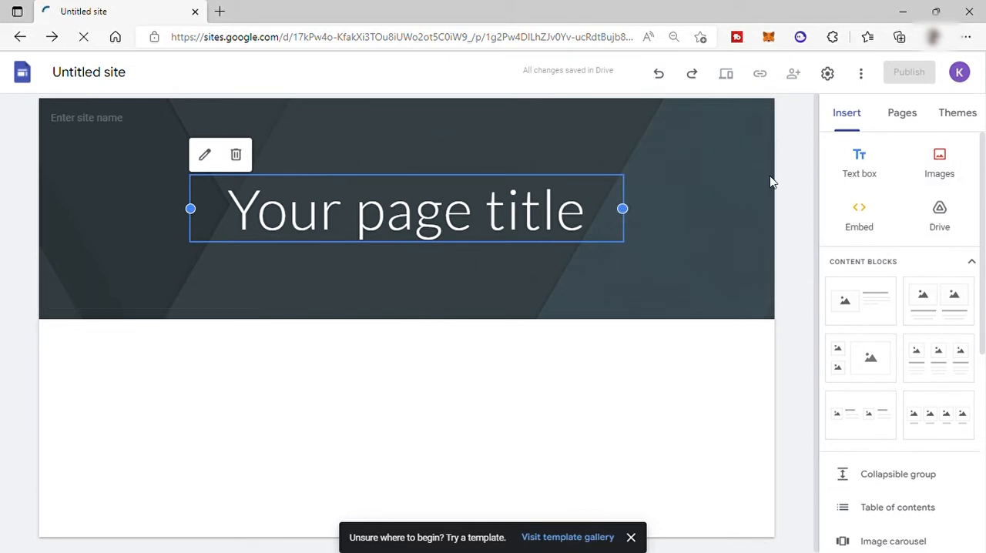
pyautogui.moveTo(954, 123)
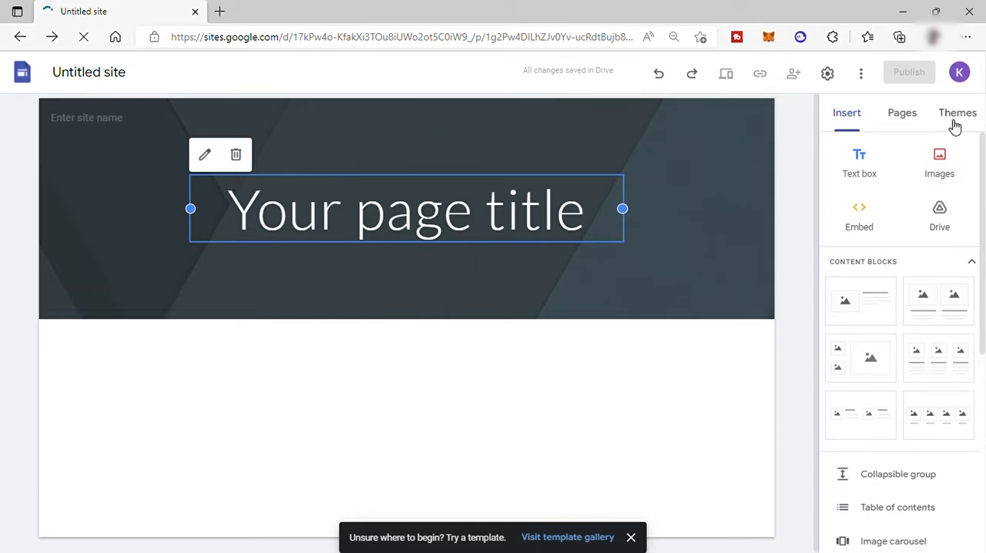
pyautogui.click(957, 113)
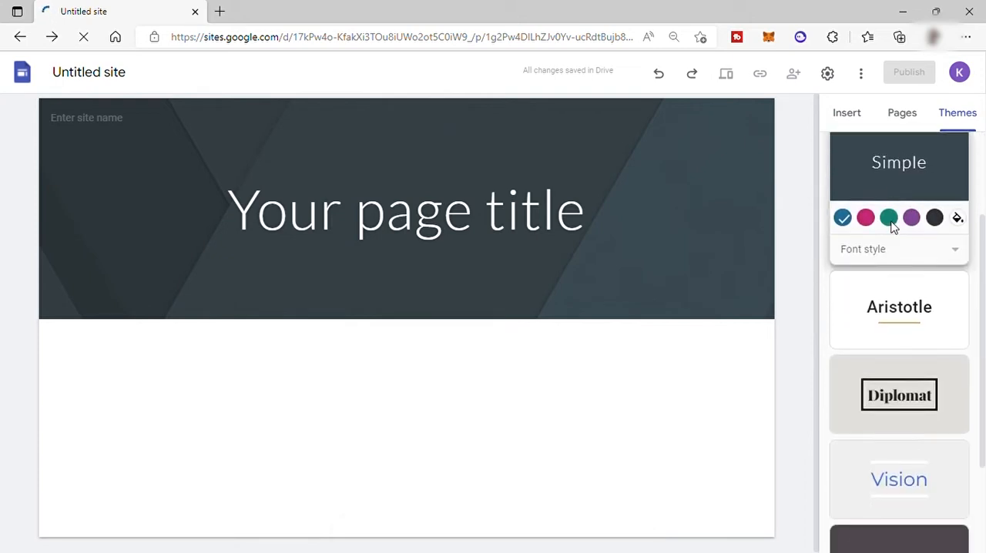
pyautogui.scroll(-3)
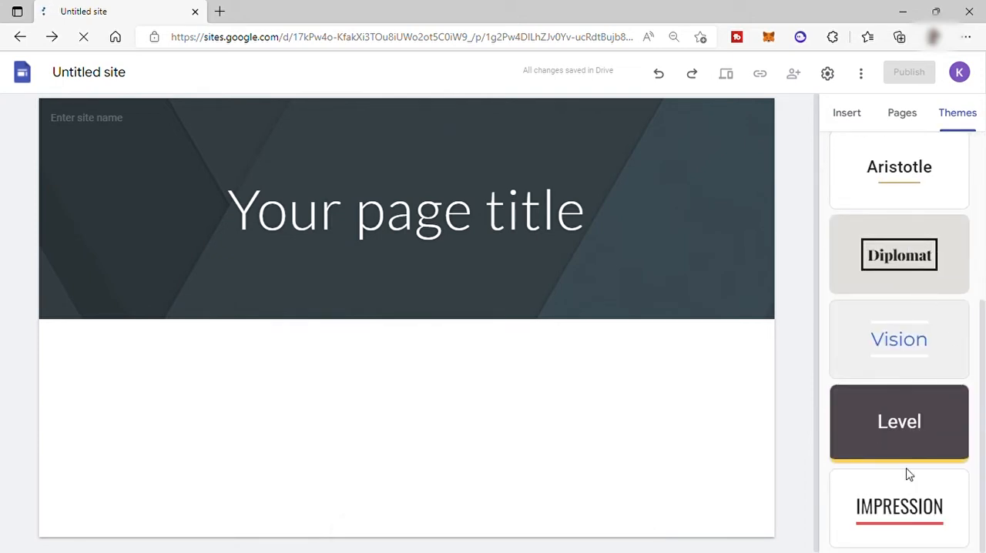
pyautogui.click(900, 340)
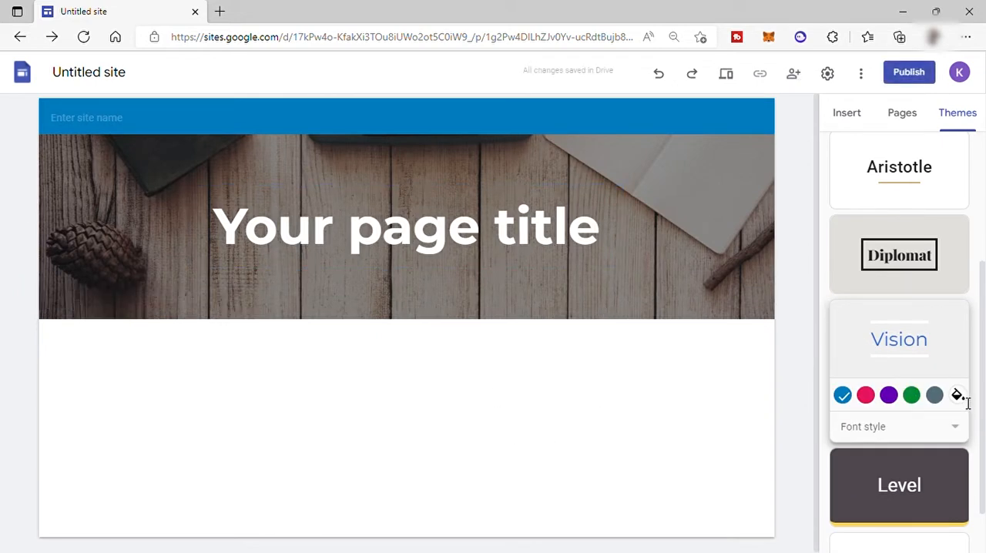
# Step: Set the Vision theme's custom colour to black
pyautogui.click(957, 394)
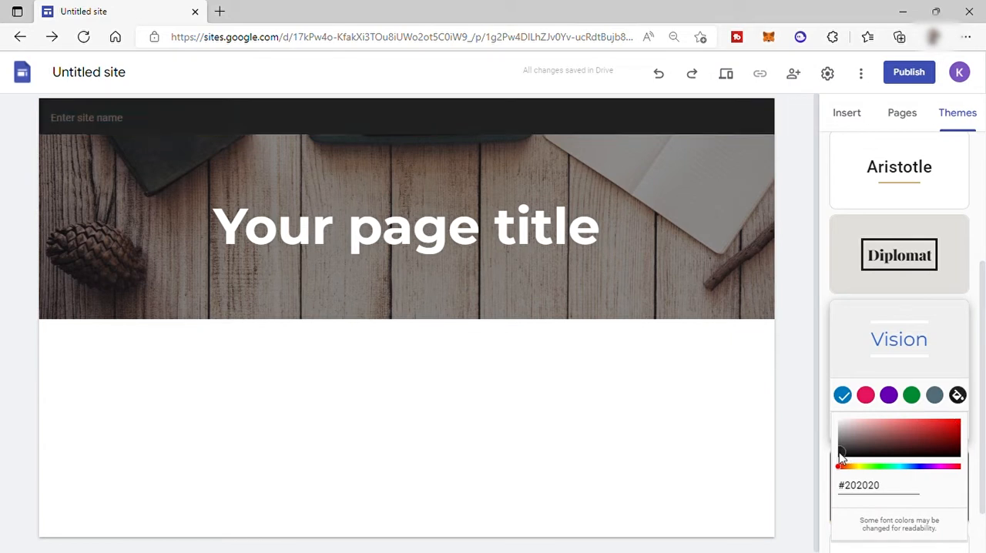
pyautogui.click(332, 225)
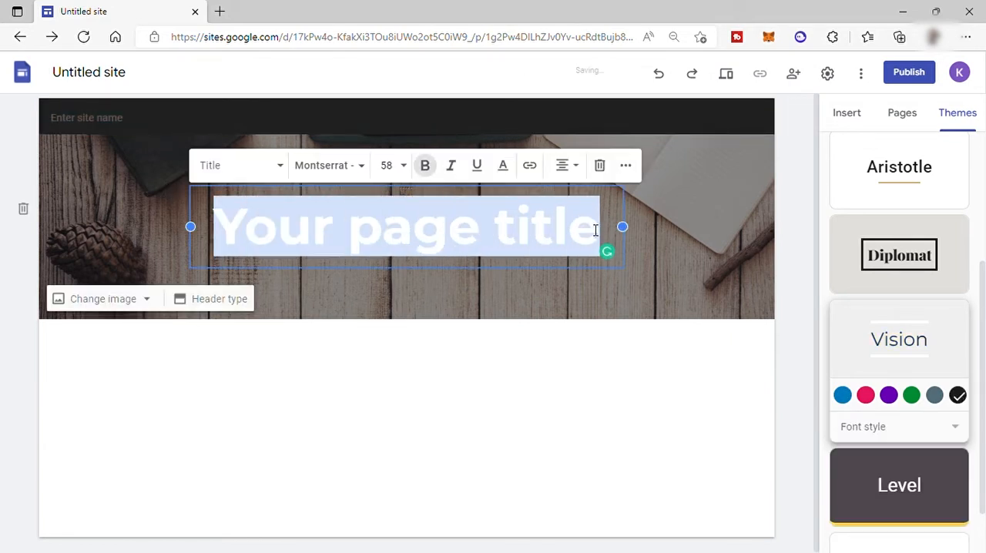
# Step: Replace the page title with 'Digital Marketing Solution For Small Businesses'
pyautogui.write('Dig')
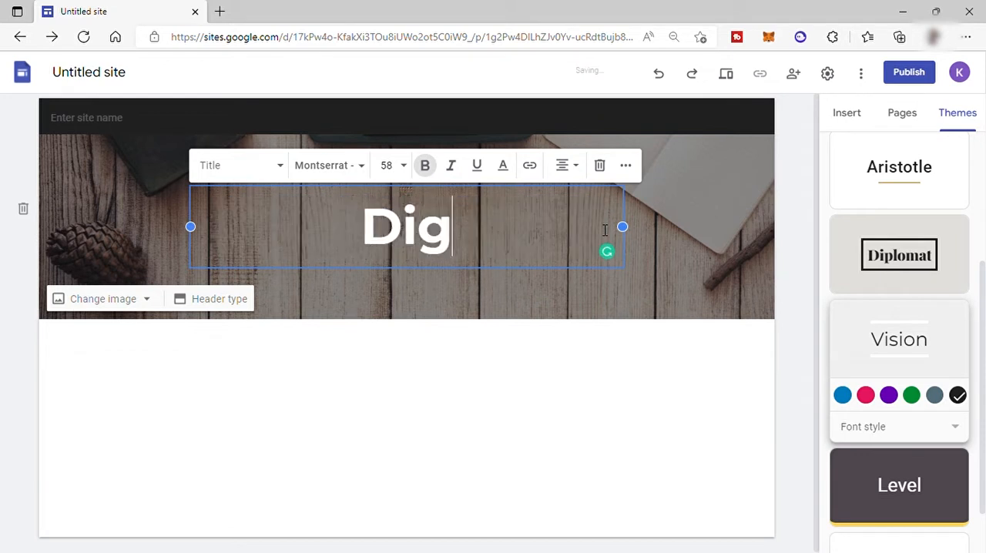
pyautogui.write('ital Ma')
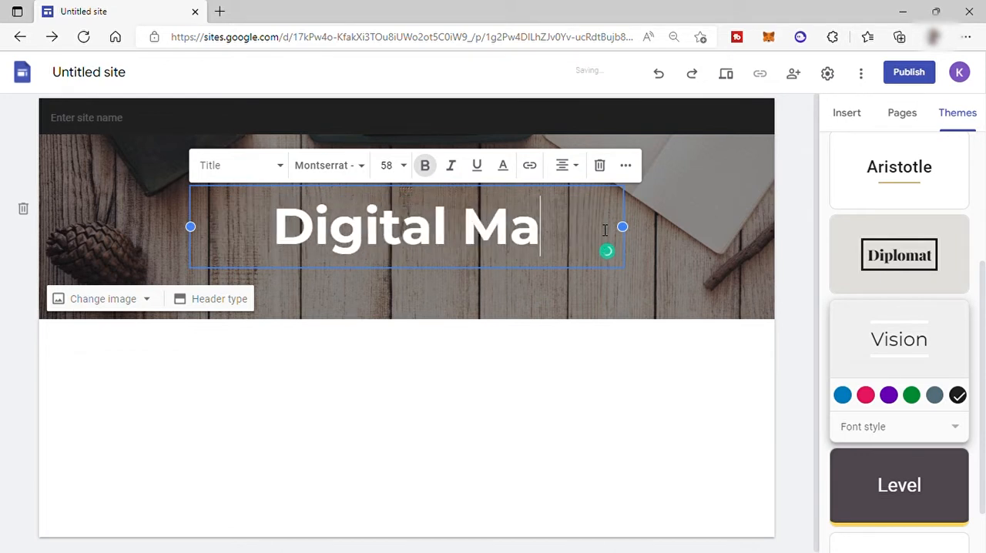
pyautogui.write('rketing')
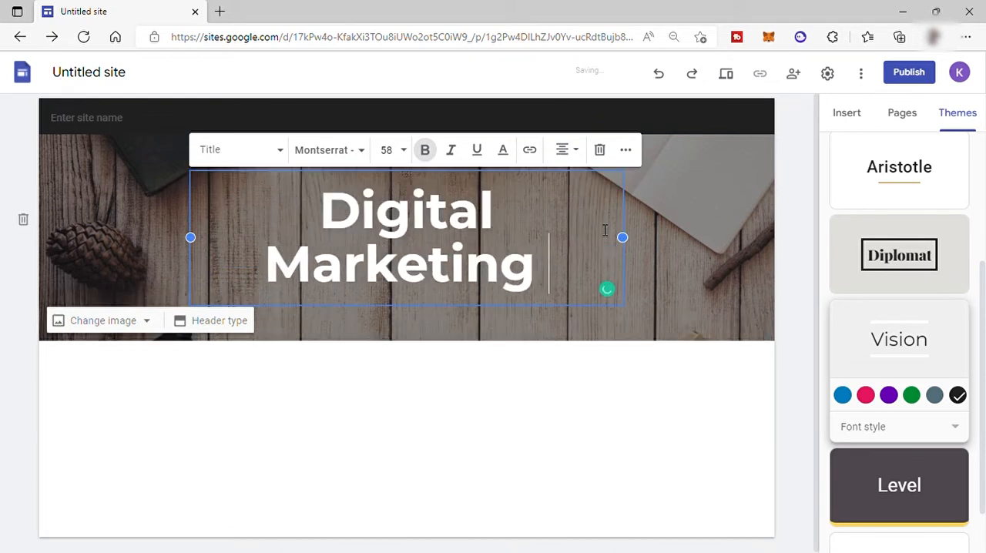
pyautogui.write('Solution')
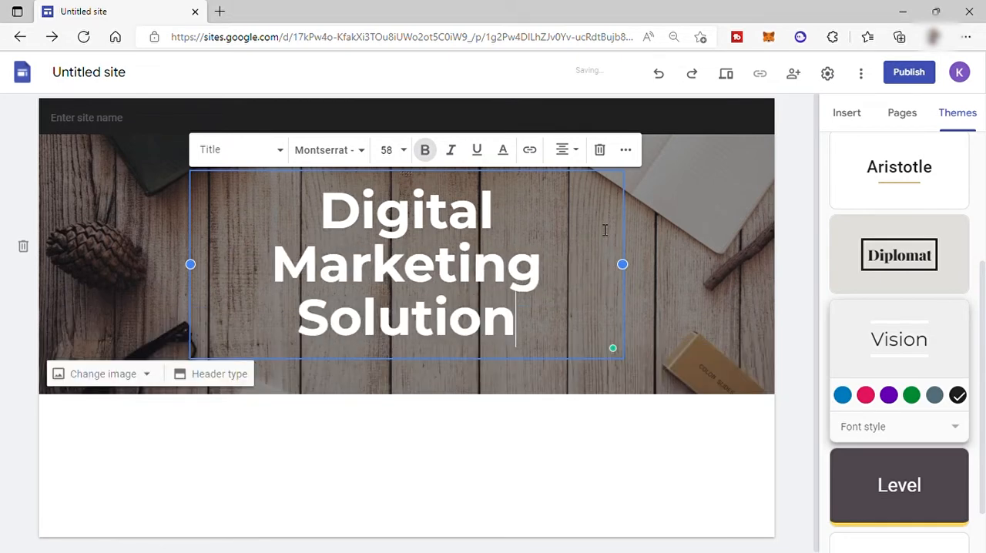
pyautogui.write('For Small Bu')
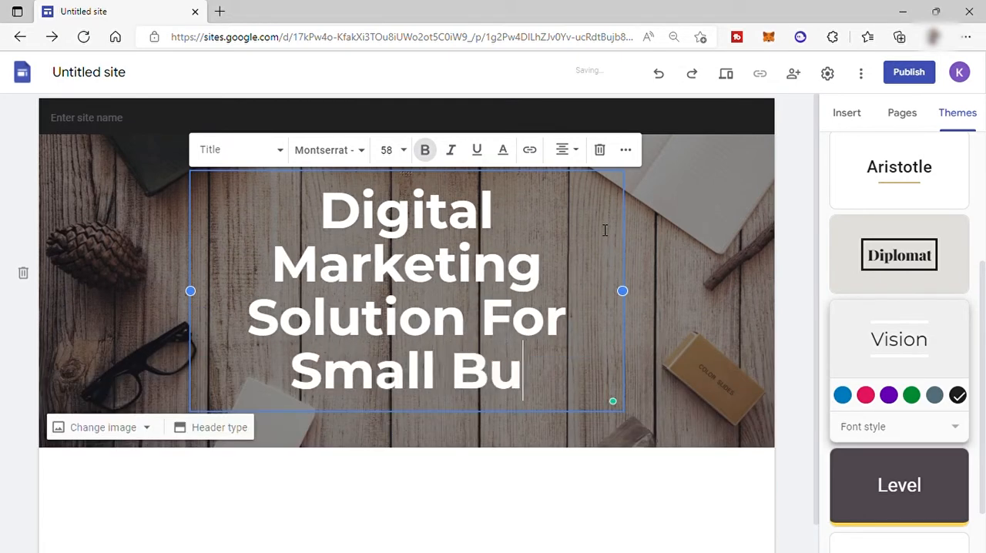
pyautogui.write('sinesses')
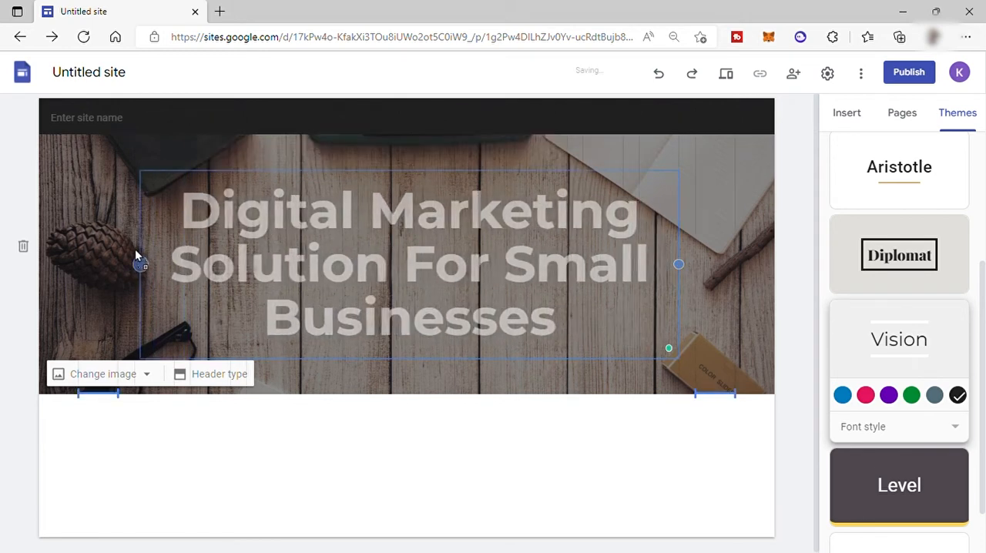
pyautogui.click(408, 262)
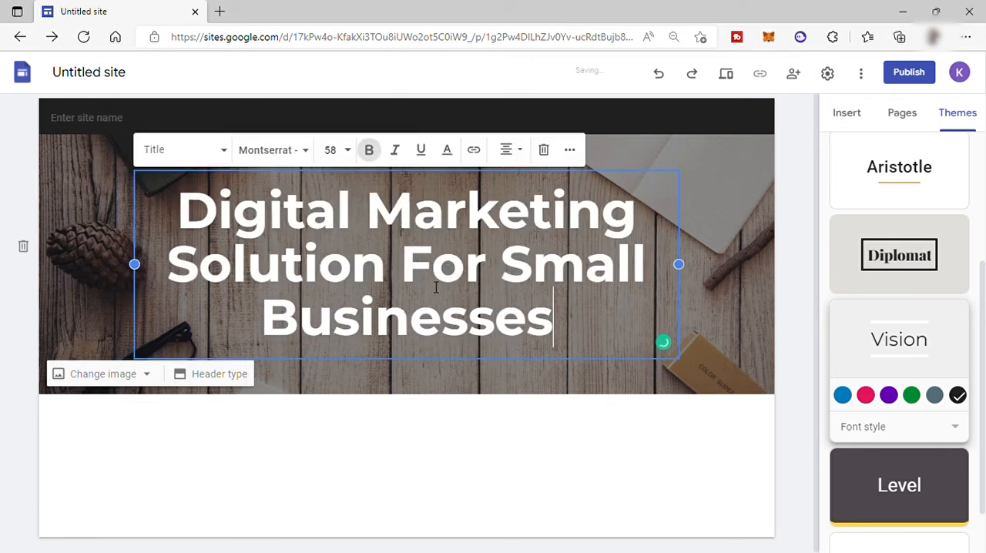
pyautogui.moveTo(87, 169)
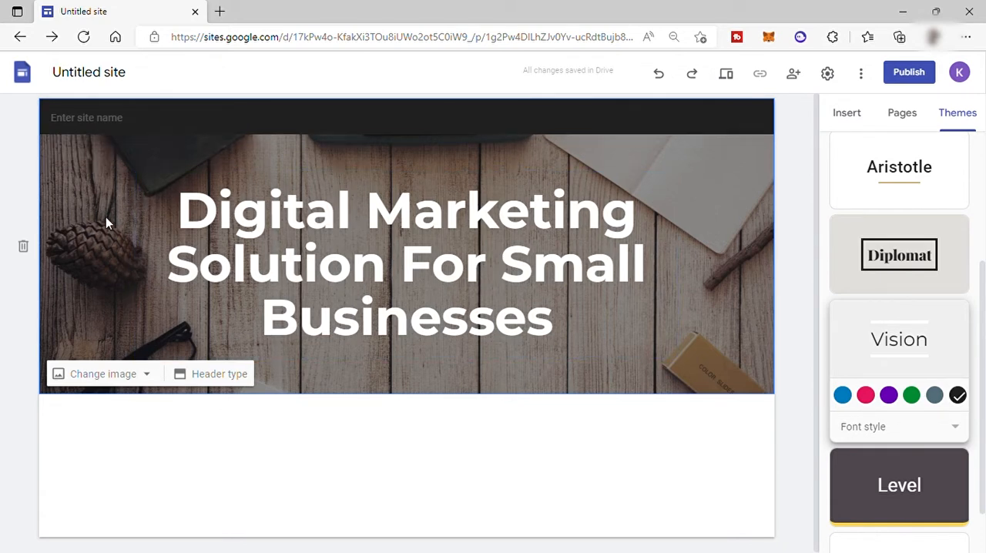
pyautogui.moveTo(120, 348)
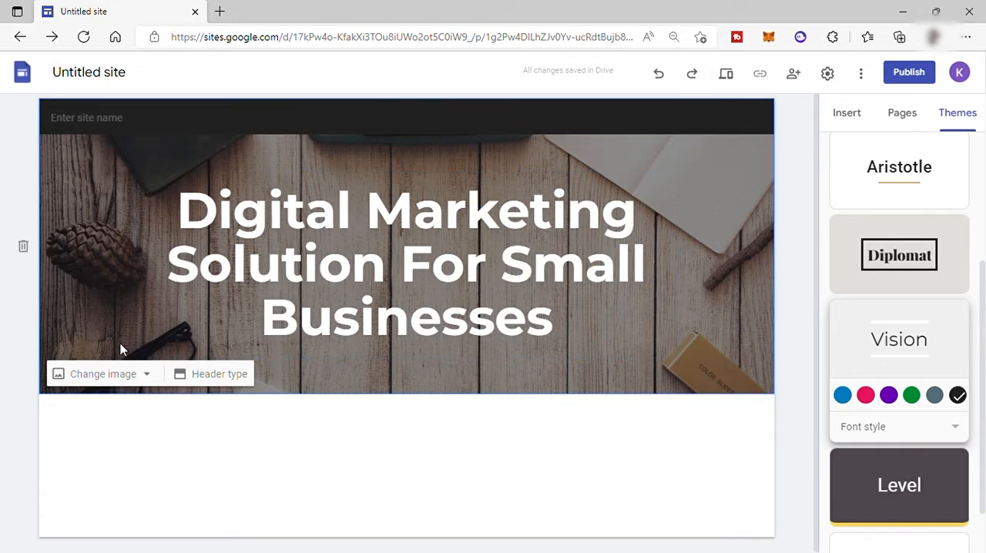
pyautogui.click(145, 373)
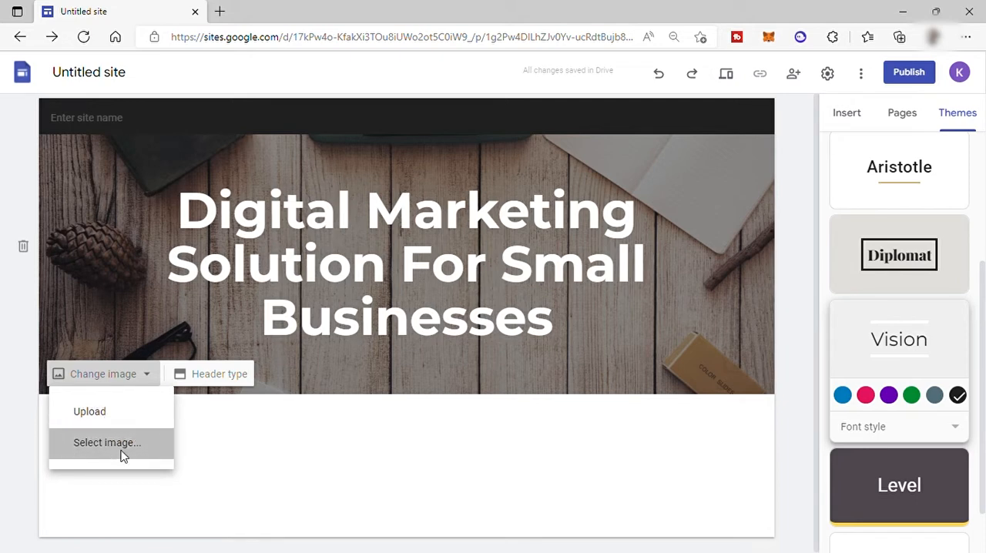
pyautogui.click(106, 442)
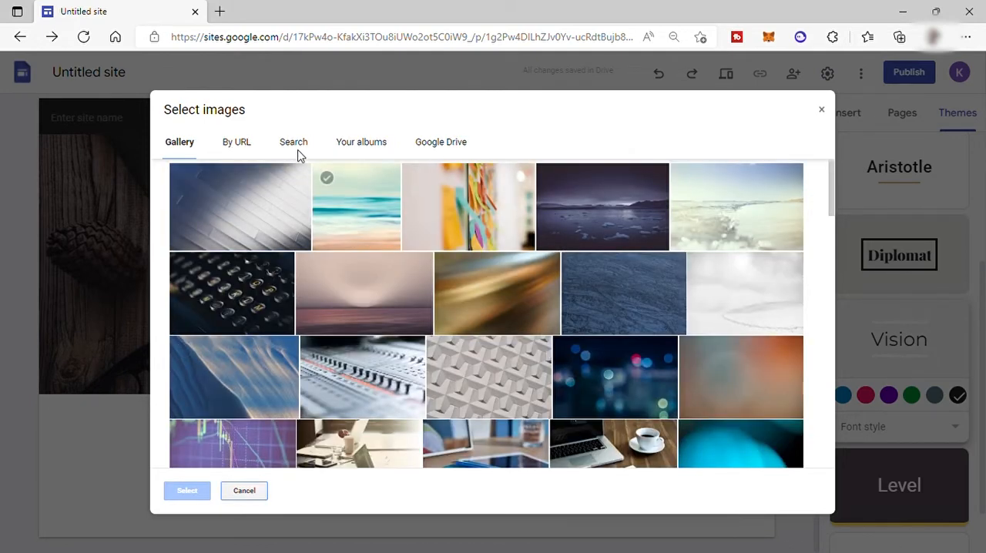
pyautogui.click(236, 141)
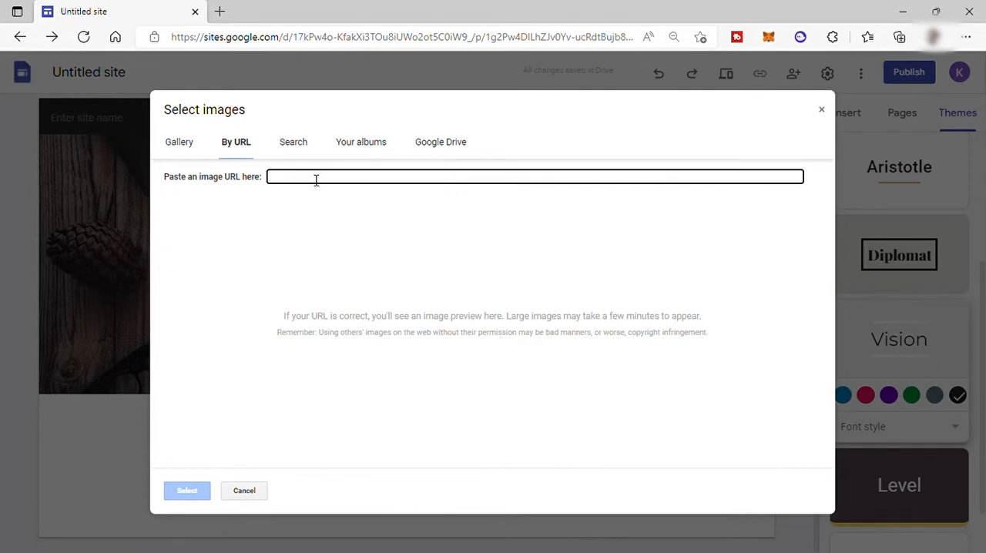
pyautogui.click(293, 142)
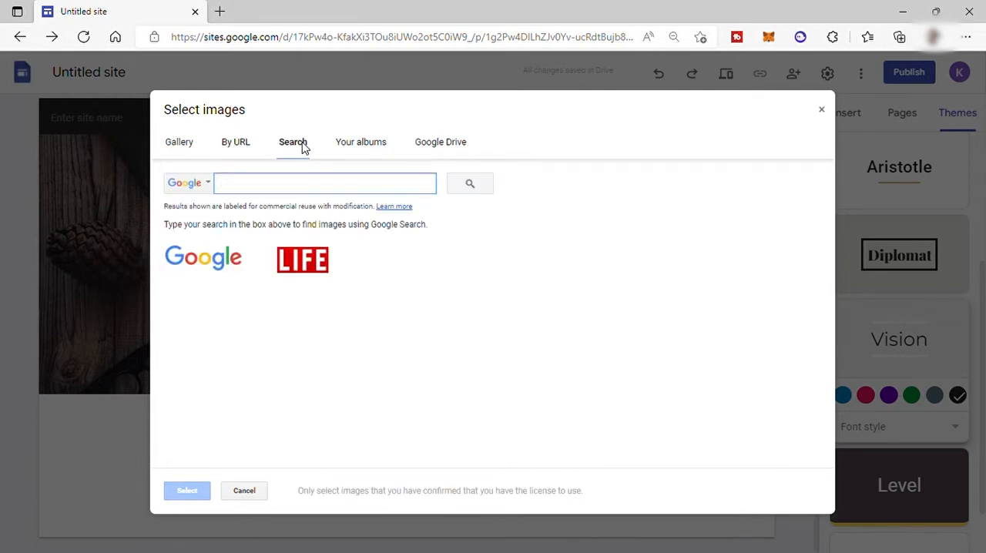
pyautogui.click(360, 142)
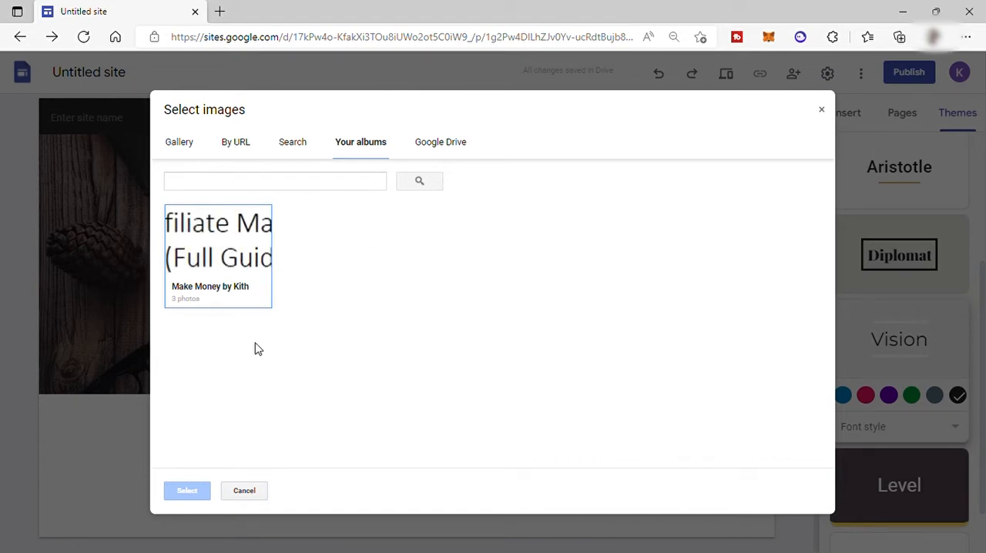
pyautogui.moveTo(440, 141)
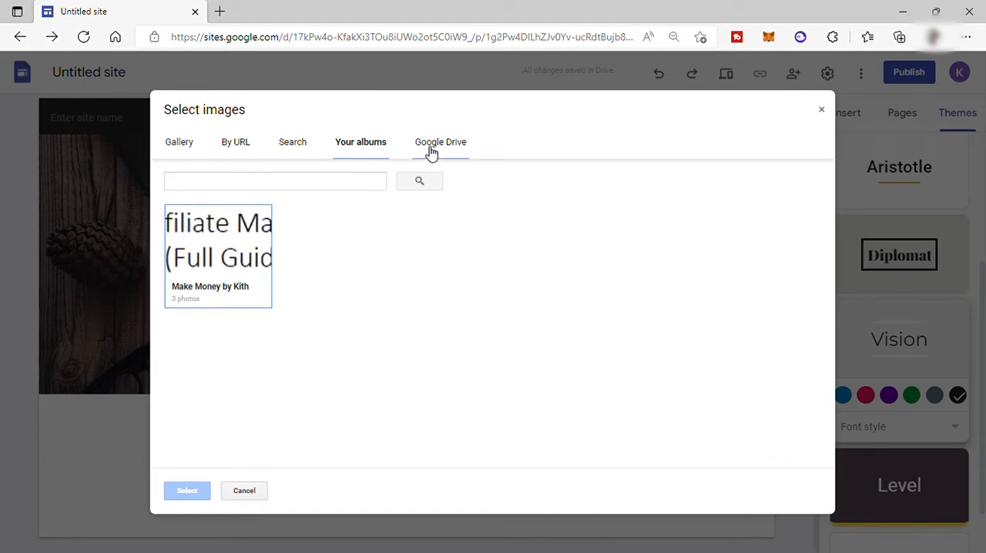
pyautogui.click(440, 142)
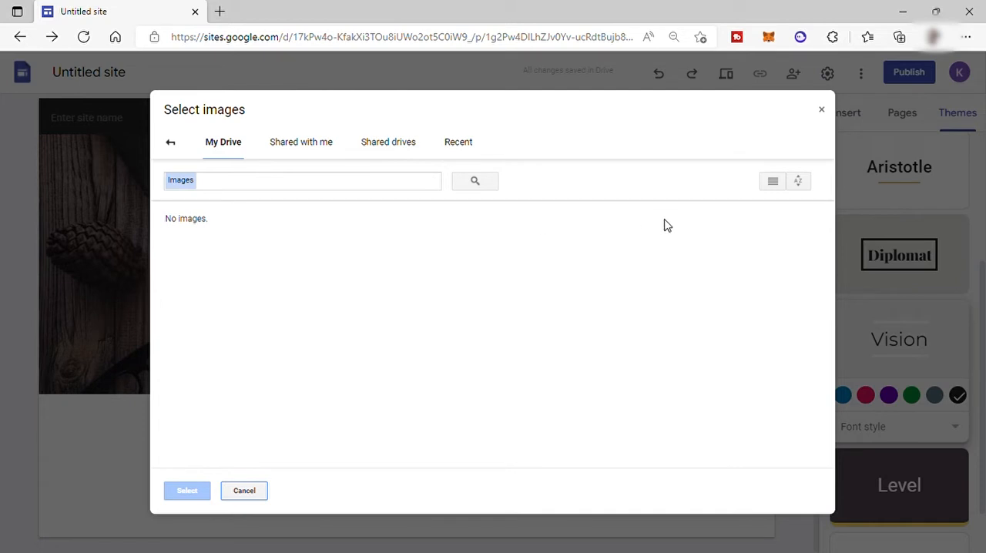
pyautogui.click(243, 489)
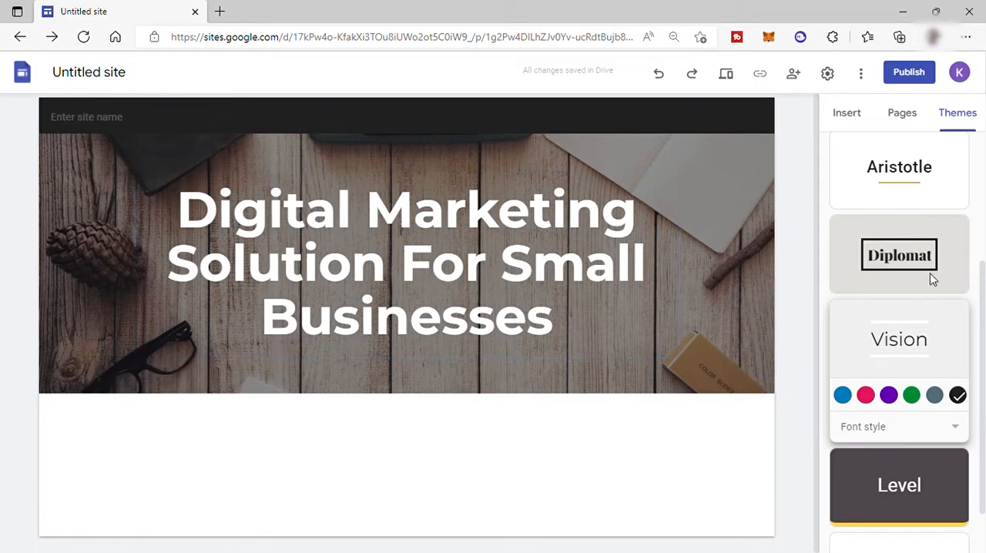
# Step: Insert an image-and-text content block below the header and start adding its photo
pyautogui.click(847, 112)
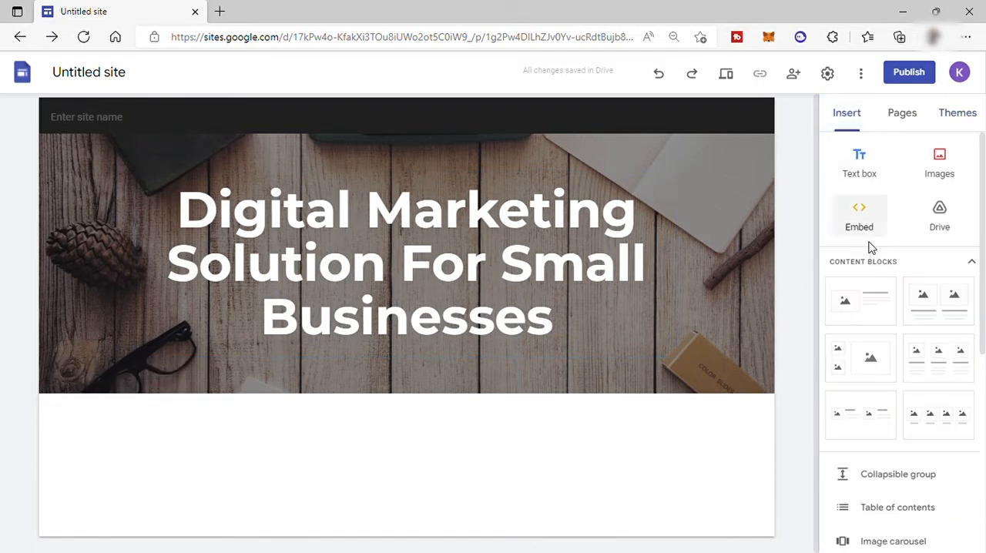
pyautogui.scroll(-3)
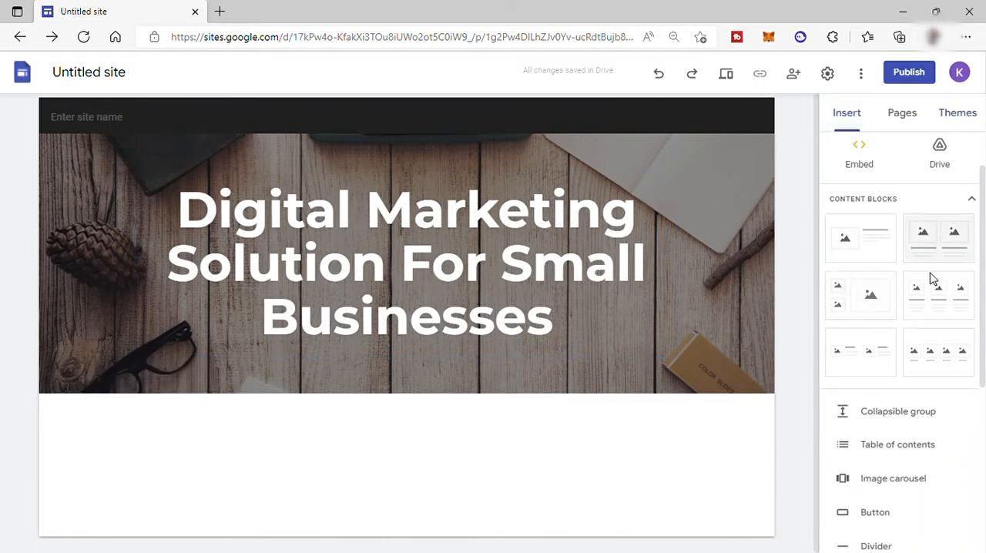
pyautogui.moveTo(881, 253)
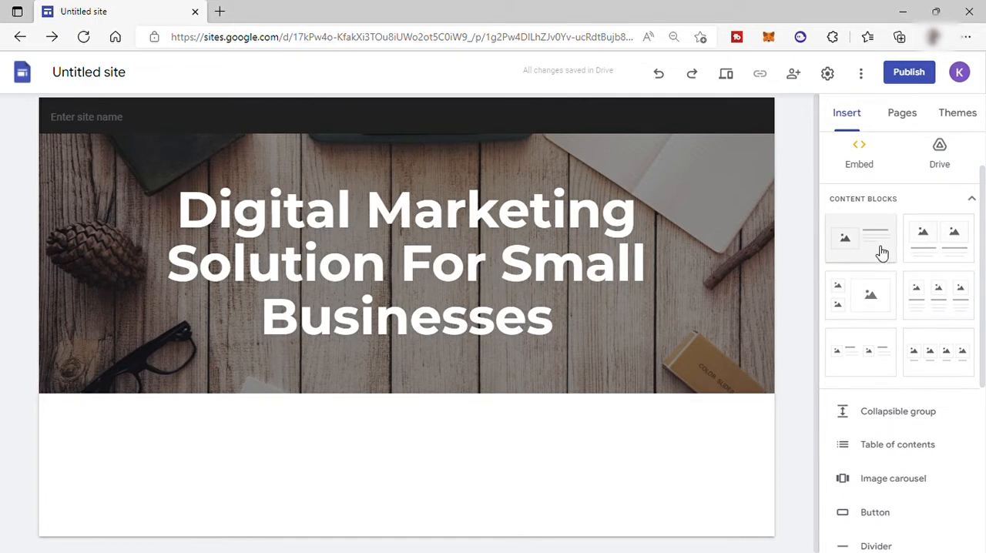
pyautogui.click(859, 237)
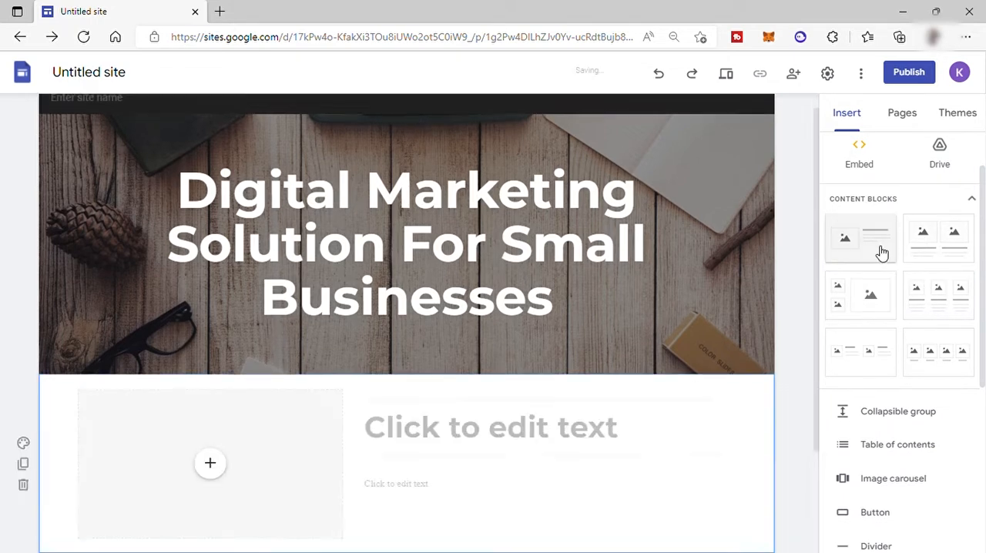
pyautogui.scroll(-3)
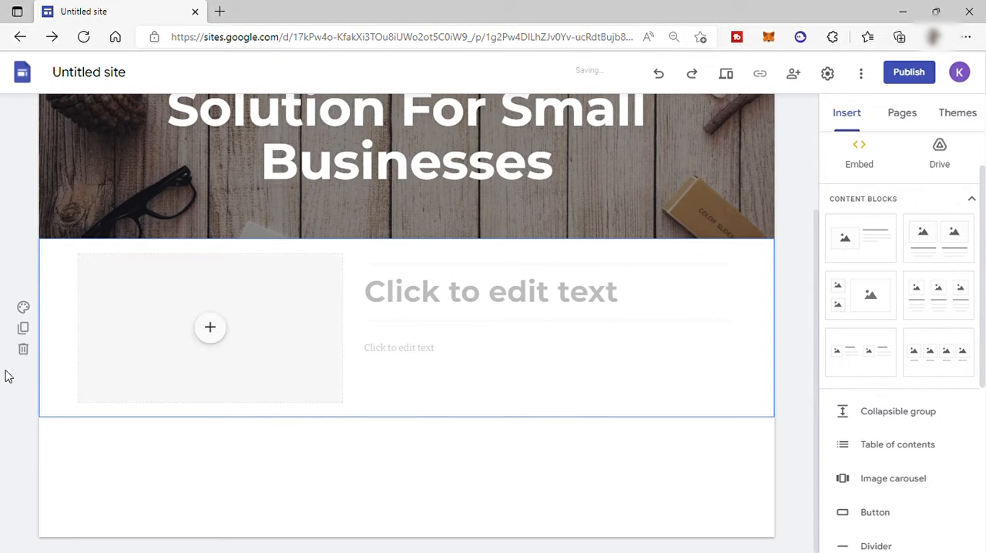
pyautogui.scroll(3)
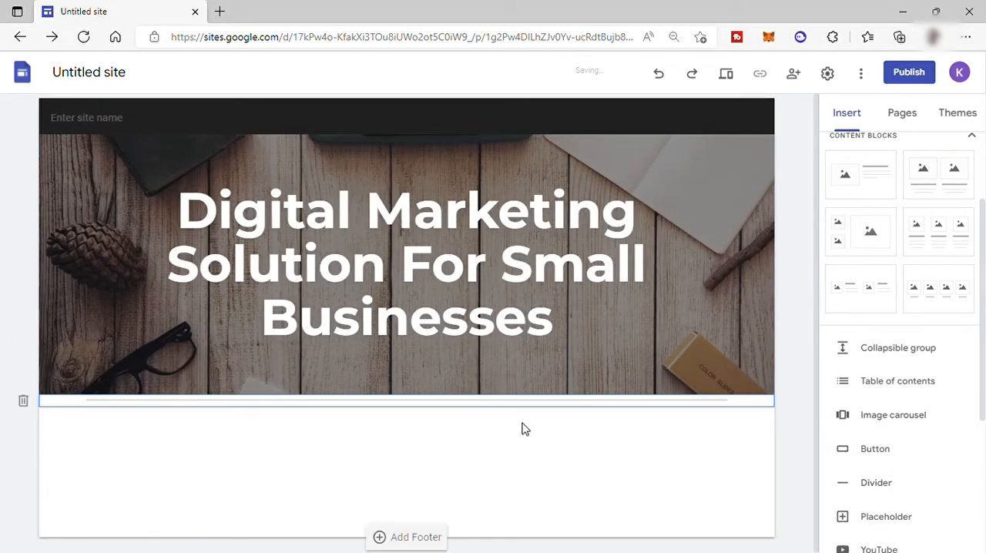
pyautogui.moveTo(660, 475)
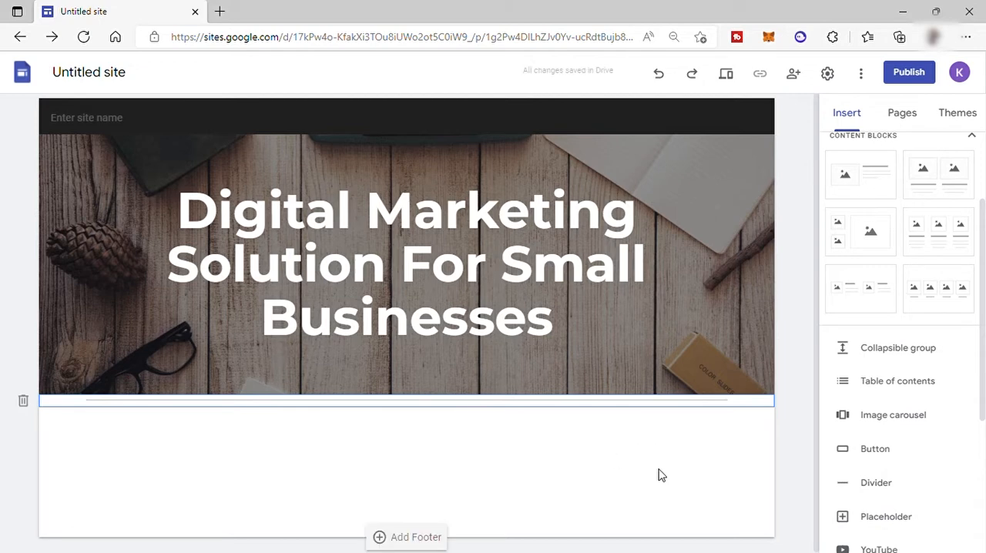
pyautogui.scroll(3)
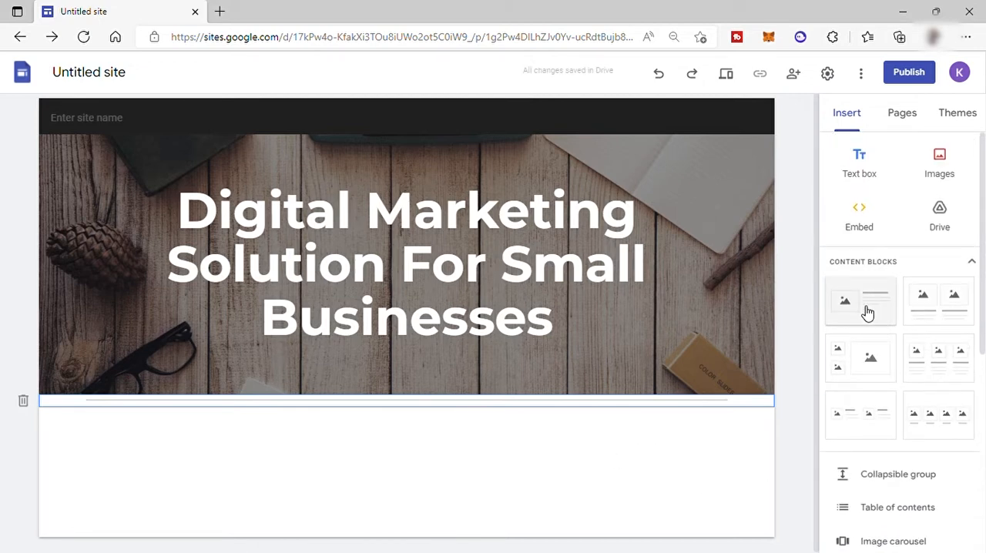
pyautogui.click(859, 300)
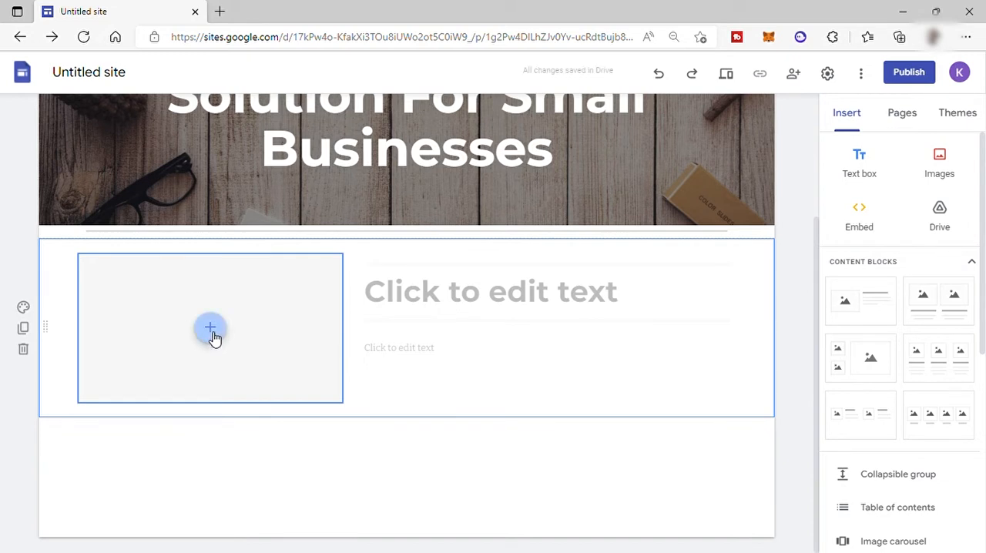
pyautogui.click(209, 328)
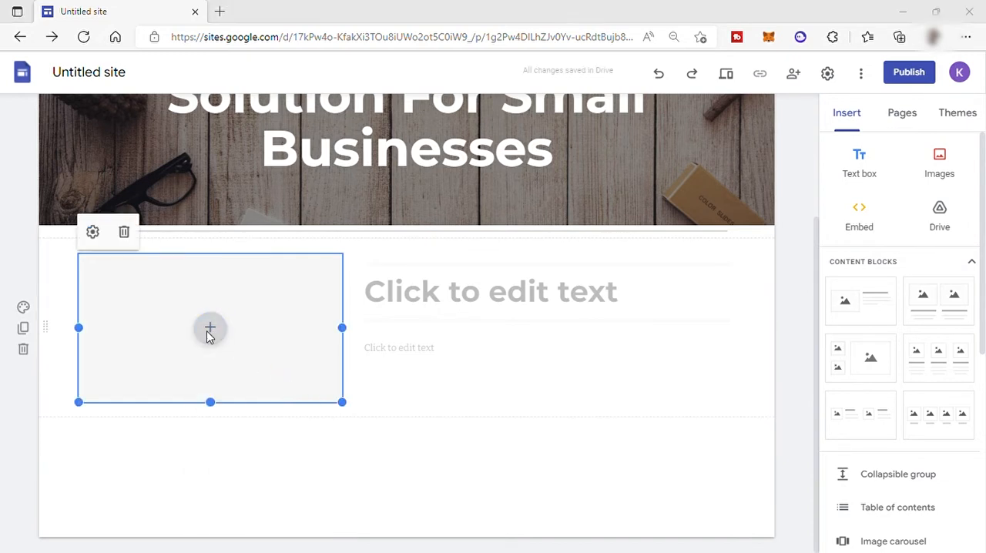
pyautogui.moveTo(370, 324)
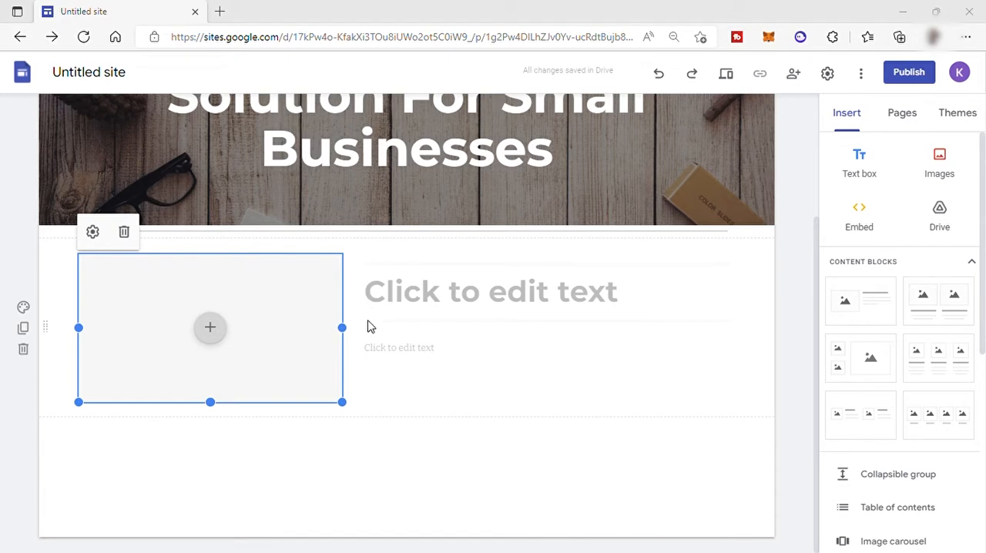
# Step: Title the block 'About Us' and centre the heading
pyautogui.click(210, 328)
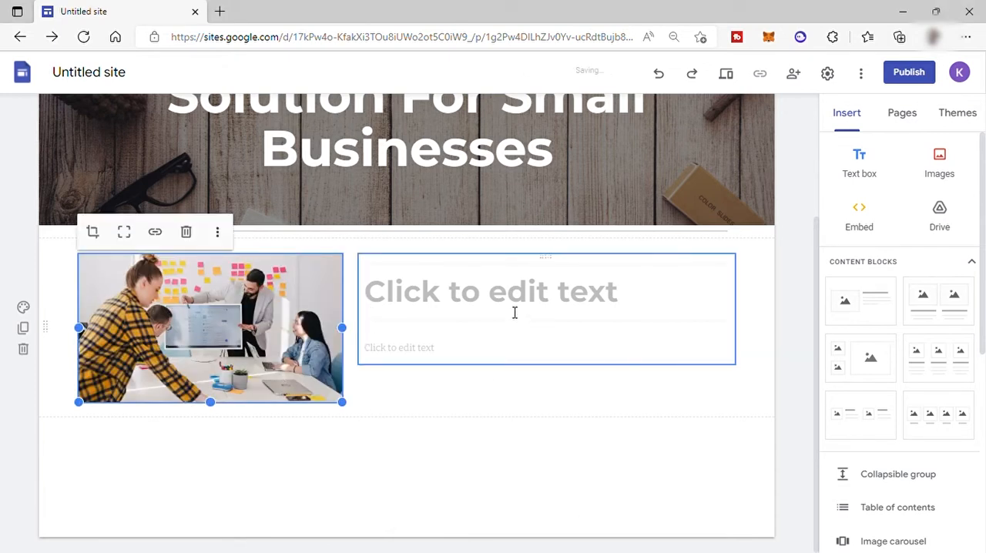
pyautogui.click(514, 313)
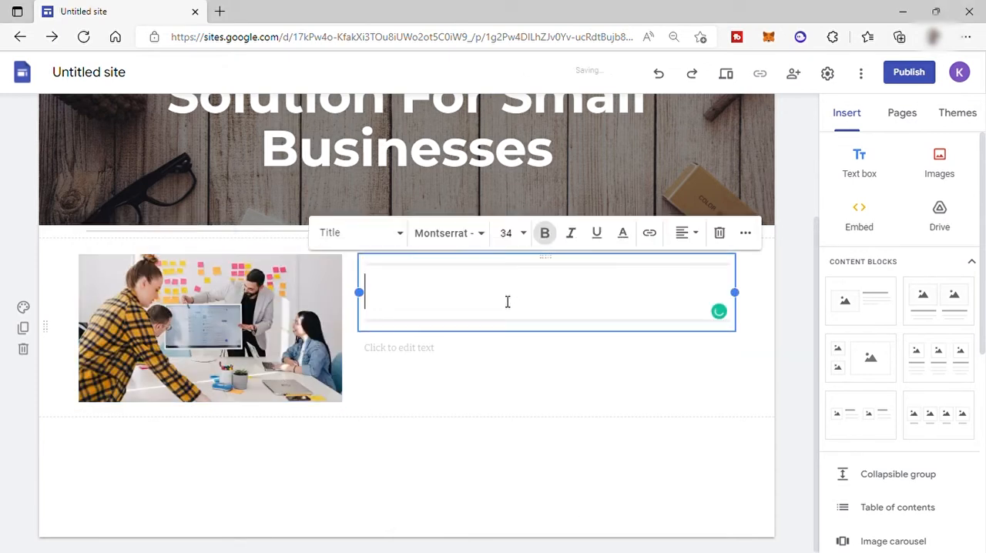
pyautogui.write('Abou')
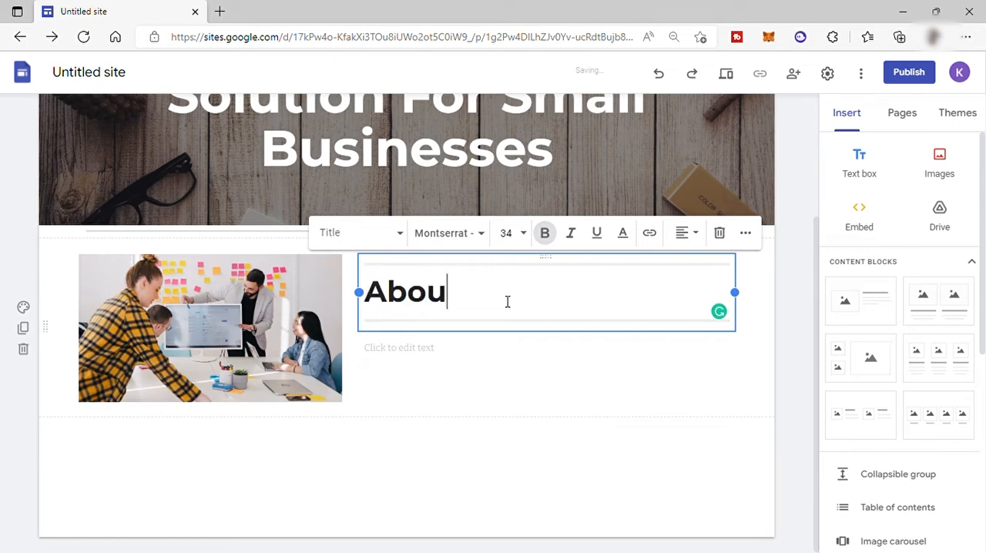
pyautogui.write('t US')
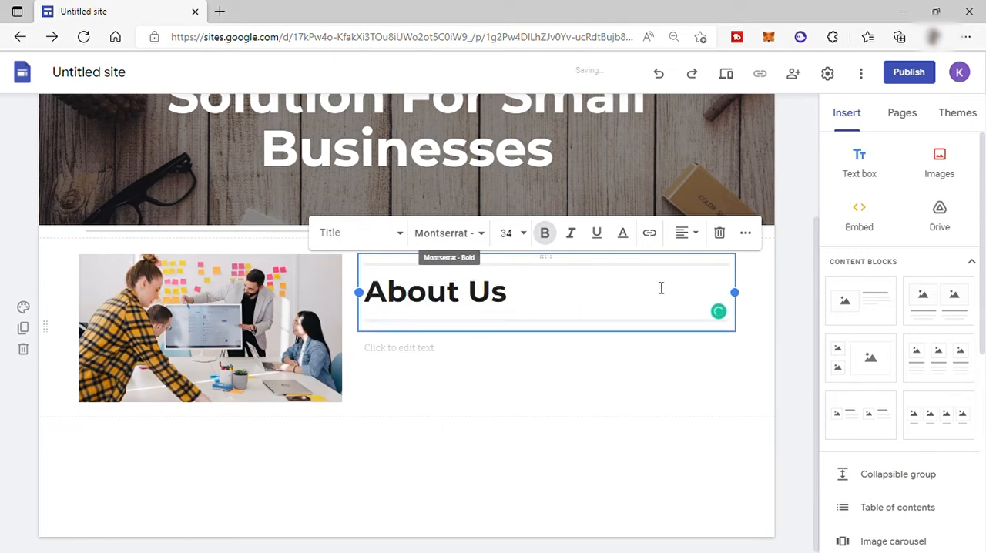
pyautogui.click(680, 233)
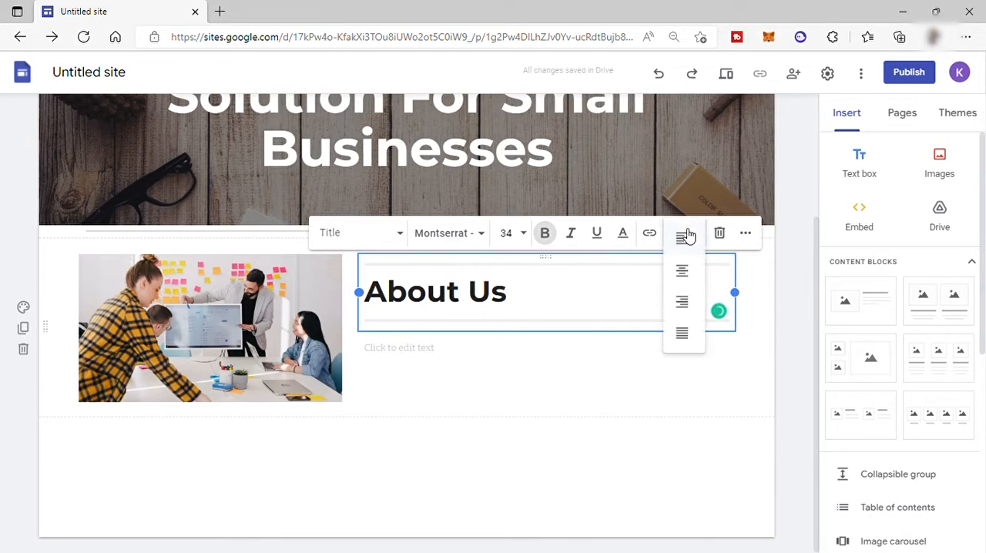
pyautogui.click(681, 271)
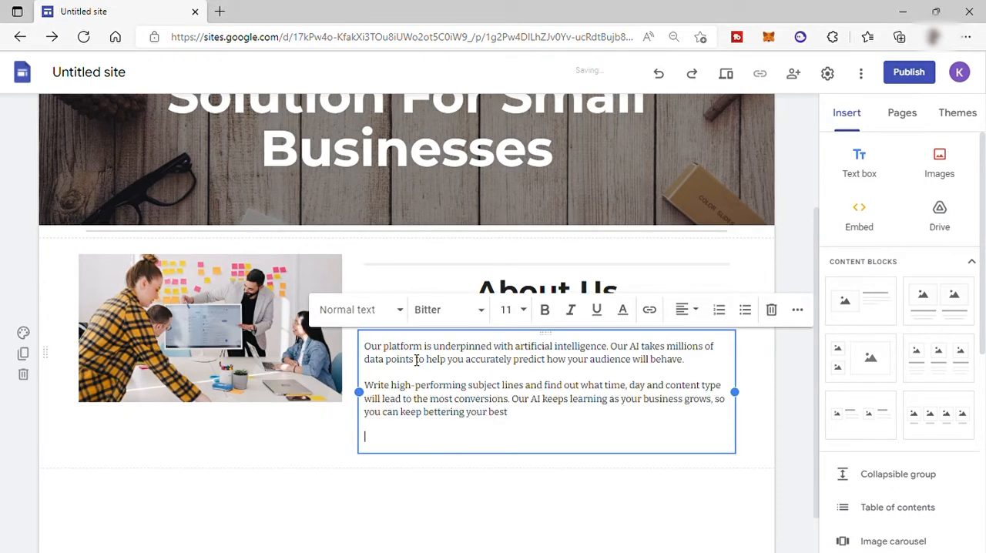
# Step: Select the team photo and adjust it within the block
pyautogui.click(210, 328)
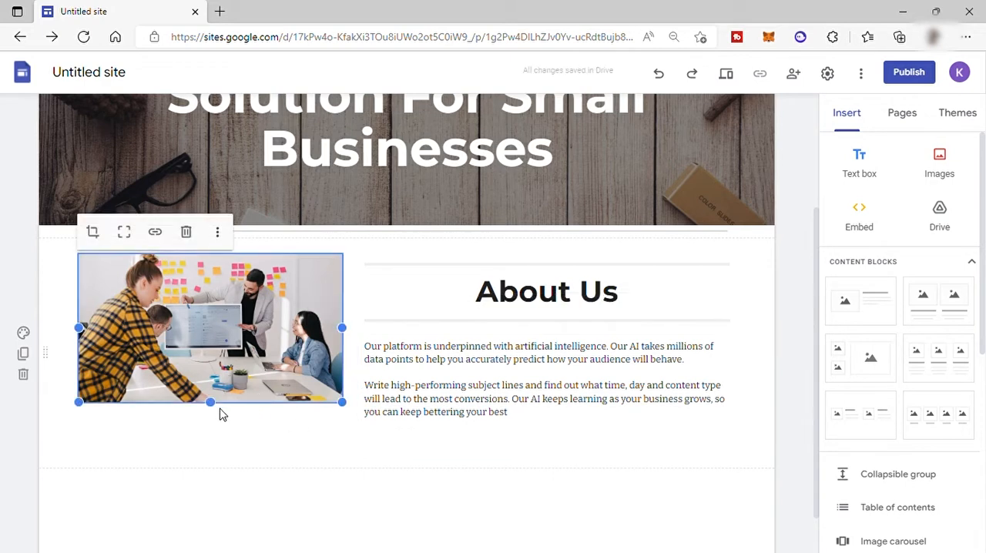
pyautogui.moveTo(210, 401); pyautogui.dragTo(209, 428)
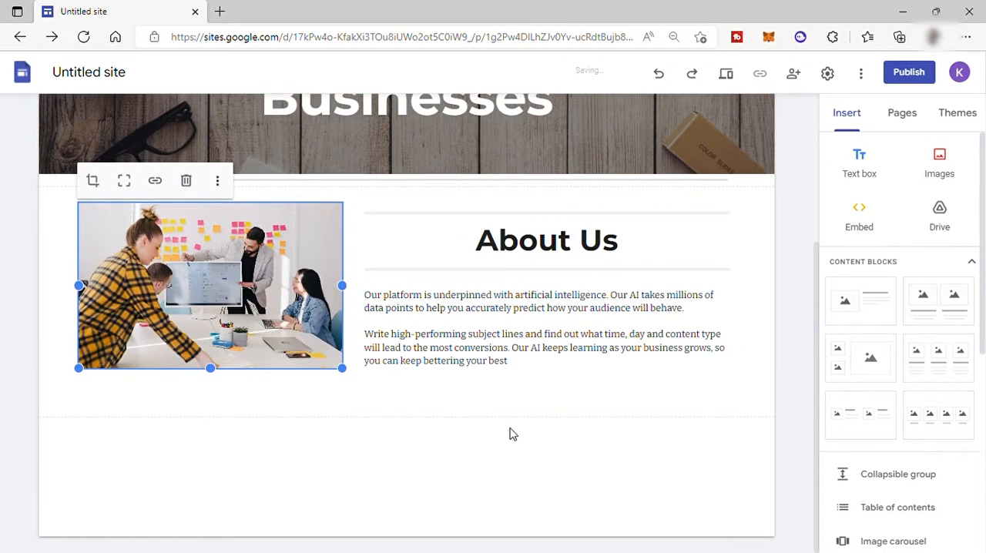
pyautogui.moveTo(937, 415)
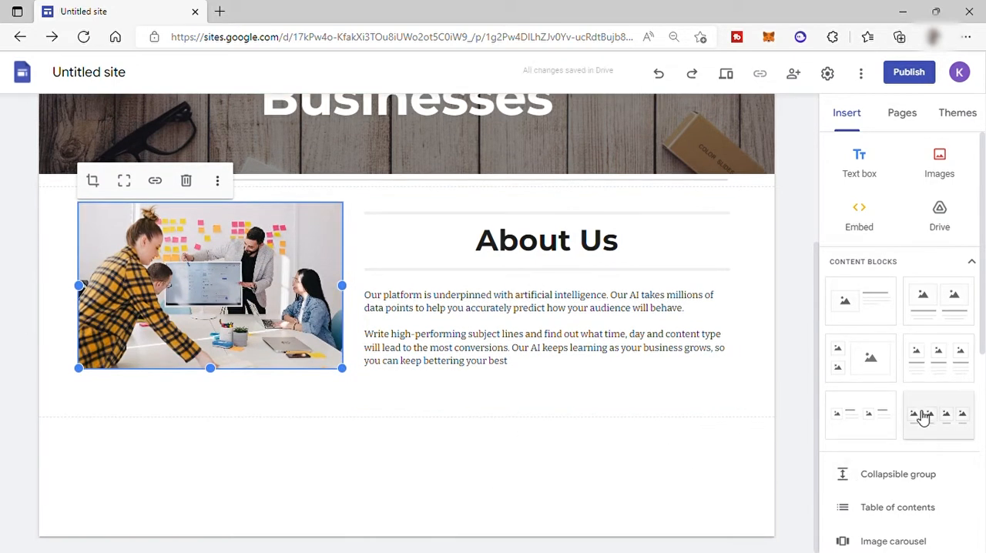
pyautogui.moveTo(844, 126)
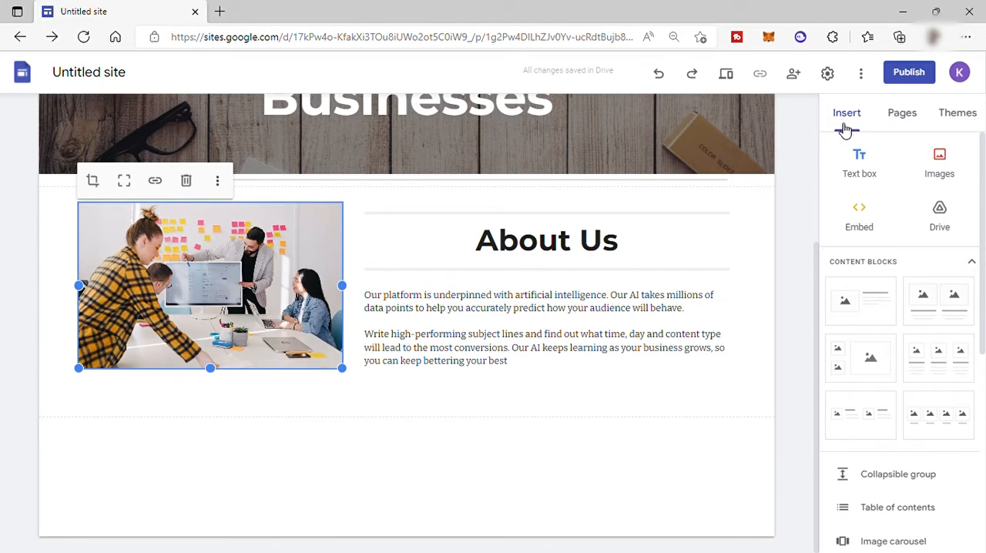
pyautogui.moveTo(860, 163)
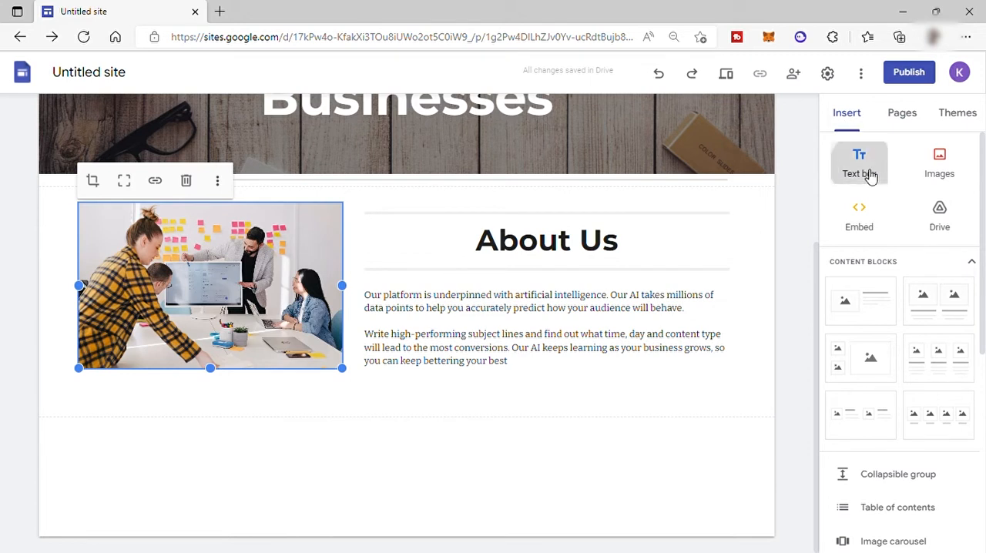
# Step: Add a text box below About Us reading 'Our Services'
pyautogui.click(859, 162)
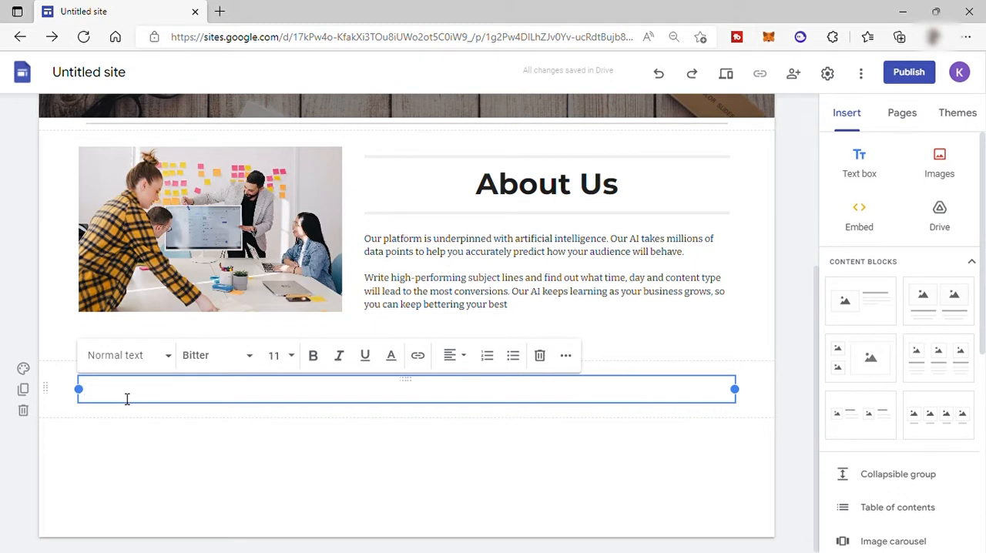
pyautogui.write('Our Se')
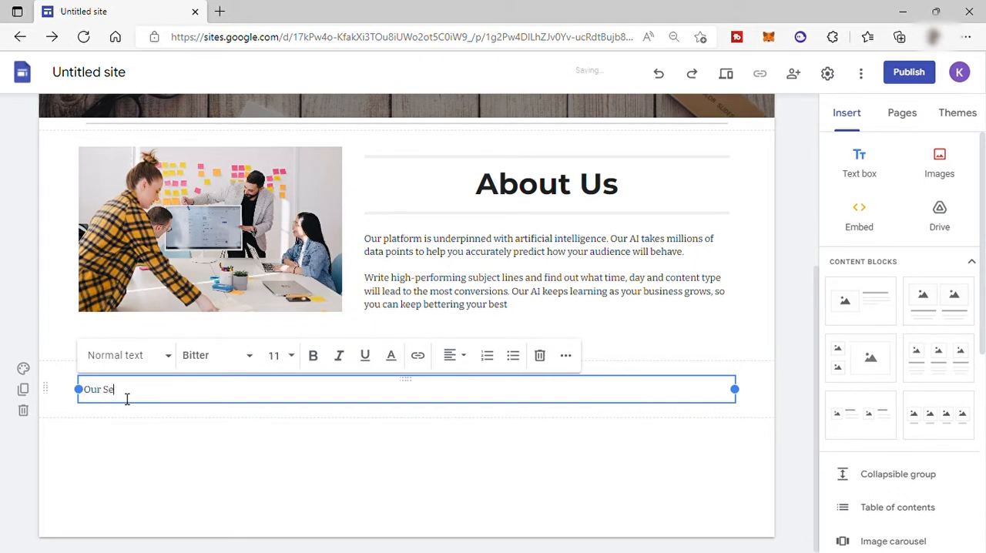
pyautogui.write('rvice')
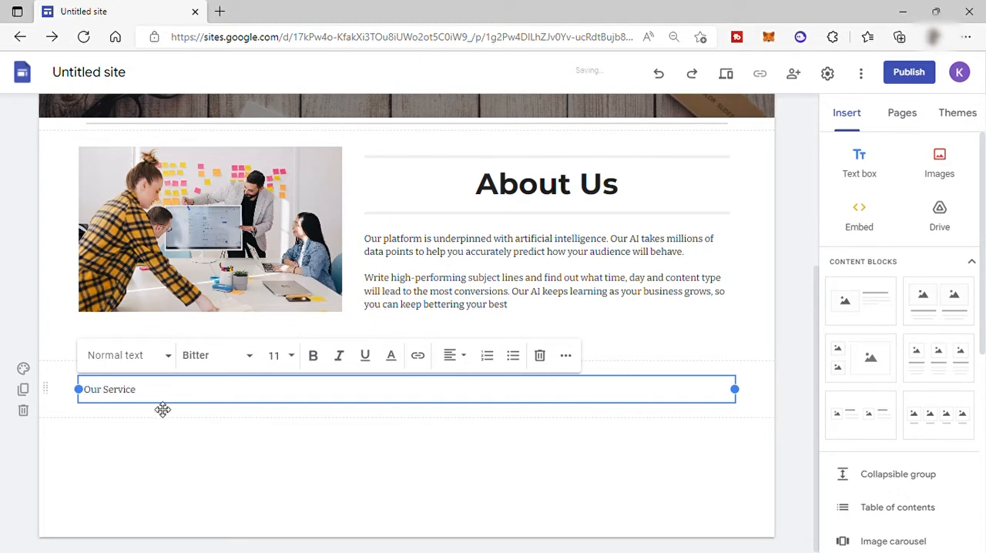
pyautogui.write('s')
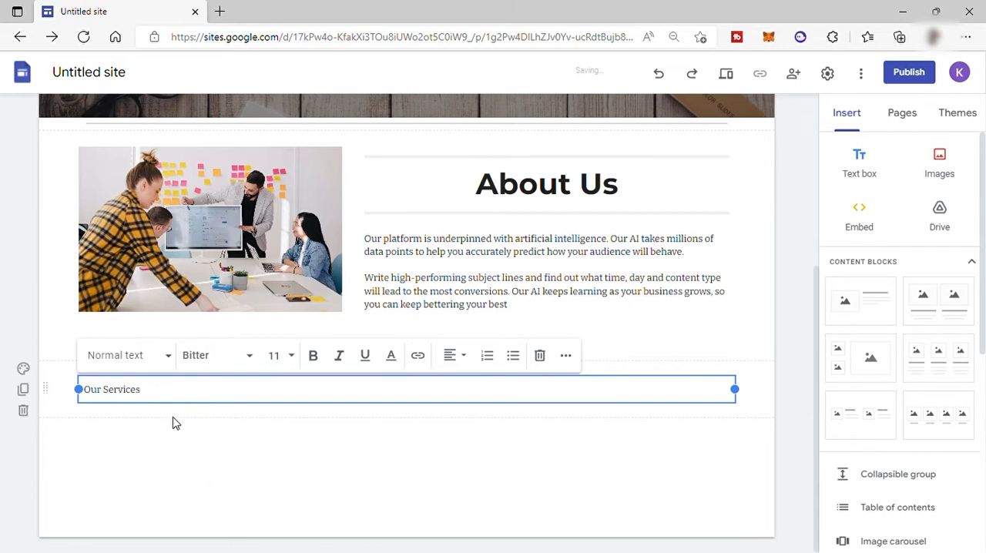
# Step: Make 'Our Services' a Title style heading and centre it
pyautogui.click(126, 355)
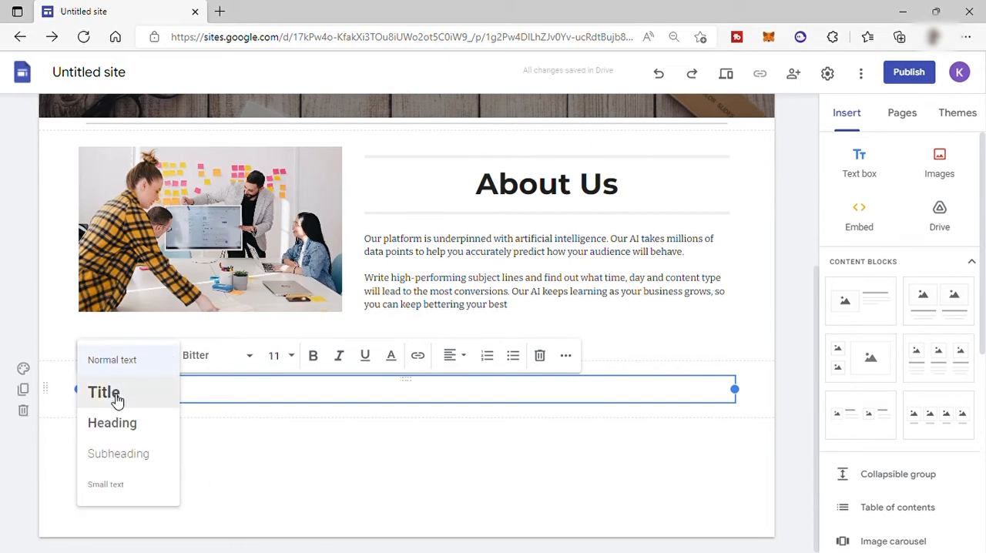
pyautogui.click(104, 391)
pyautogui.write('Our Services')
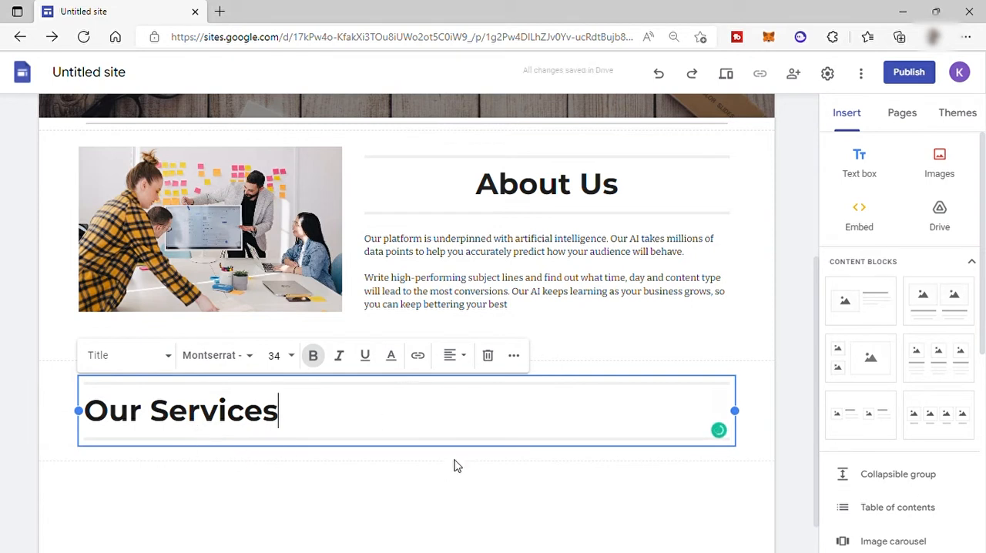
pyautogui.click(450, 355)
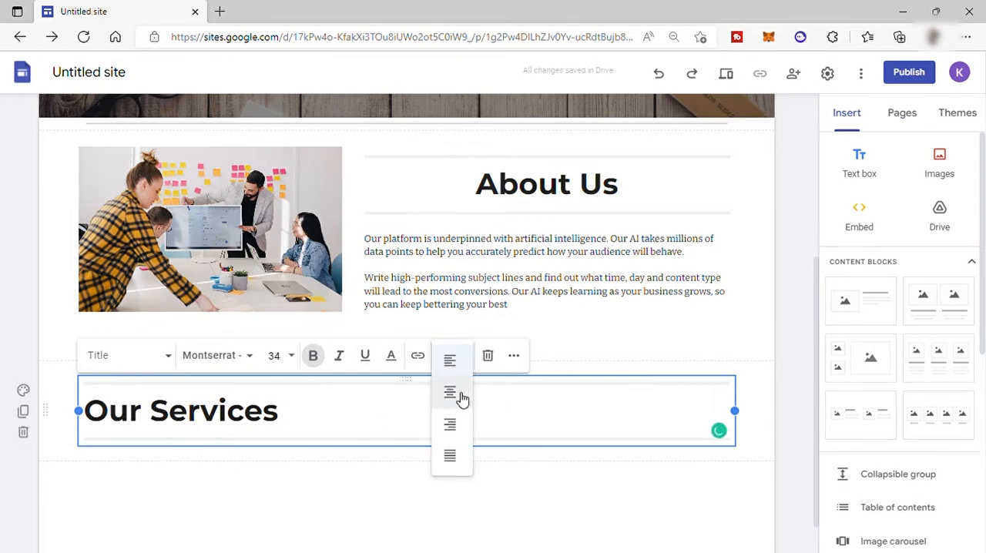
pyautogui.click(449, 392)
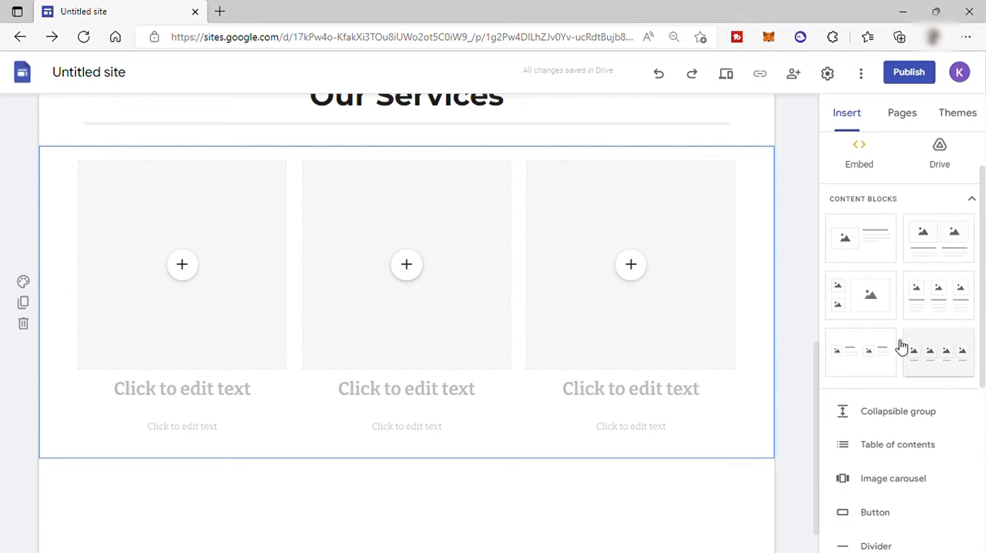
# Step: Start adding the digital marketing photo to the first service column
pyautogui.click(182, 265)
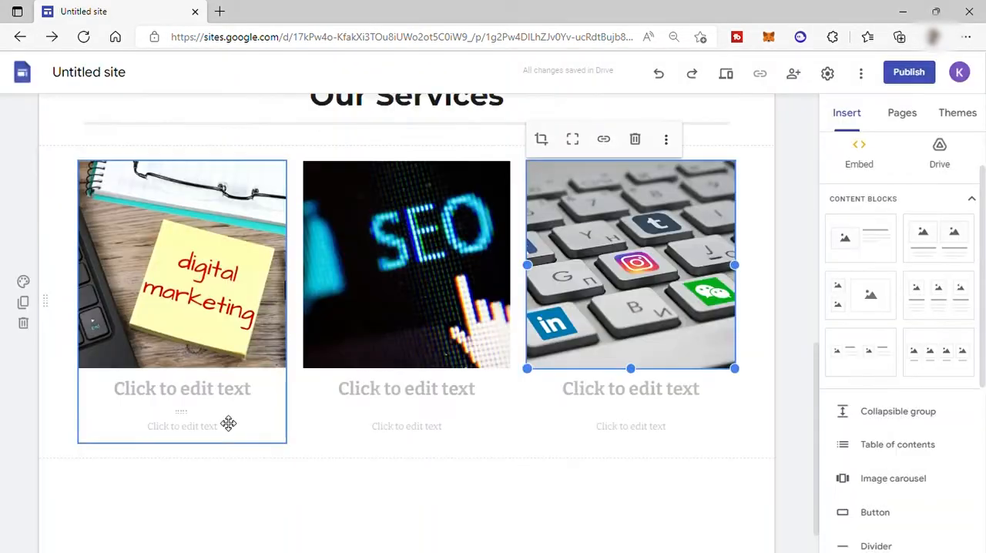
# Step: Title the first two service columns 'Digital Marketing' and 'SEO'
pyautogui.click(182, 388)
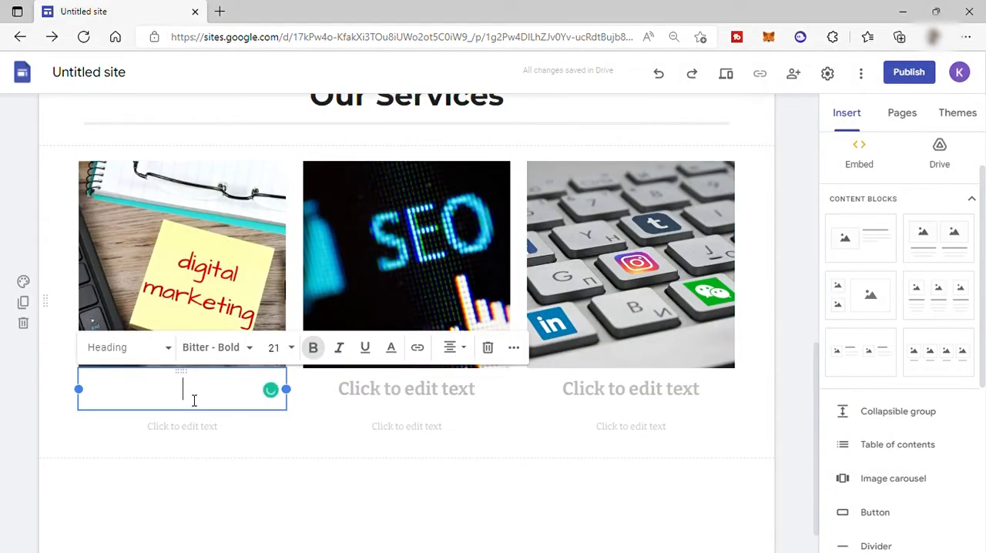
pyautogui.write('Di')
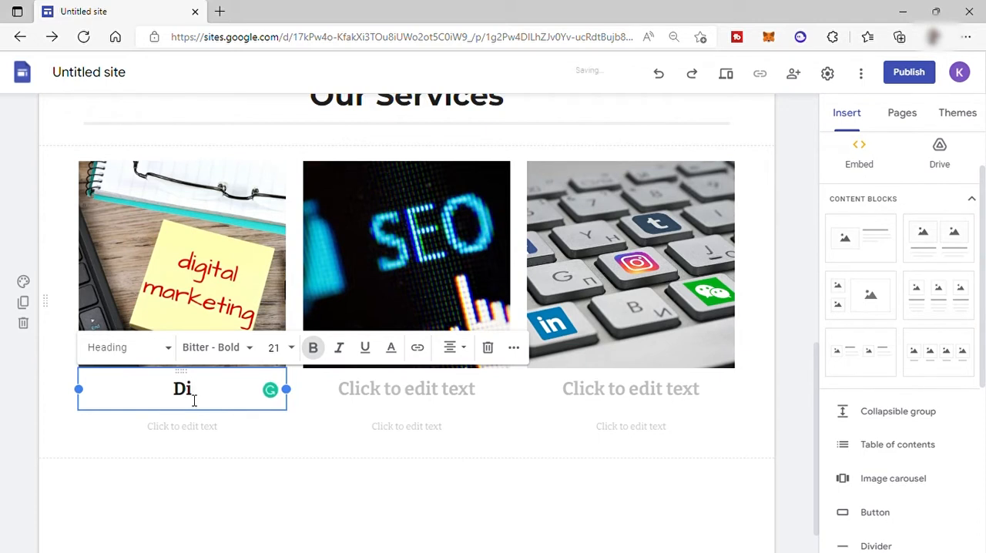
pyautogui.write('gital M')
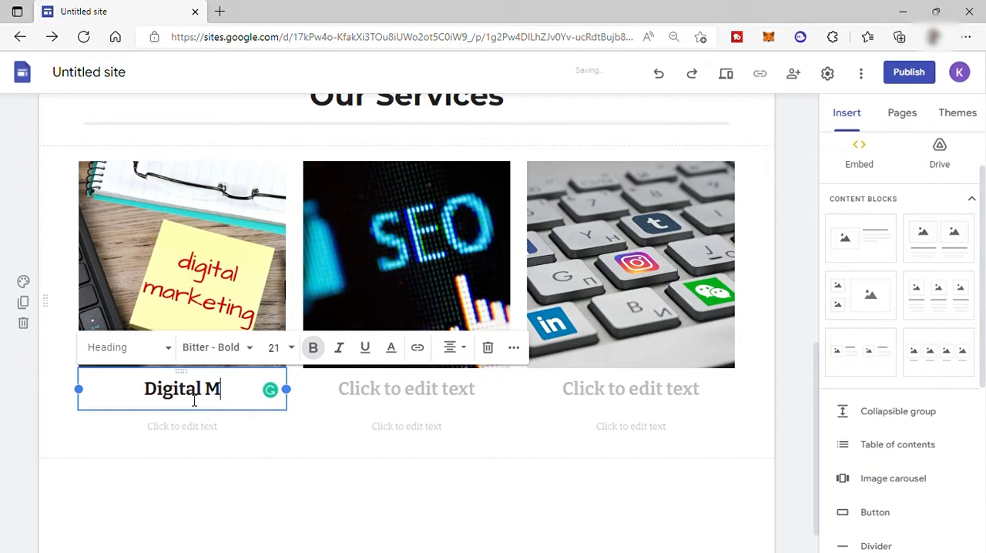
pyautogui.write('arketi')
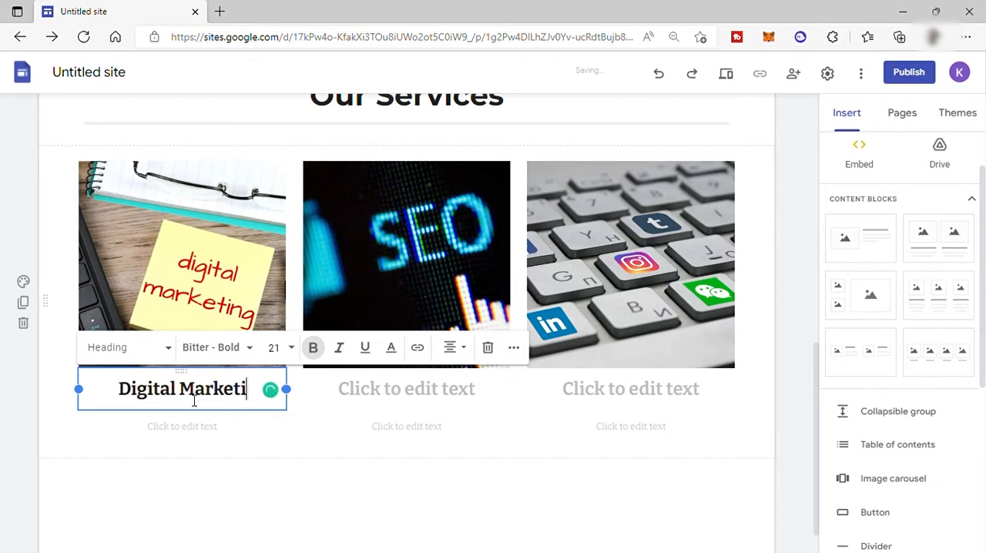
pyautogui.click(407, 388)
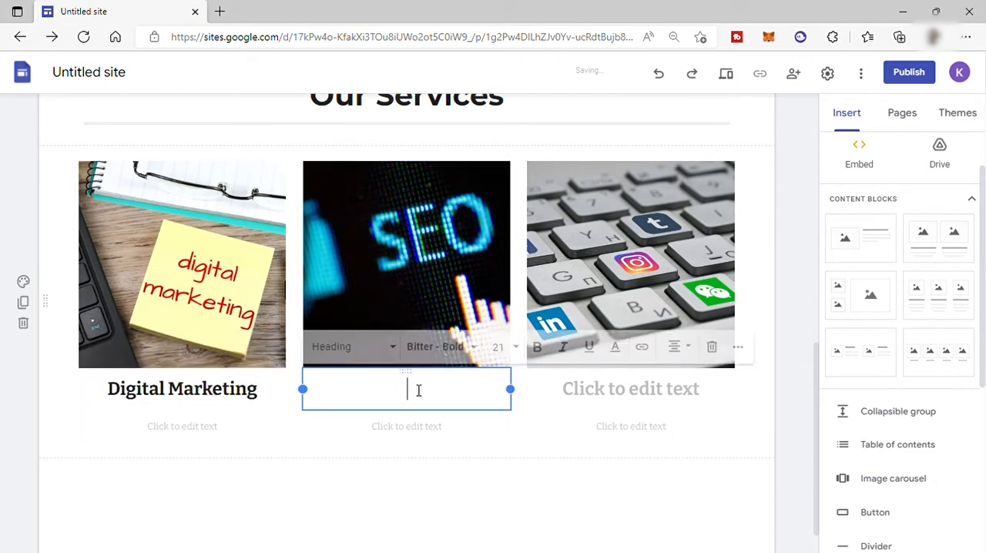
pyautogui.write('SEO')
pyautogui.click(630, 388)
pyautogui.write('SMM')
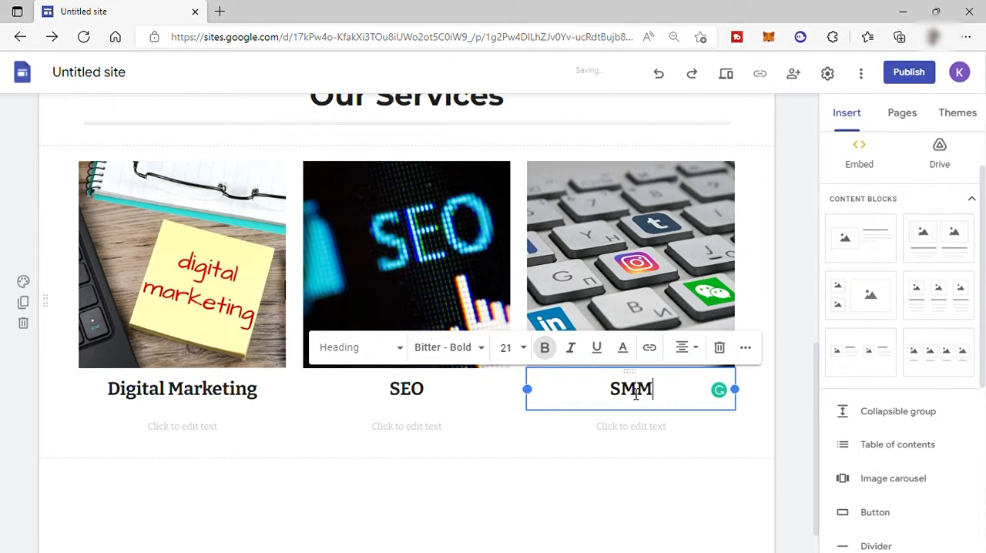
# Step: Write the service descriptions, including SEO's website-traffic quality and quantity text, and start SMM's
pyautogui.click(182, 425)
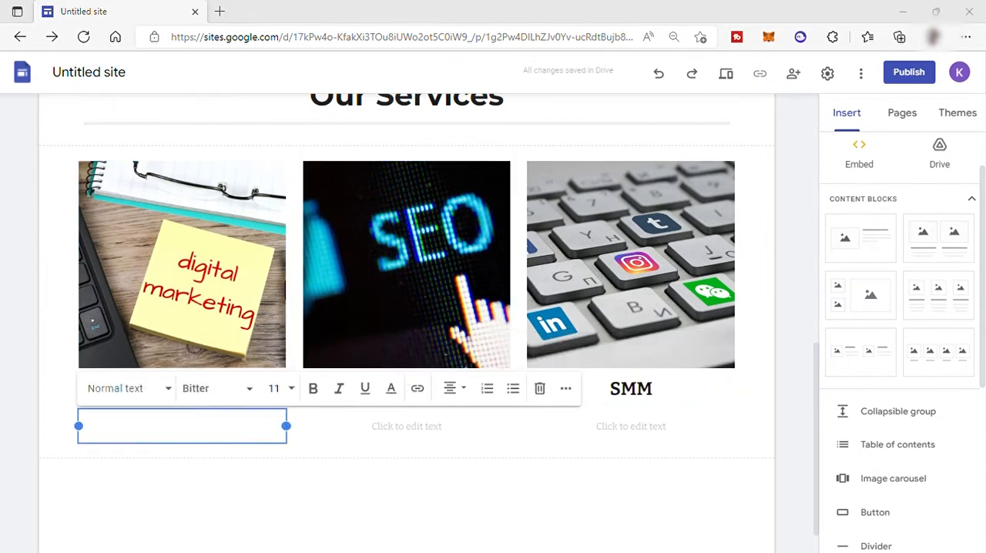
pyautogui.click(407, 425)
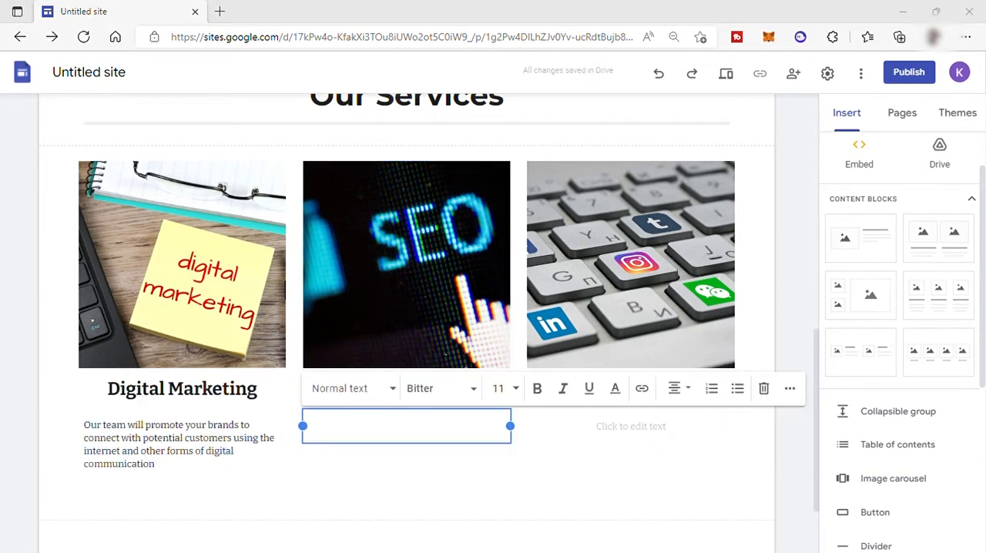
pyautogui.write('Our team will help you improving the quality and quantity of website traffic to a website or a web page from search engines')
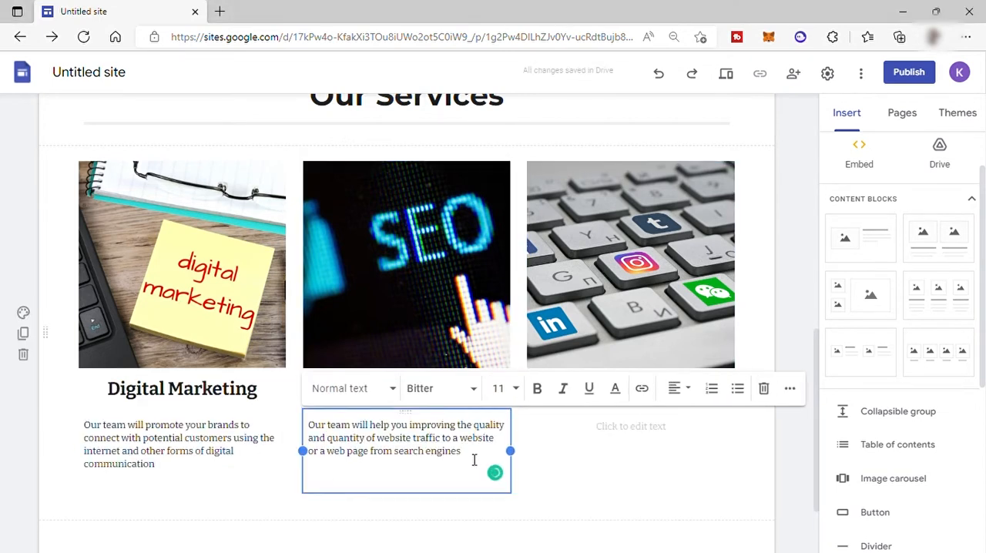
pyautogui.click(629, 425)
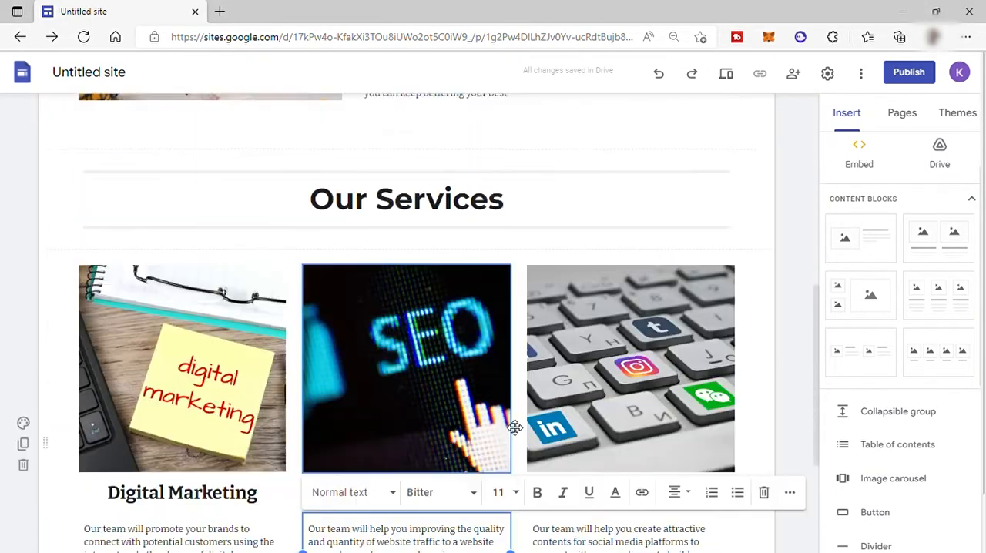
pyautogui.scroll(-3)
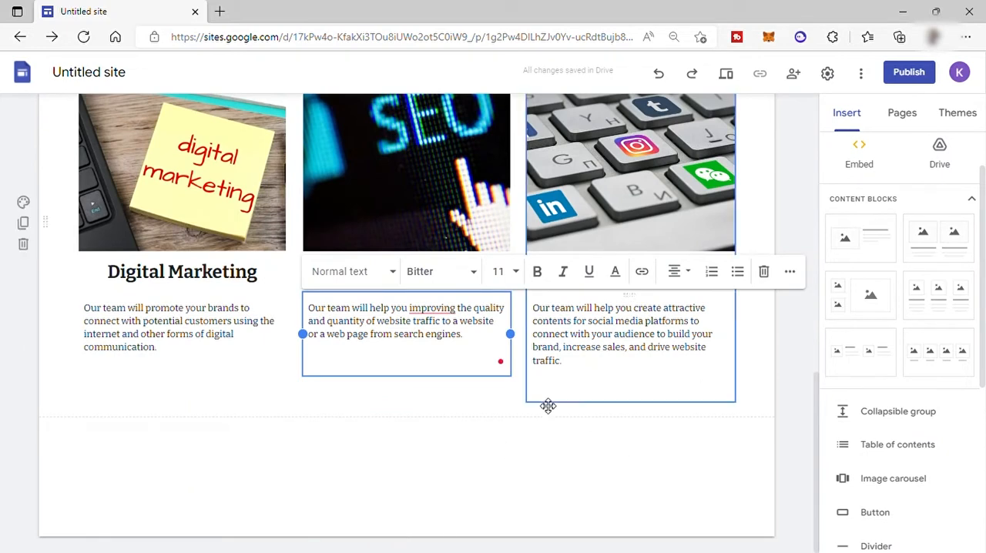
pyautogui.scroll(3)
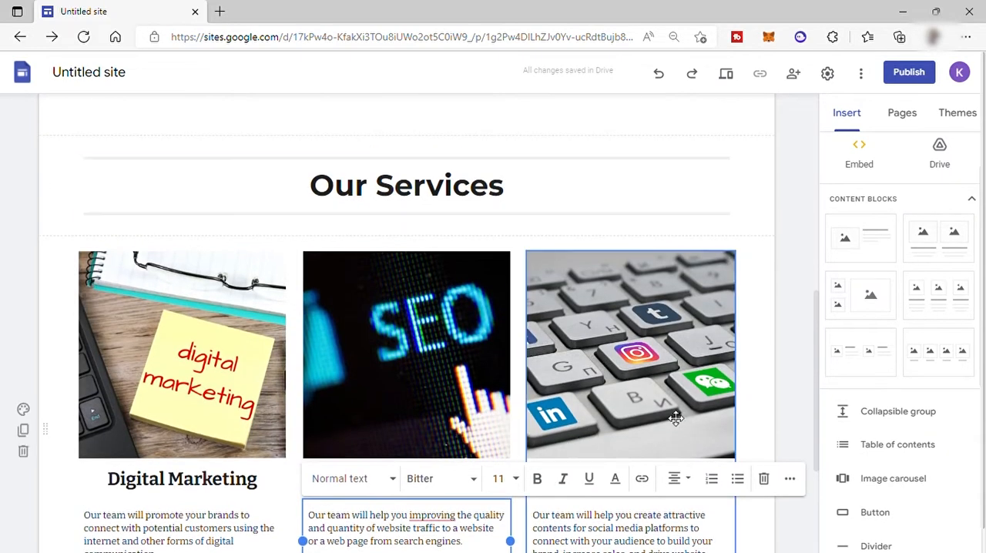
pyautogui.moveTo(725, 74)
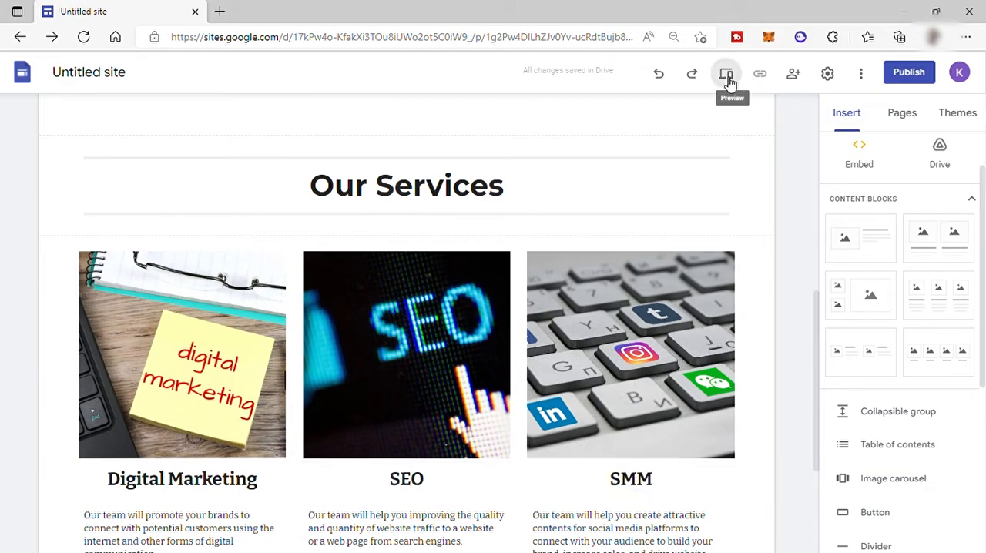
# Step: Preview the site at default size, then switch to phone layout and scroll to the SMM service
pyautogui.click(723, 74)
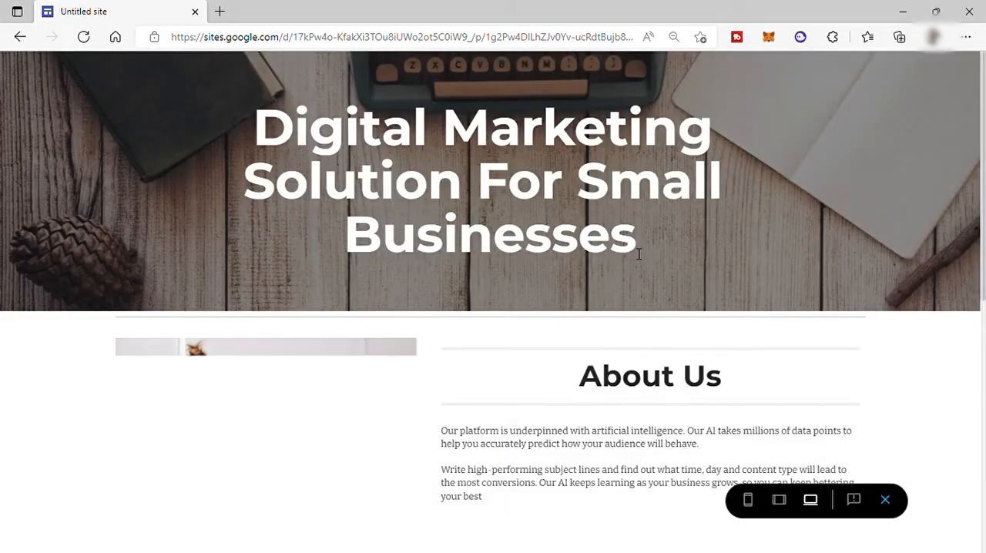
pyautogui.scroll(-3)
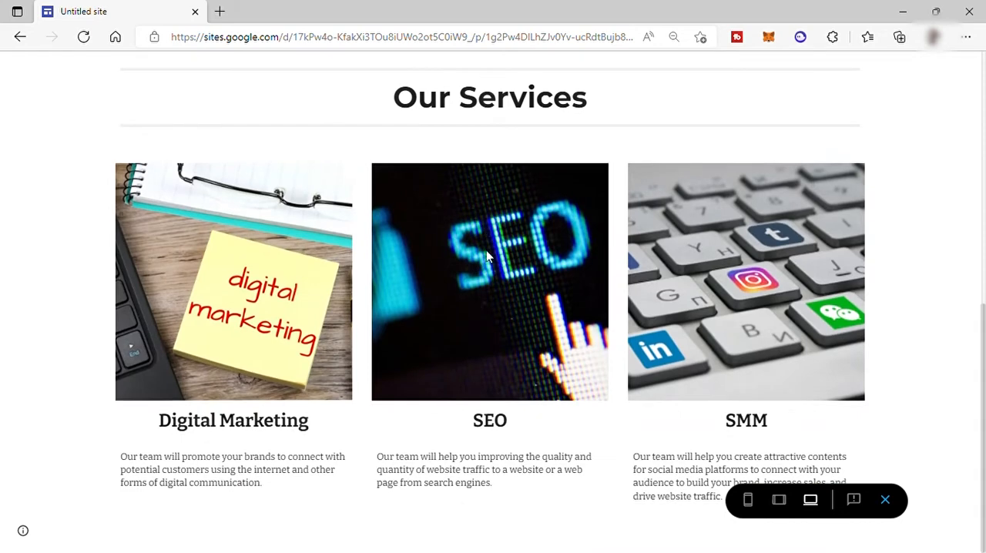
pyautogui.scroll(3)
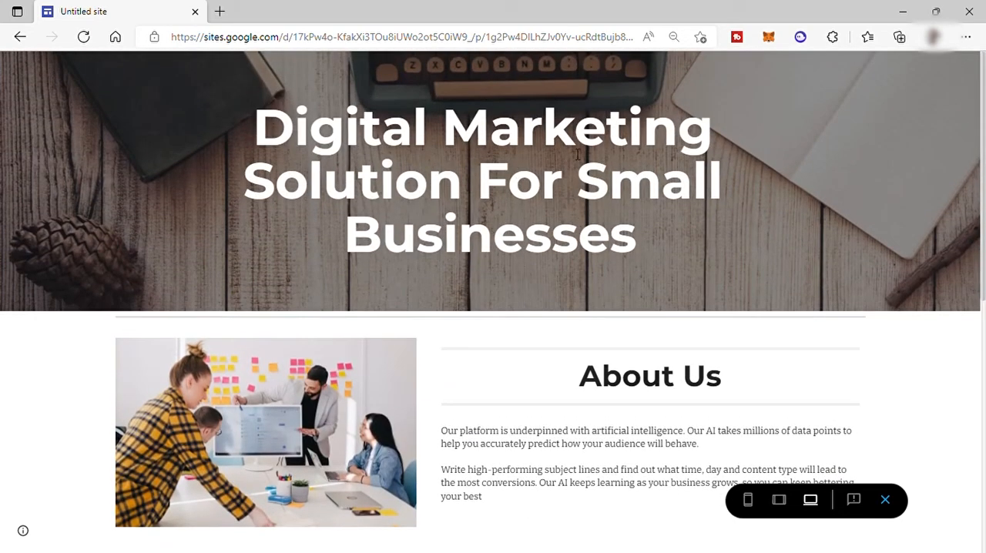
pyautogui.moveTo(747, 499)
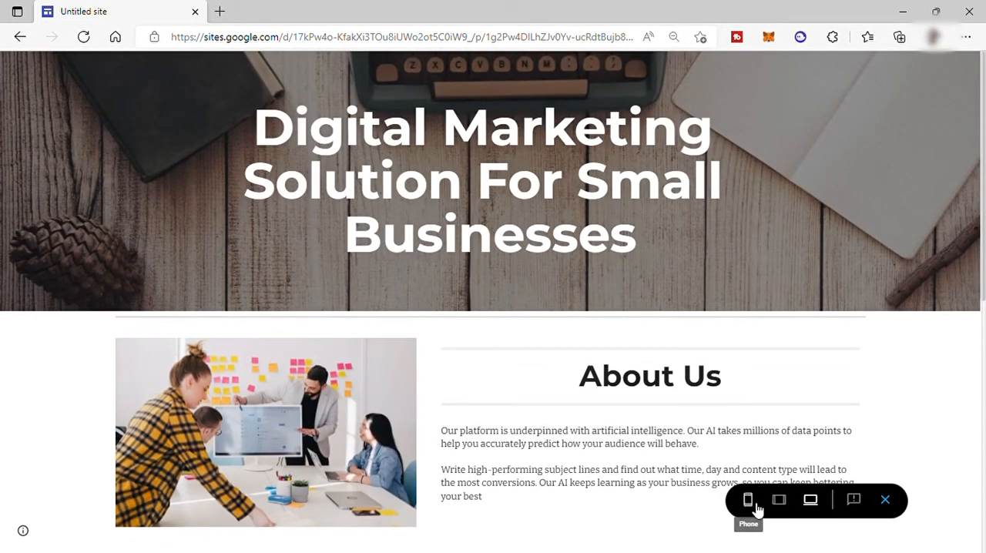
pyautogui.click(747, 499)
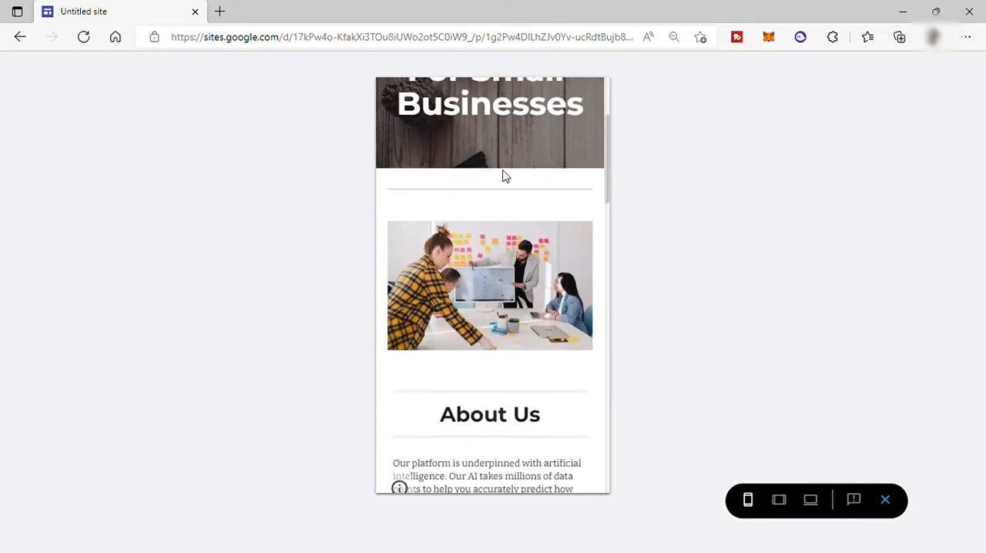
pyautogui.scroll(-3)
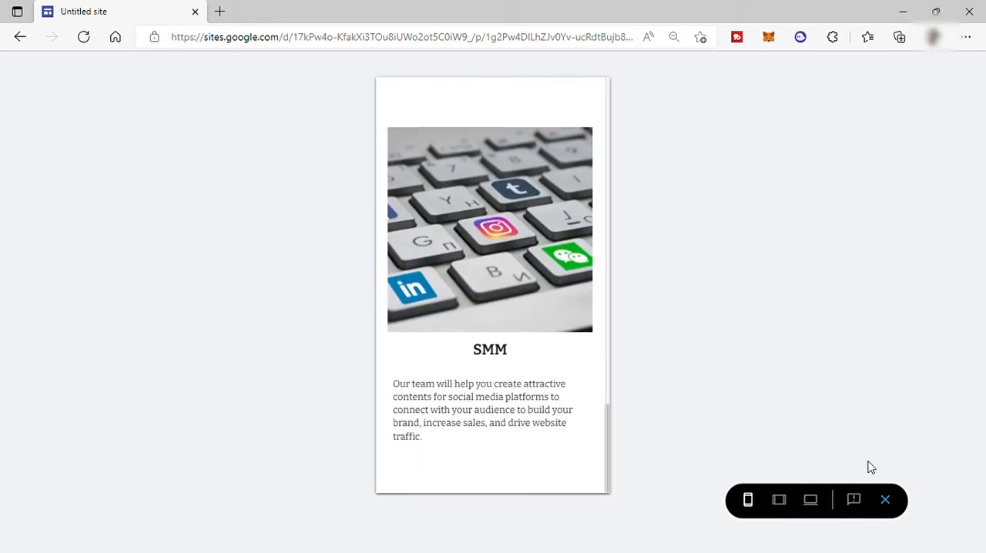
pyautogui.moveTo(884, 499)
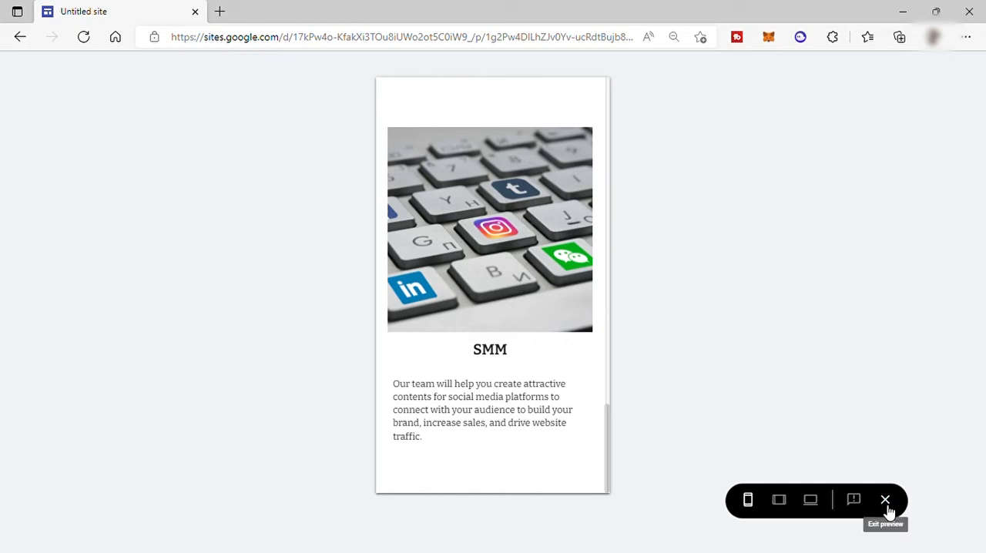
# Step: Exit the preview and return to the site editor at the page header
pyautogui.click(883, 499)
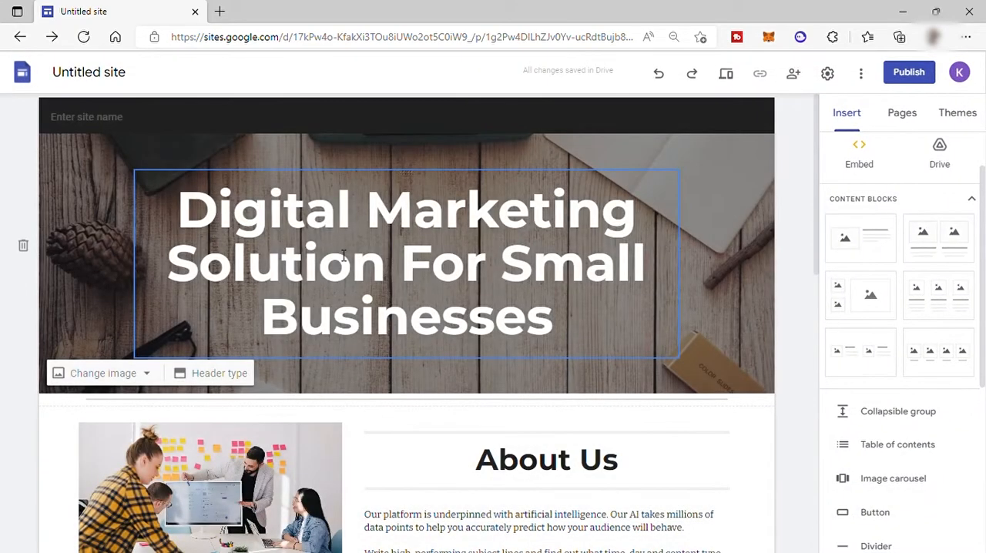
pyautogui.scroll(-3)
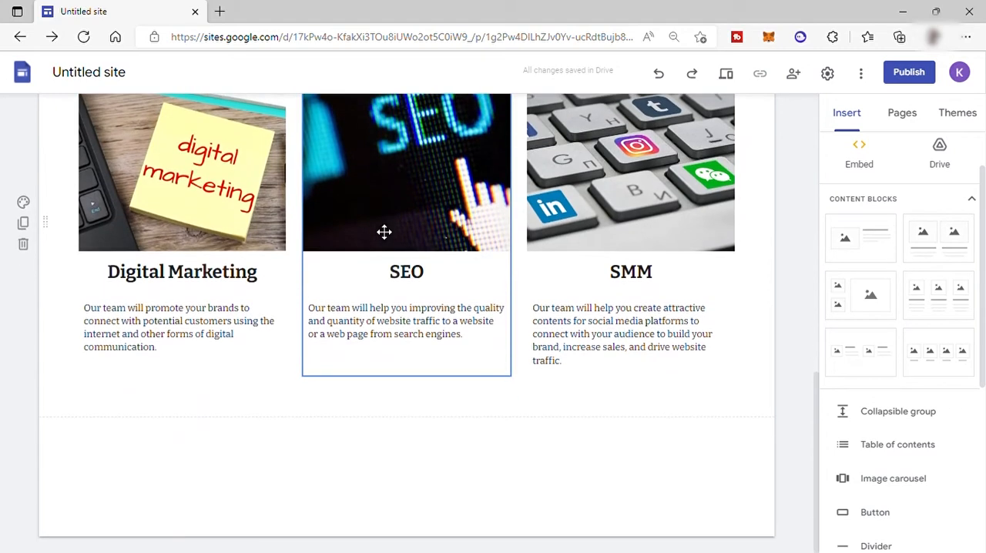
pyautogui.scroll(3)
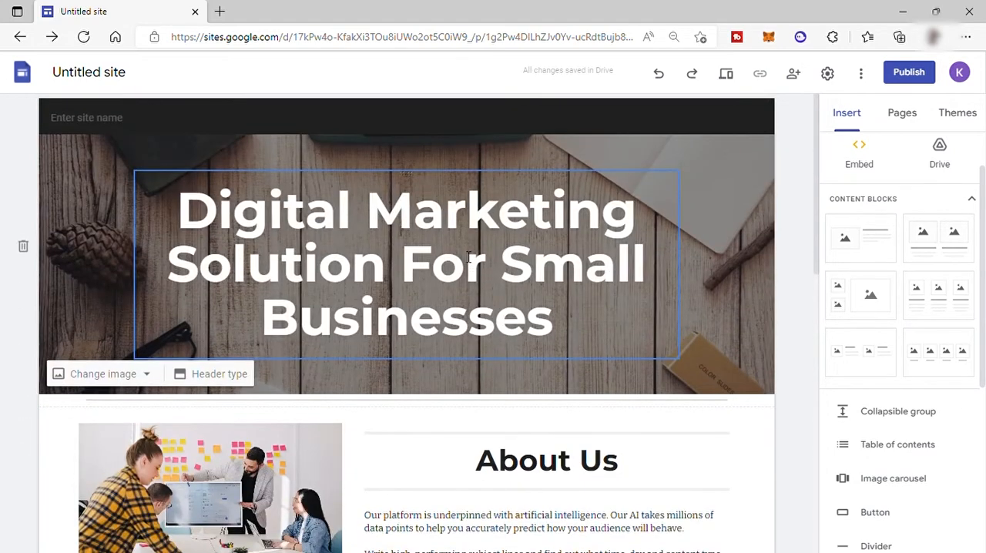
pyautogui.moveTo(392, 302)
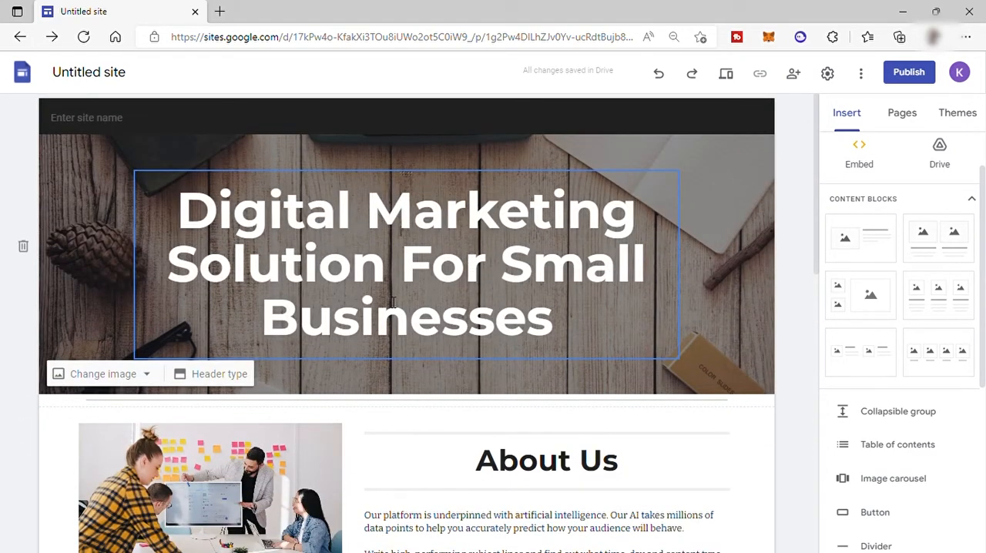
# Step: Create a new page named 'Contact Us' from the Pages panel
pyautogui.click(901, 112)
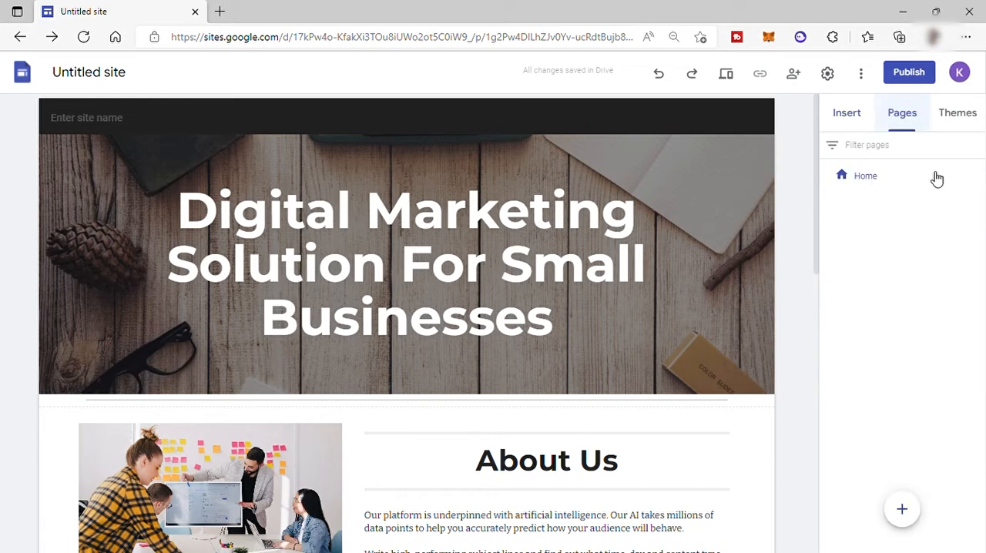
pyautogui.click(901, 508)
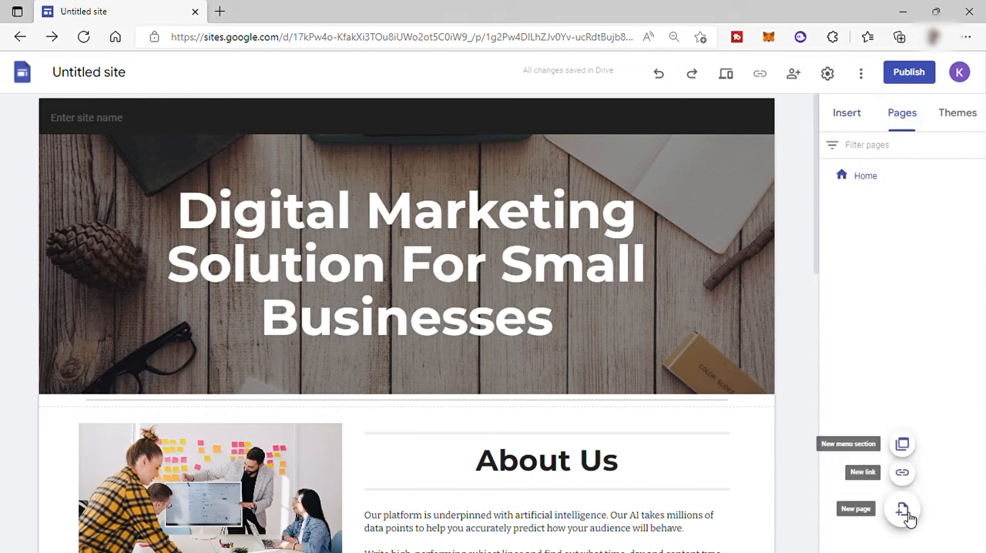
pyautogui.click(902, 510)
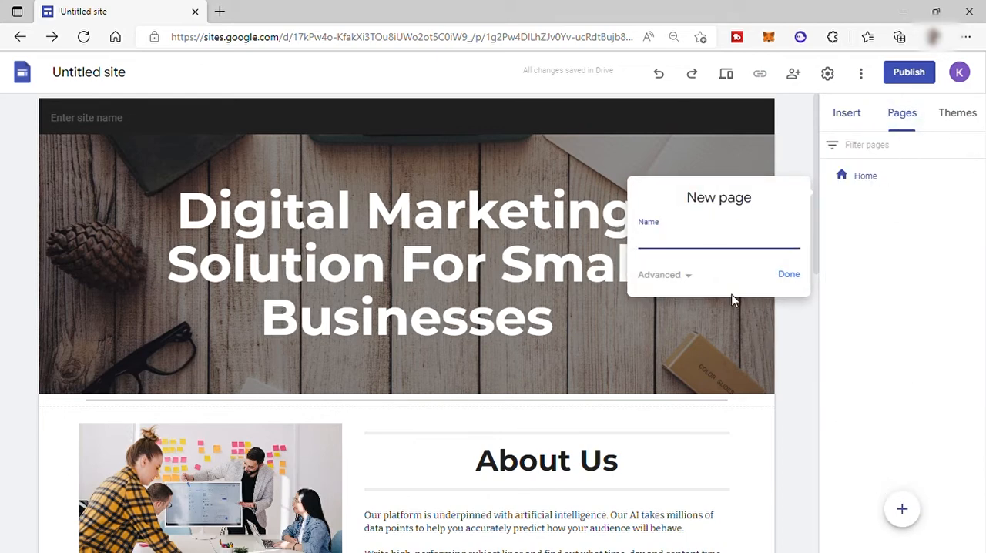
pyautogui.write('Con')
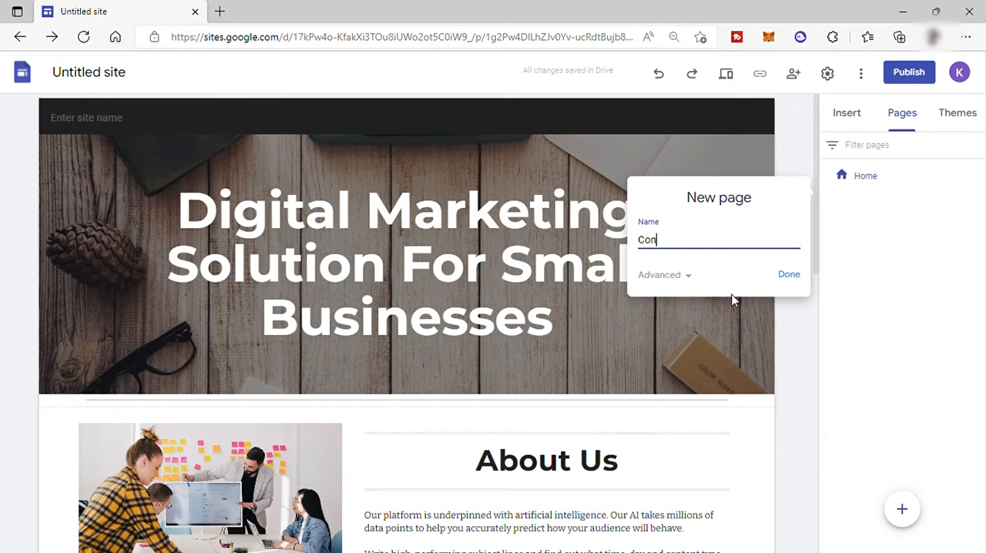
pyautogui.write('tact Us')
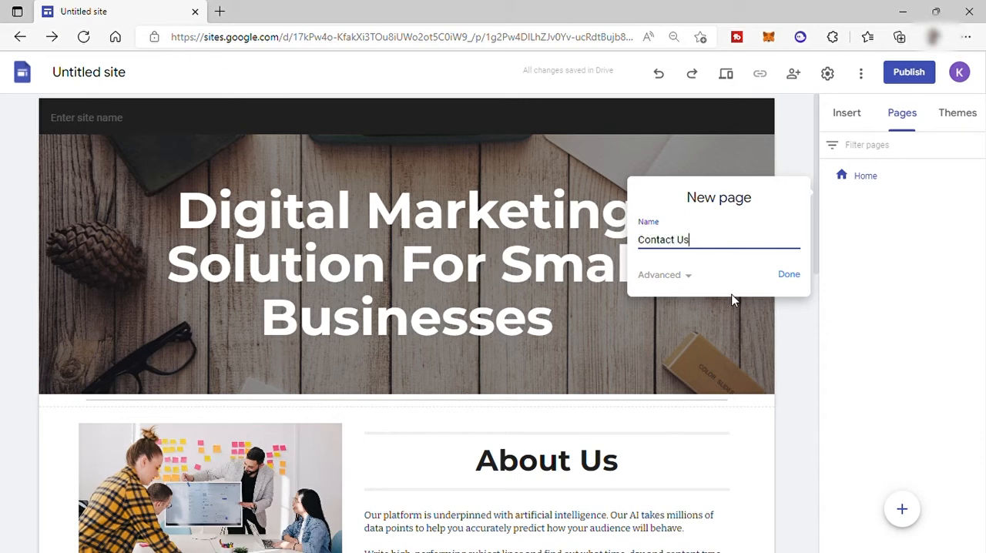
pyautogui.click(788, 274)
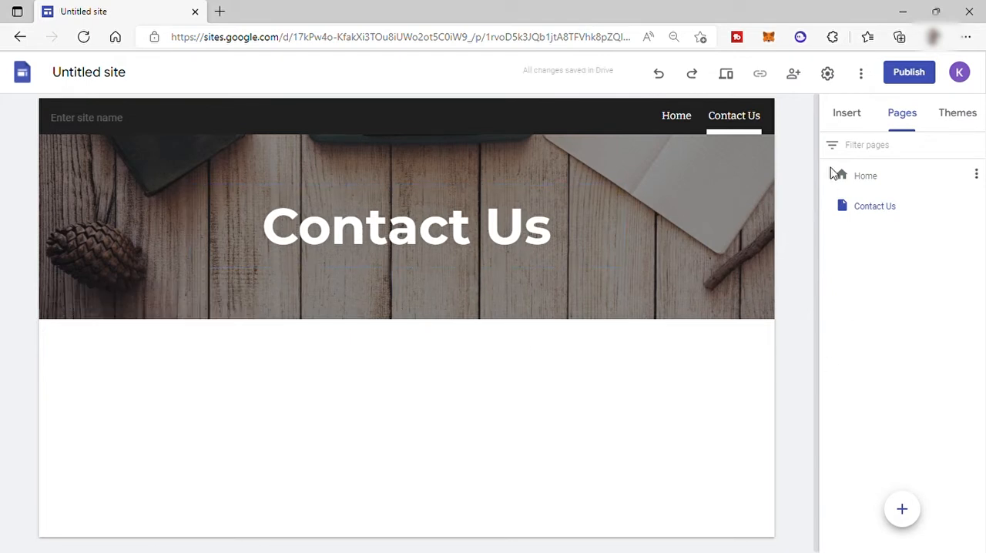
# Step: Browse the Insert panel's list of elements available for the Contact Us page
pyautogui.click(847, 113)
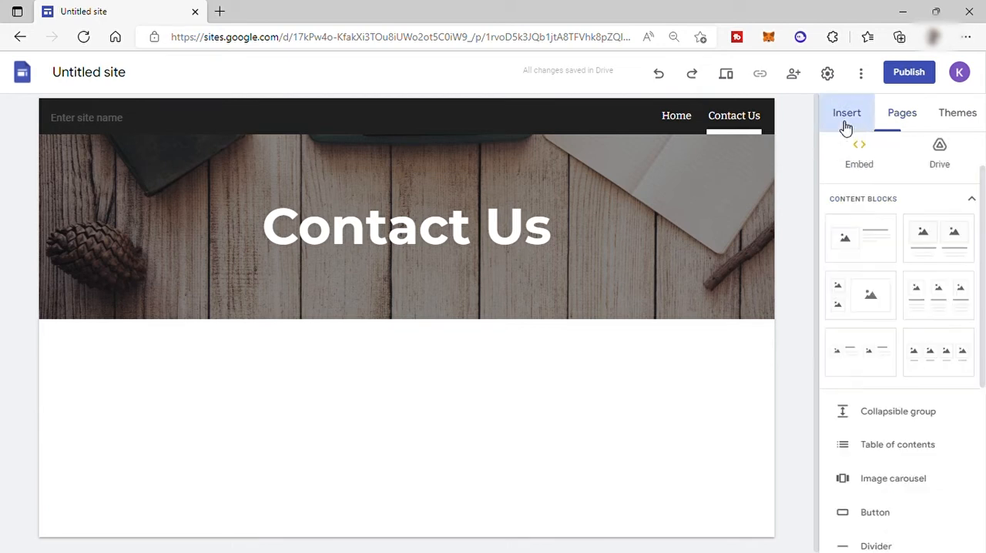
pyautogui.scroll(-3)
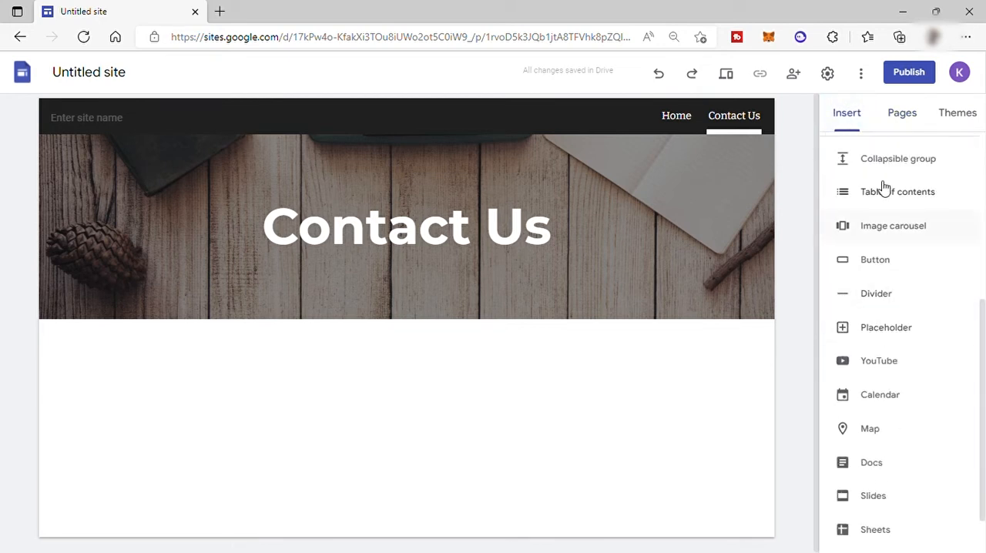
pyautogui.scroll(3)
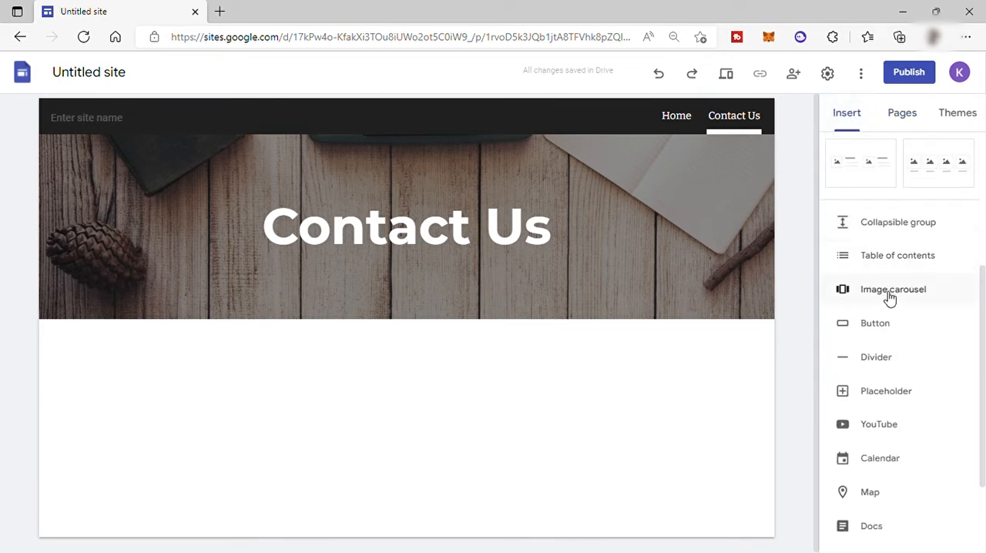
pyautogui.scroll(-3)
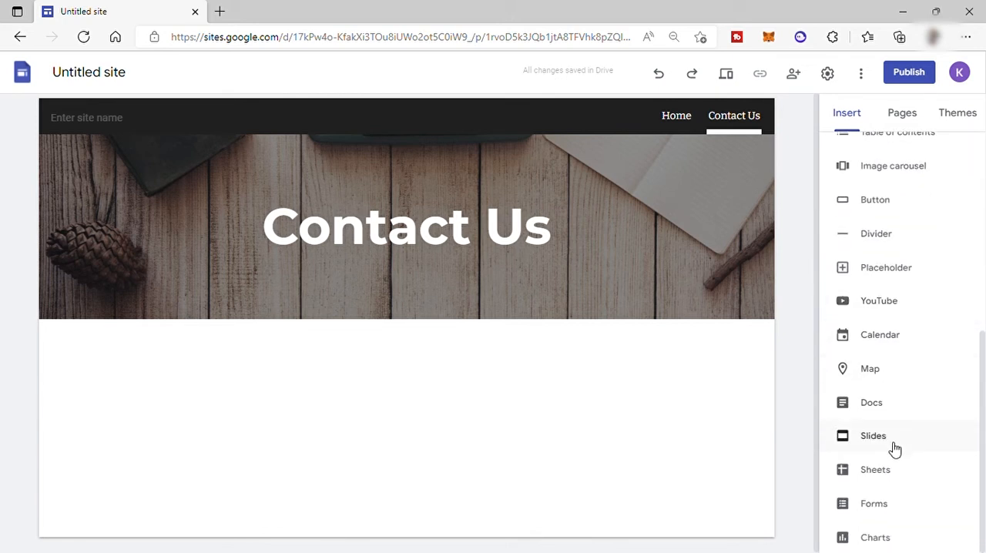
pyautogui.moveTo(616, 493)
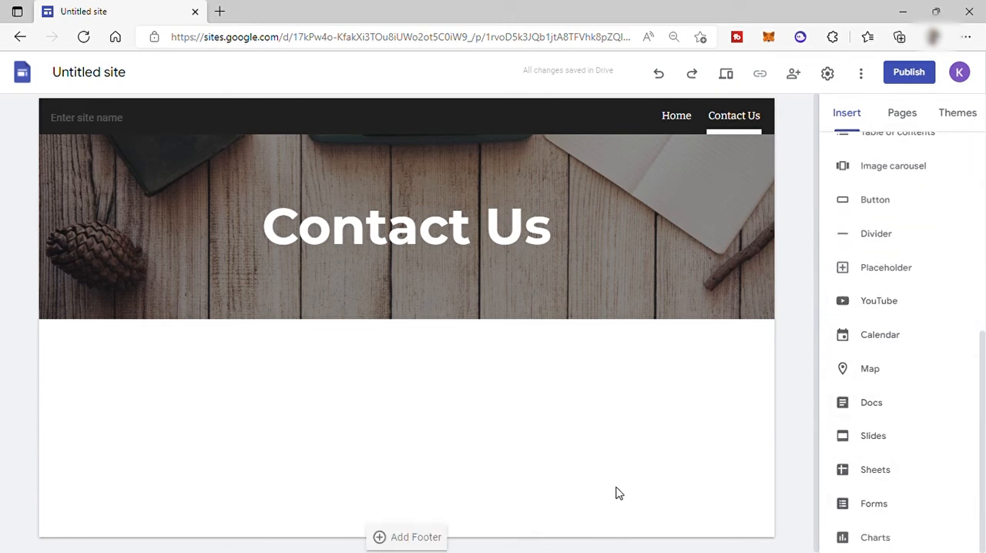
pyautogui.moveTo(446, 330)
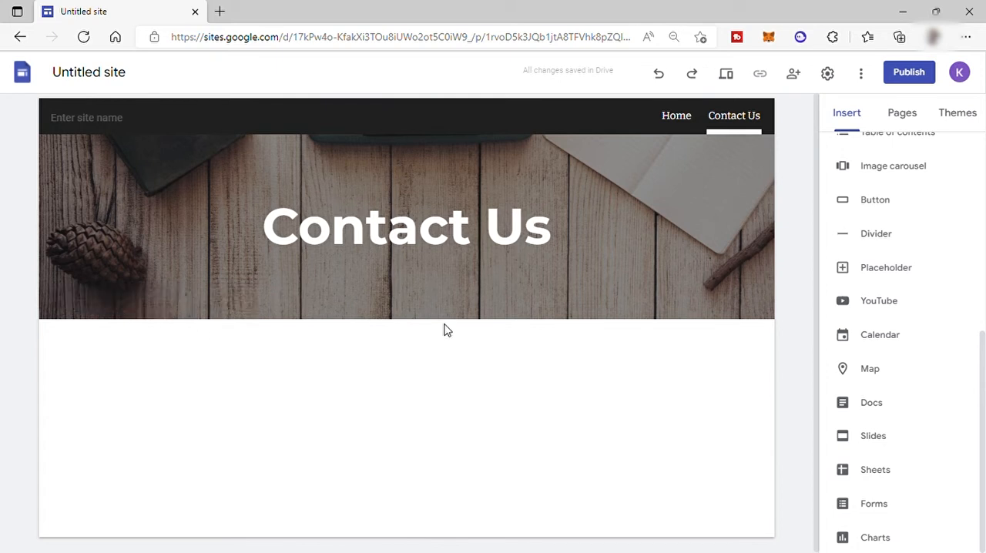
pyautogui.moveTo(400, 357)
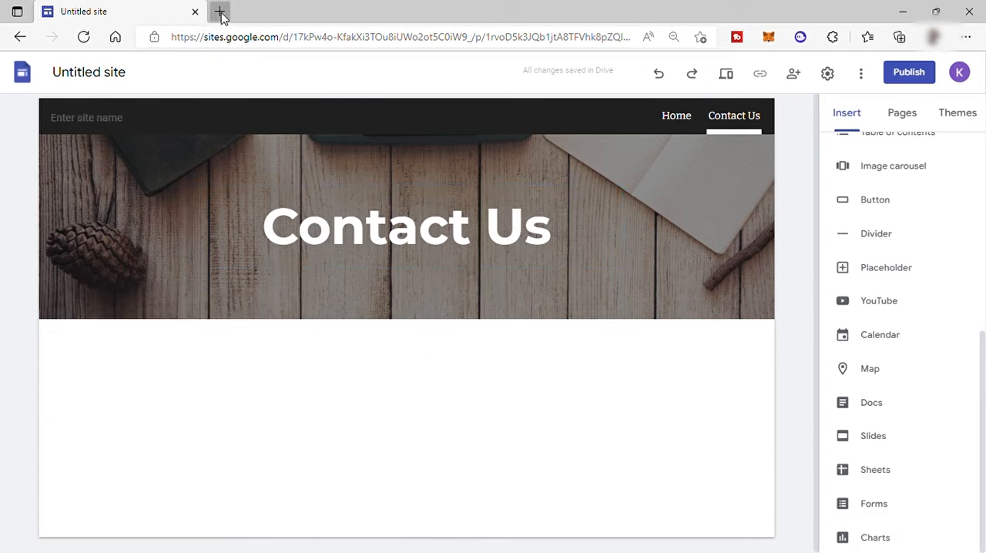
# Step: In a new tab, search Google for 'google form' and open the Free Online Form Creator result
pyautogui.click(406, 225)
pyautogui.write('https://www.google.com.ph')
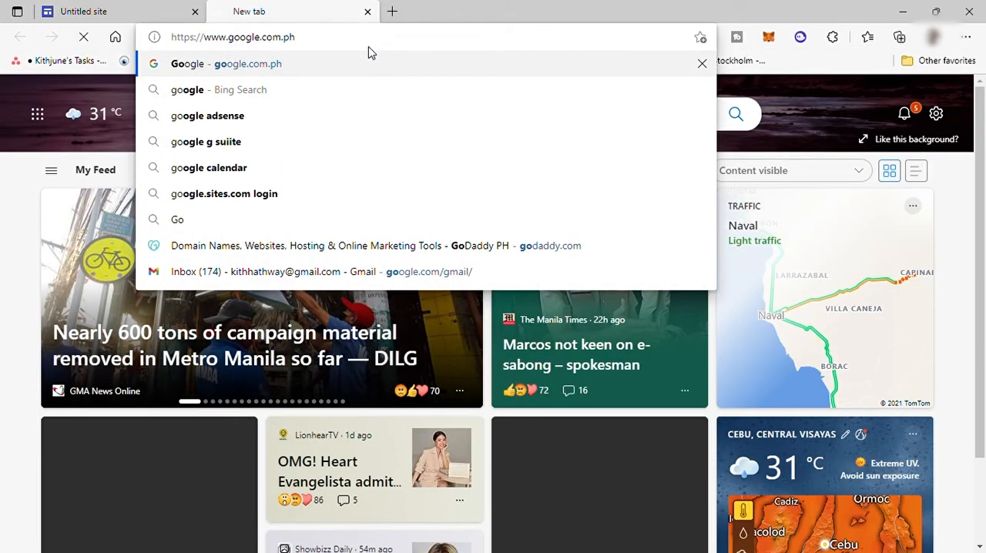
pyautogui.click(226, 63)
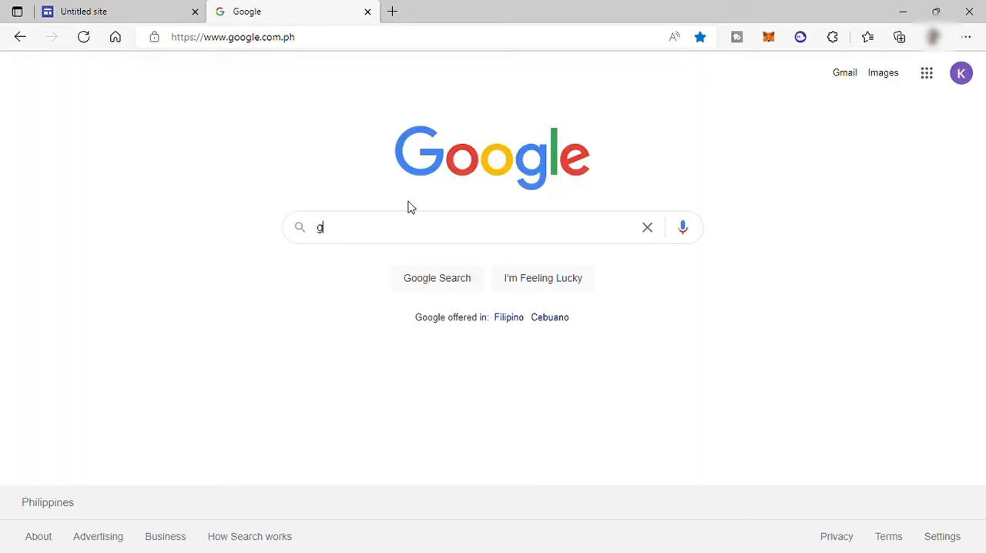
pyautogui.write('oogle form')
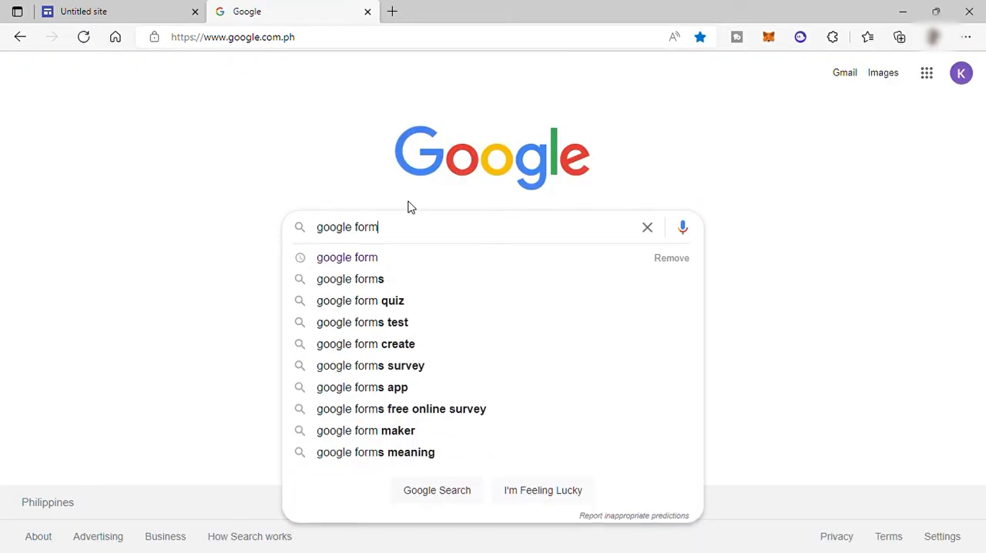
pyautogui.click(346, 257)
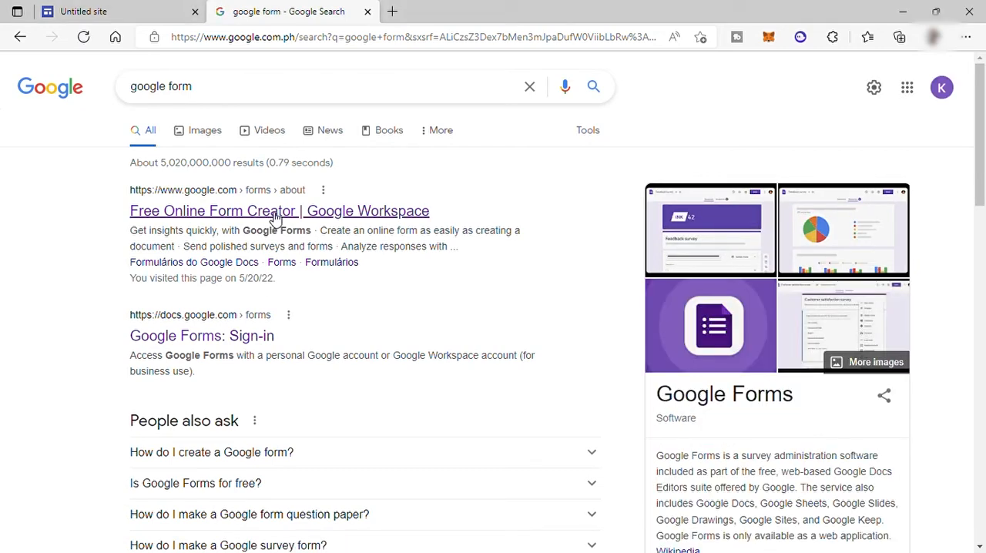
pyautogui.click(279, 209)
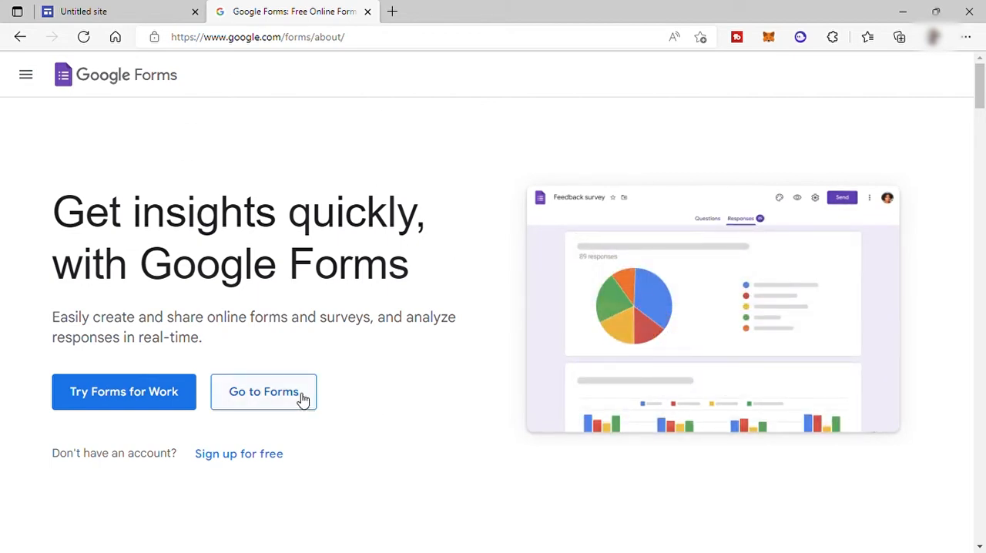
# Step: Go to Forms and start a new form from the Contact Information template
pyautogui.click(263, 391)
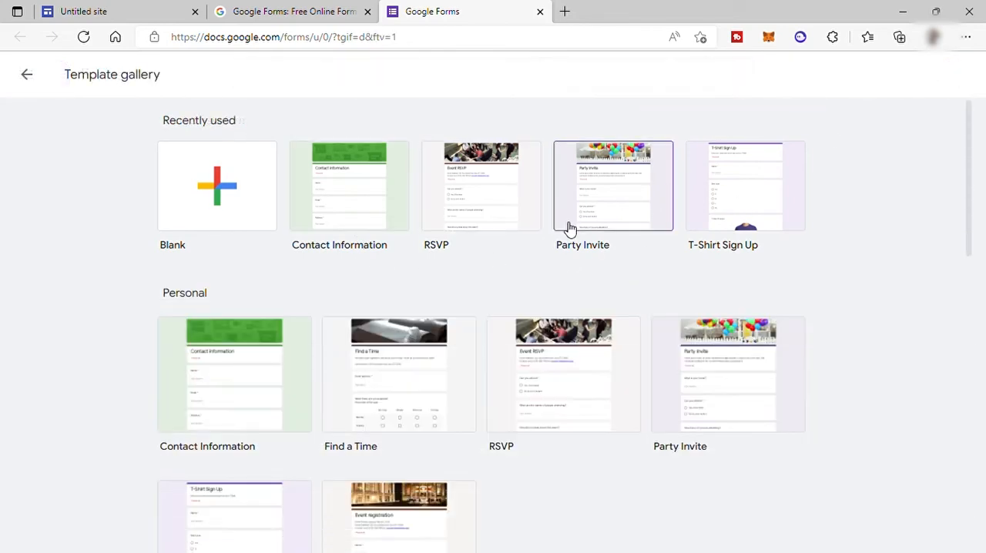
pyautogui.moveTo(706, 408)
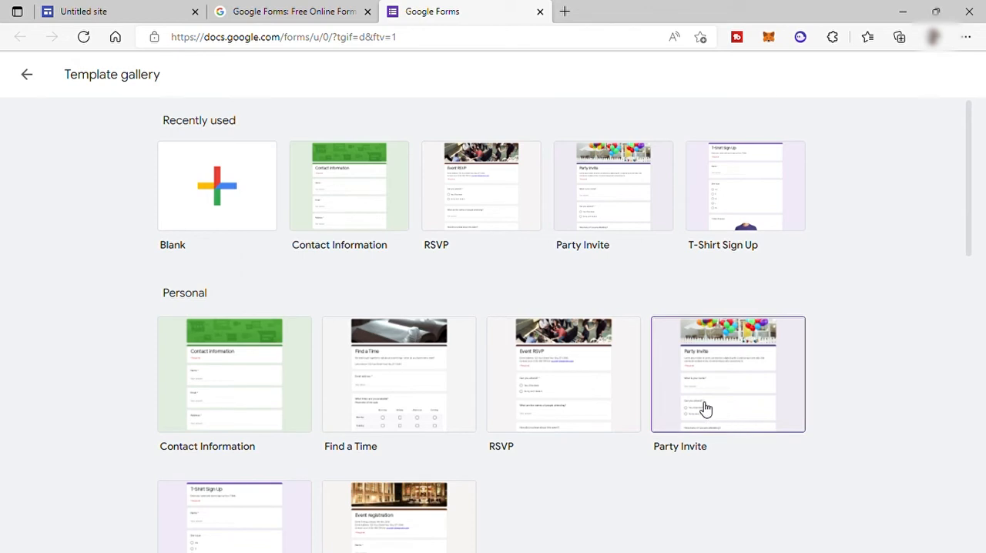
pyautogui.moveTo(327, 224)
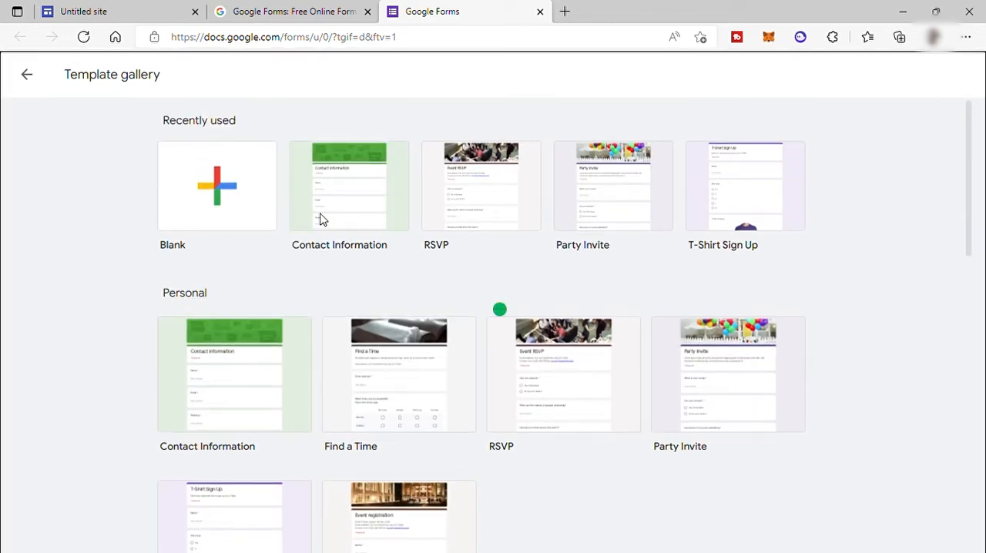
pyautogui.click(348, 184)
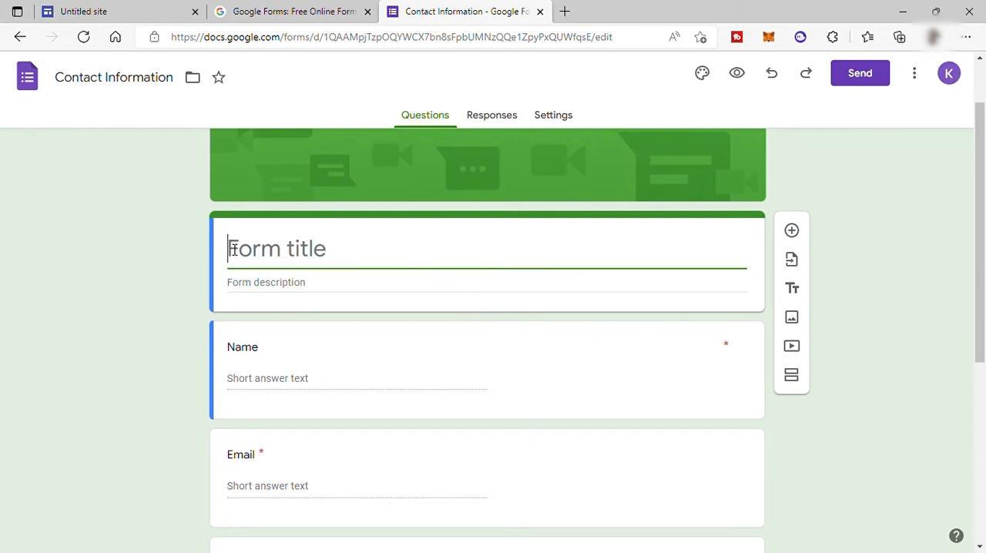
# Step: Title the form 'Get In Touch' and delete the Phone number question
pyautogui.write('Get In')
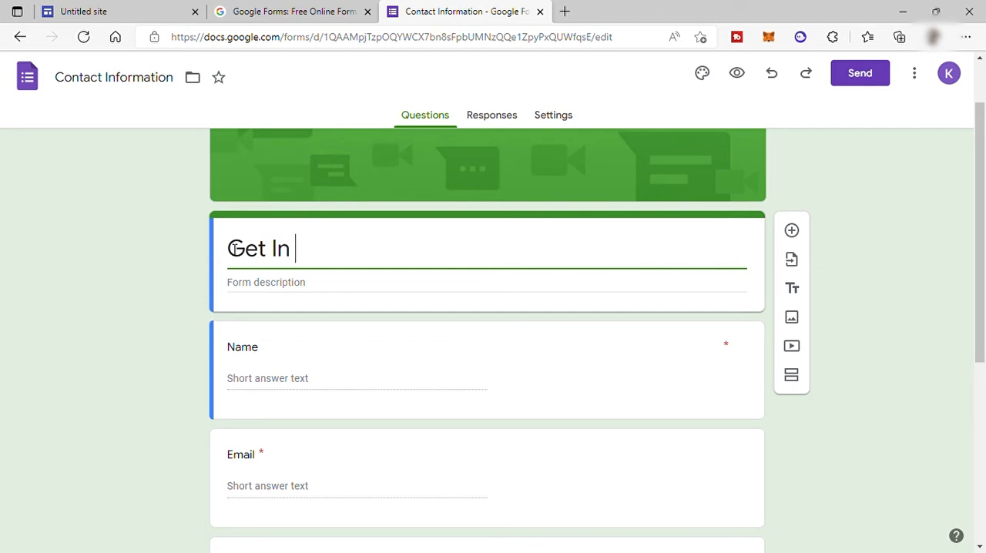
pyautogui.write('Touch')
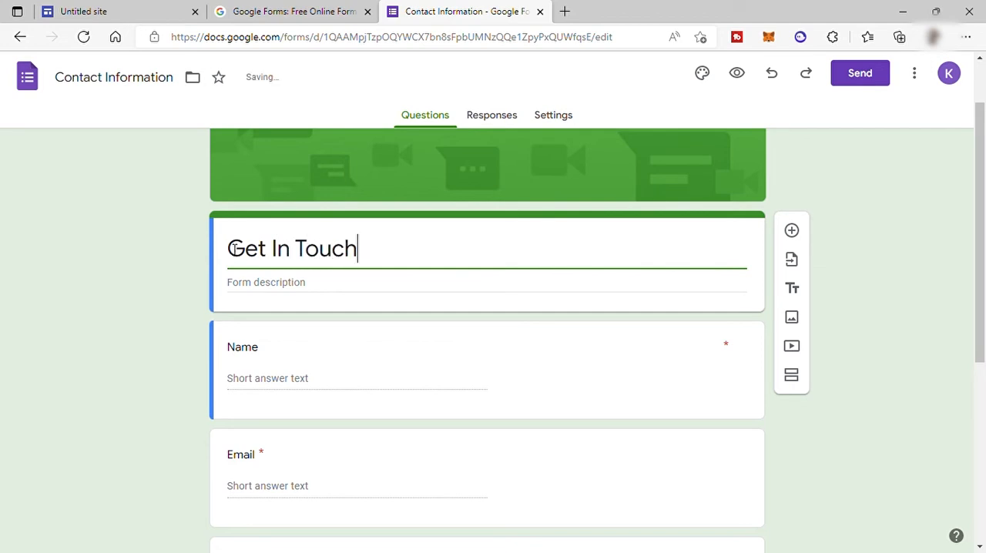
pyautogui.scroll(-3)
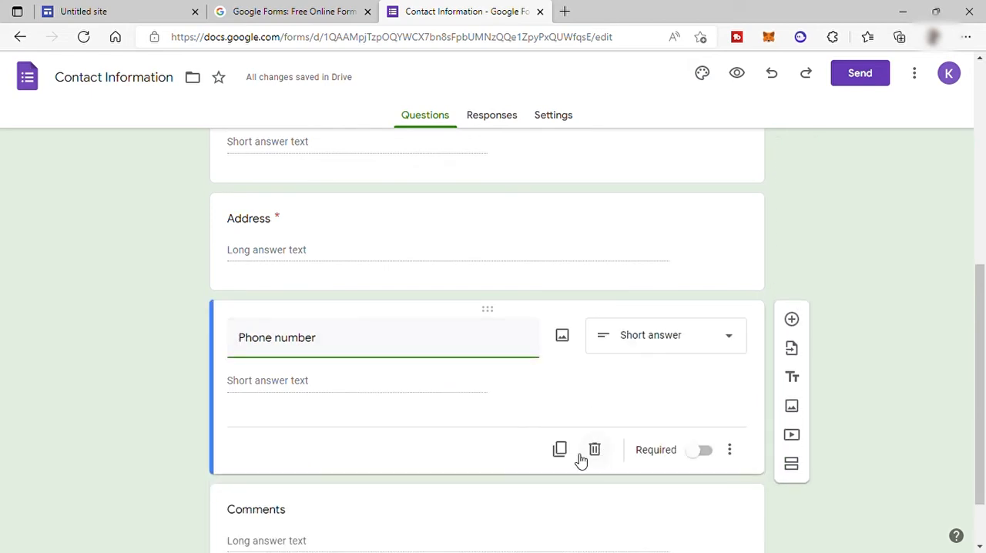
pyautogui.click(595, 449)
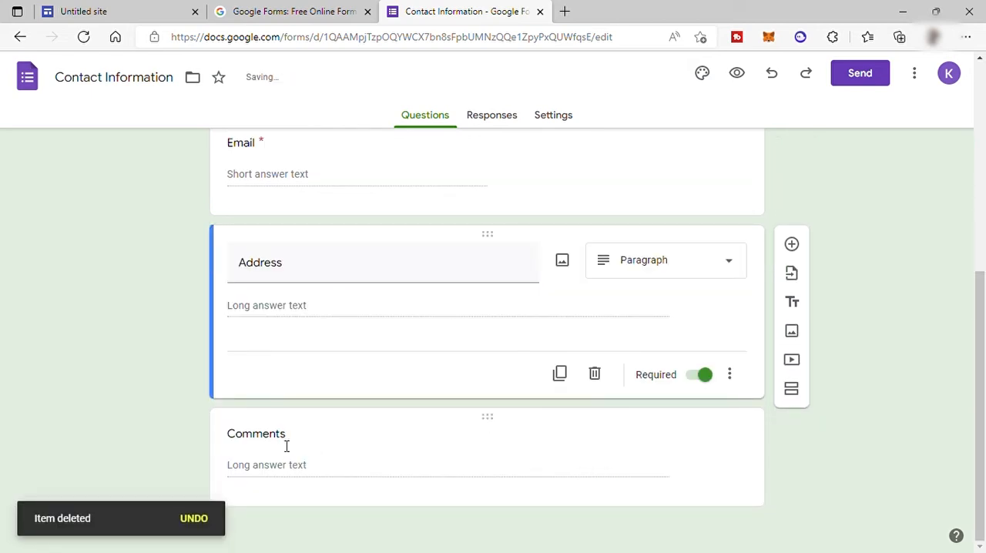
# Step: Rename the Comments question to 'Your Message'
pyautogui.click(268, 432)
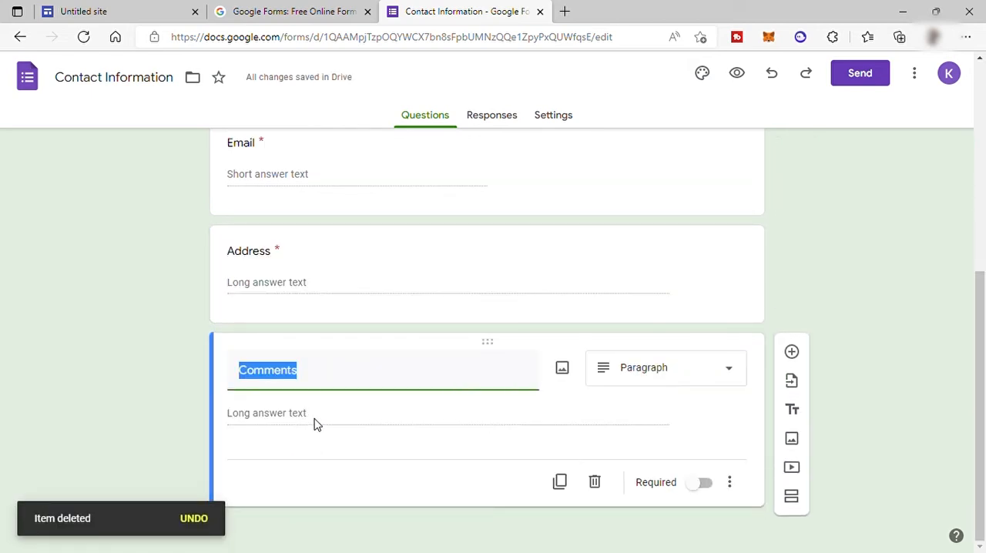
pyautogui.write('Yoyur')
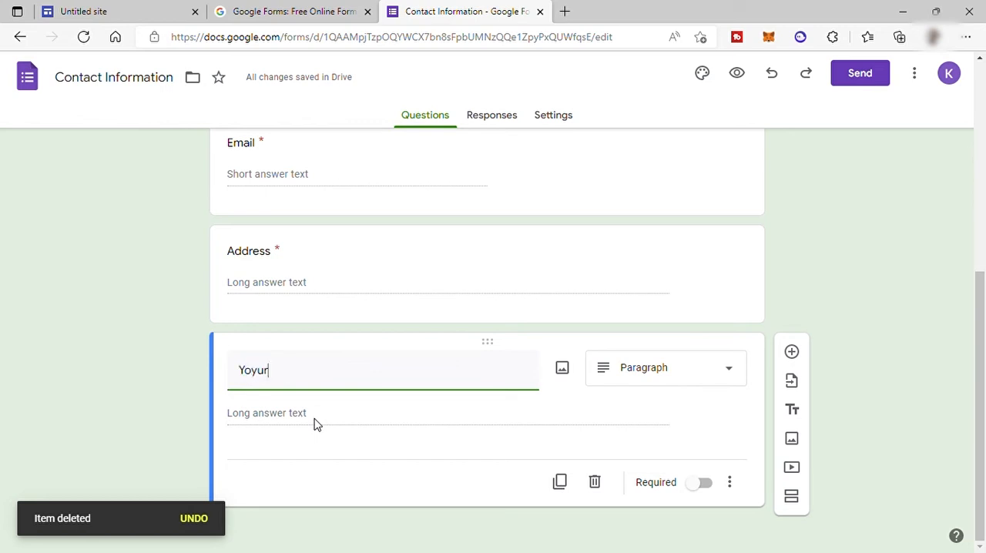
pyautogui.write('Your')
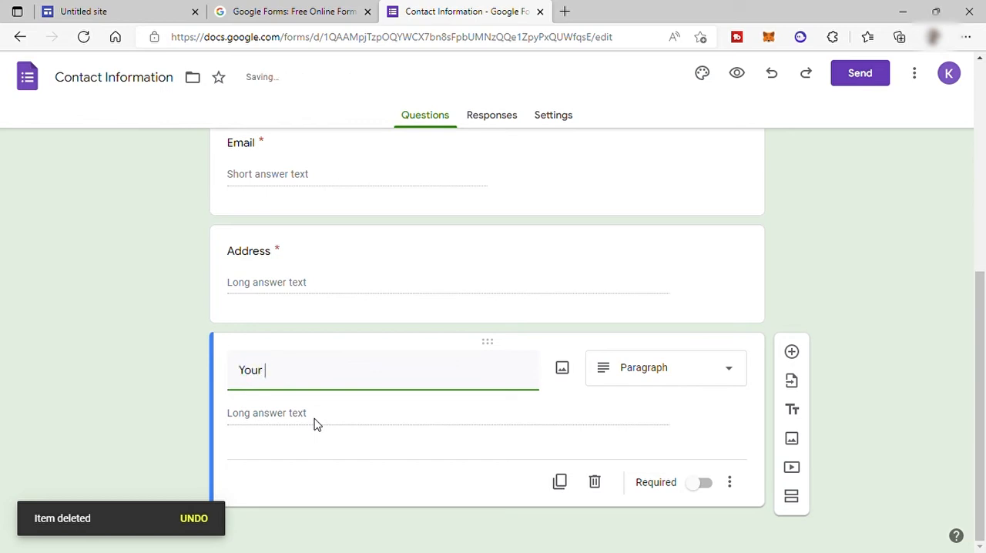
pyautogui.write('Message')
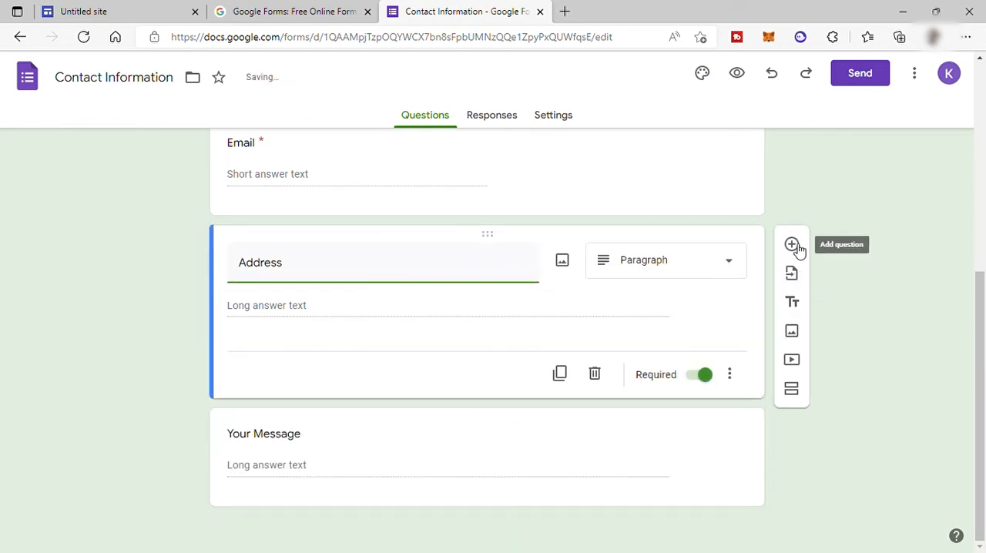
# Step: Add a Checkboxes question 'What service/s would you like to get from us?' starting with Digital Marketing
pyautogui.click(792, 243)
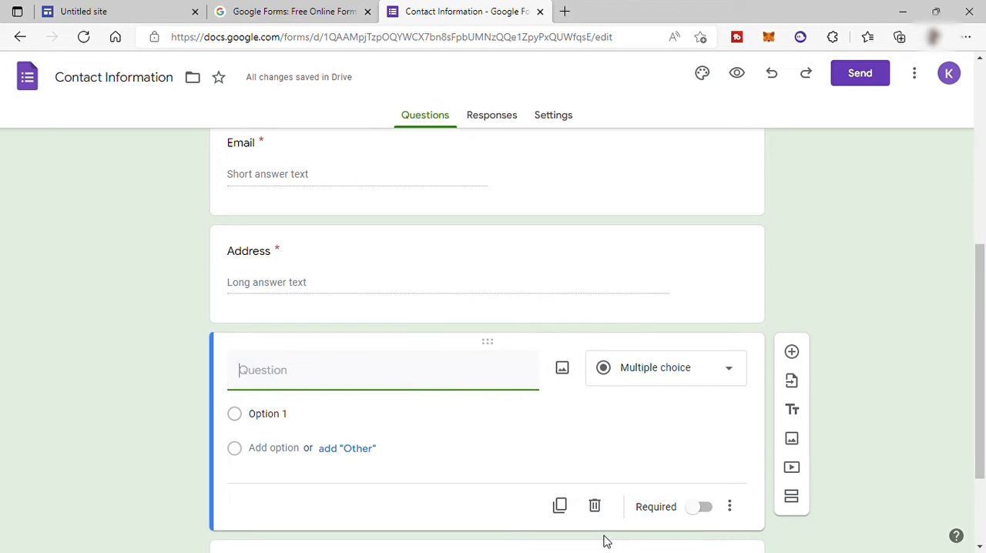
pyautogui.write('What service/s would you like to get from us?')
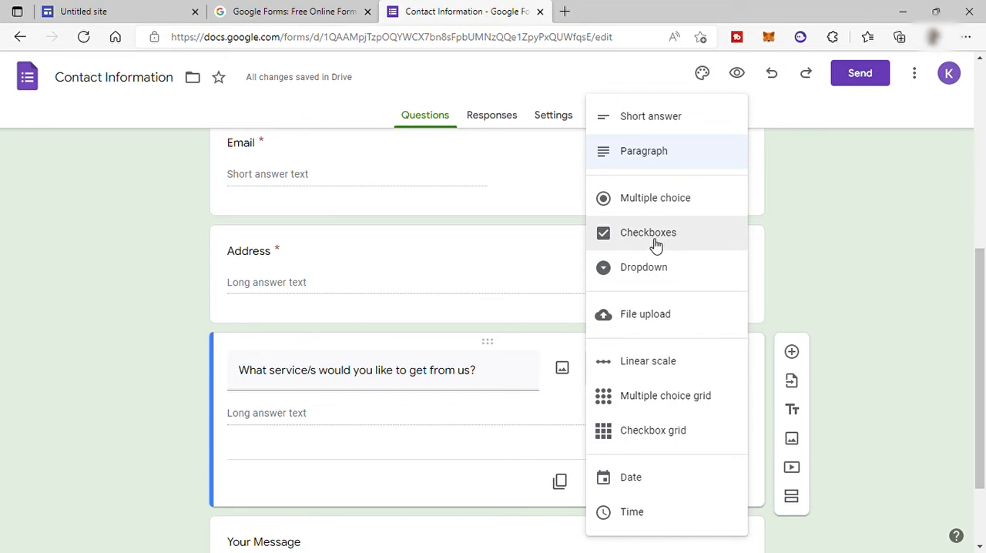
pyautogui.click(647, 231)
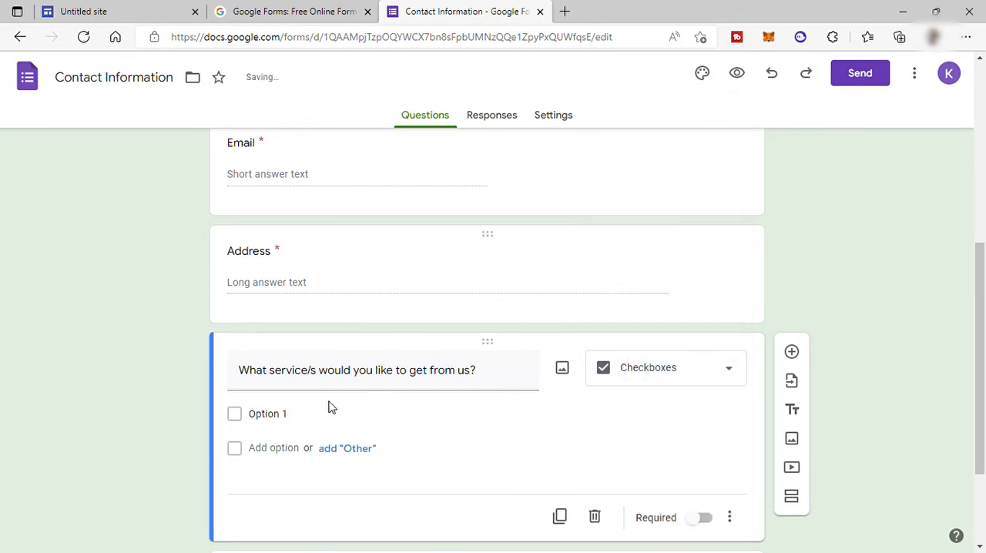
pyautogui.write('Digital Marketing')
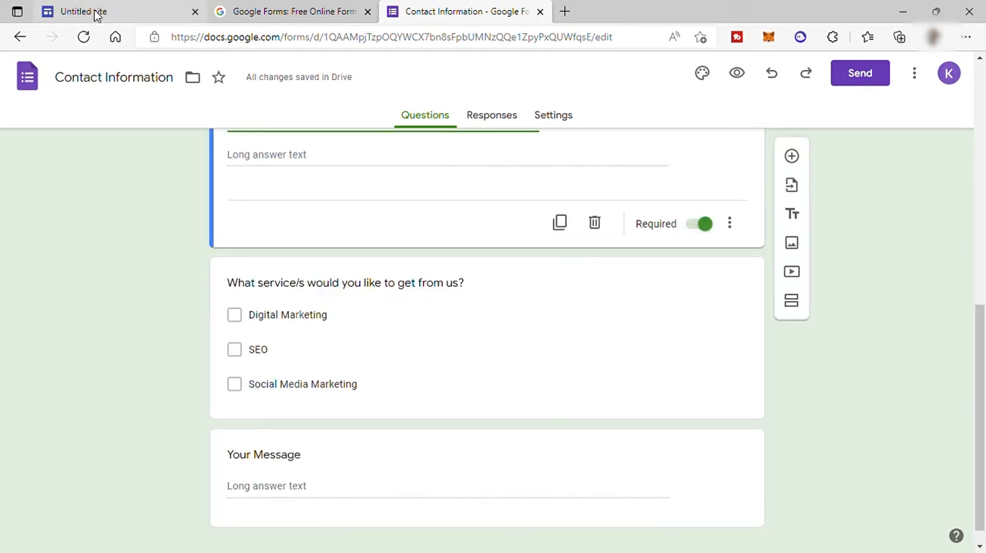
# Step: Back in the site, insert the Contact Information form onto the Contact Us page
pyautogui.click(84, 11)
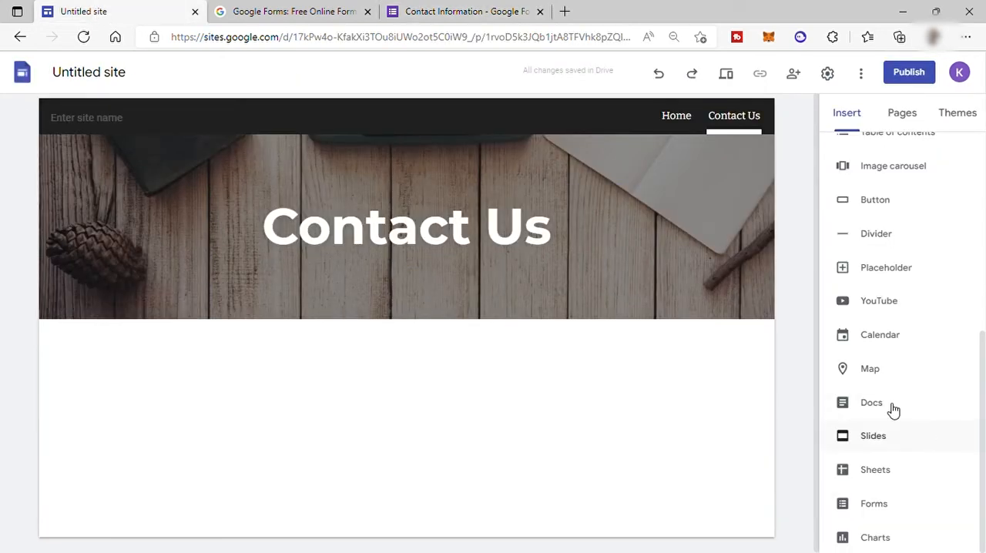
pyautogui.moveTo(905, 509)
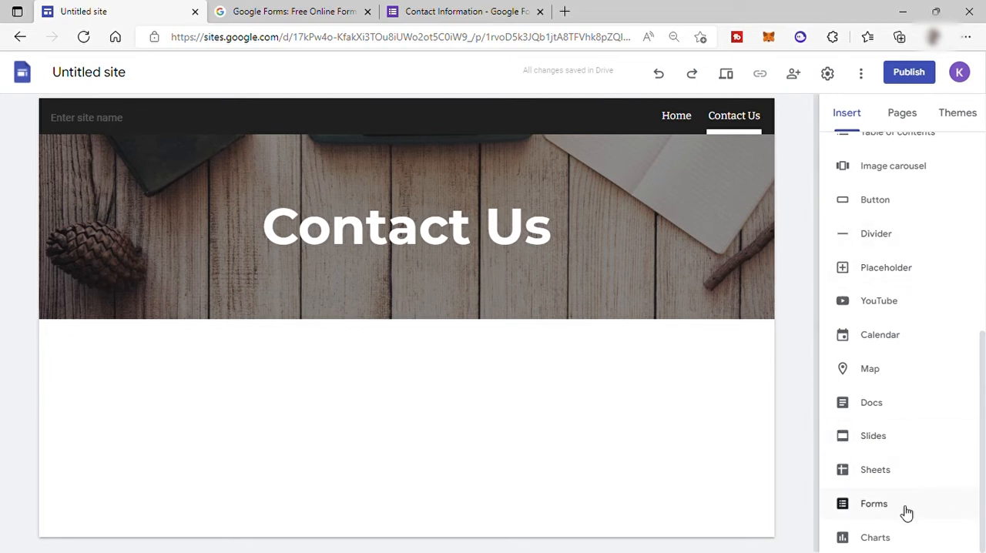
pyautogui.moveTo(890, 406)
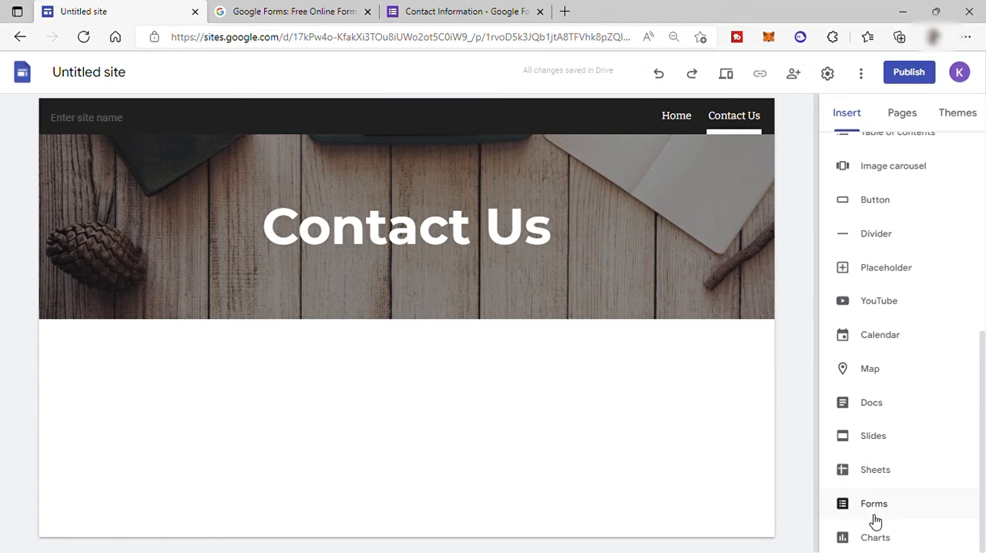
pyautogui.click(874, 502)
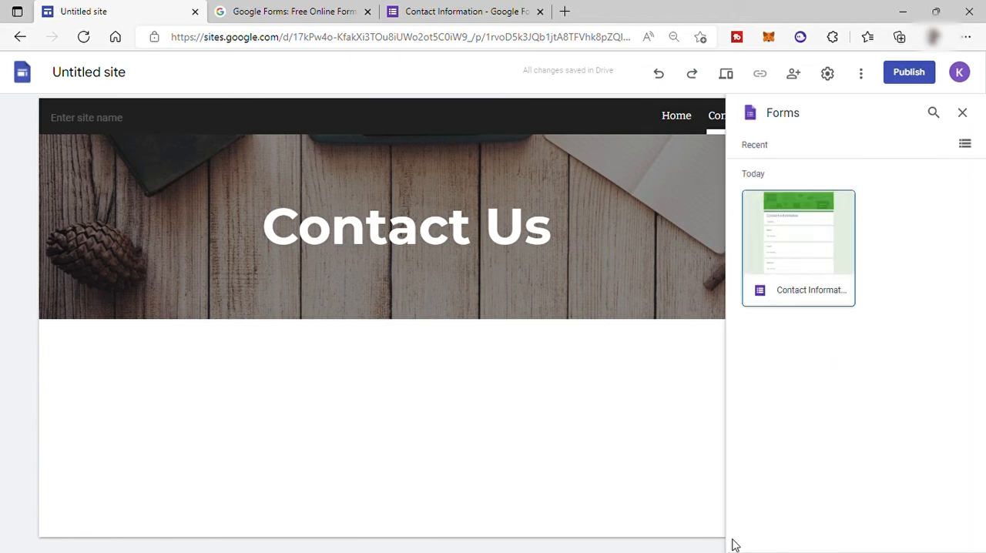
pyautogui.click(798, 231)
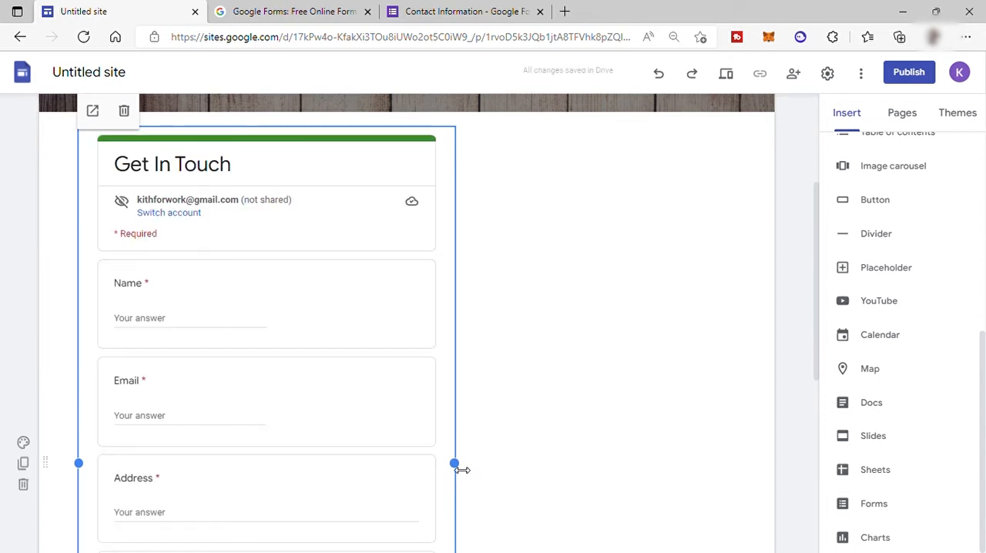
# Step: Widen the embedded Get In Touch form and review it down to the Submit button
pyautogui.moveTo(453, 462); pyautogui.dragTo(724, 462)
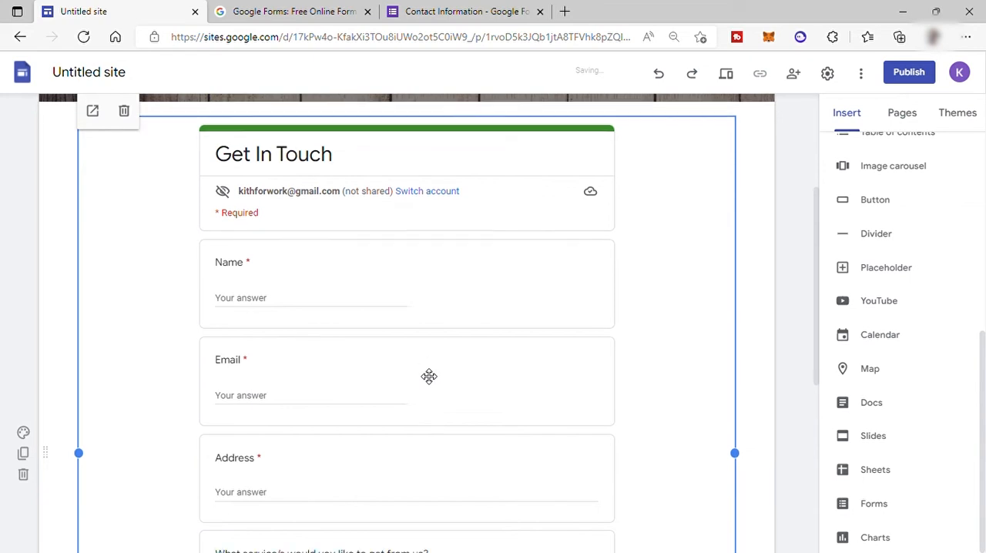
pyautogui.scroll(-3)
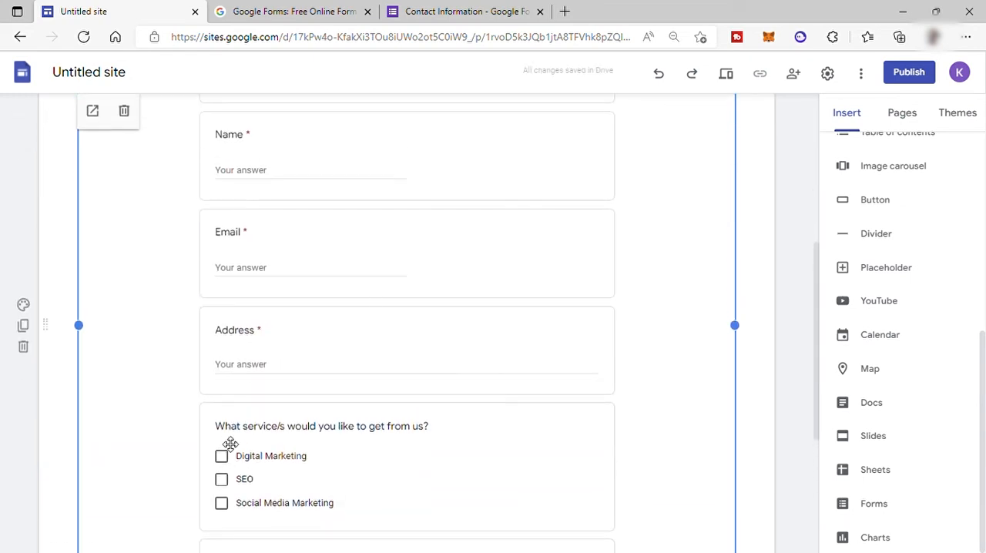
pyautogui.scroll(-3)
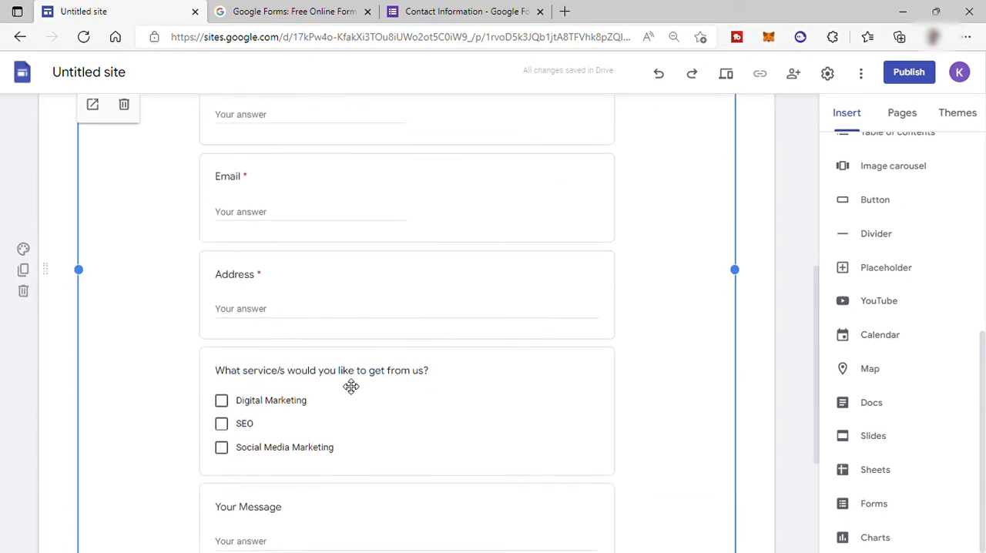
pyautogui.scroll(-3)
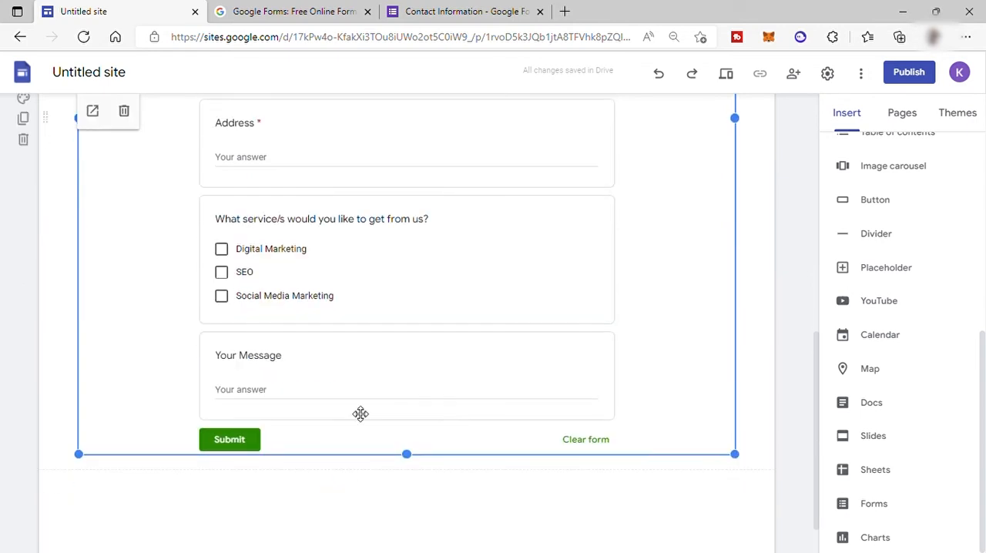
# Step: In the form's Responses, enable email notifications for new responses
pyautogui.click(462, 11)
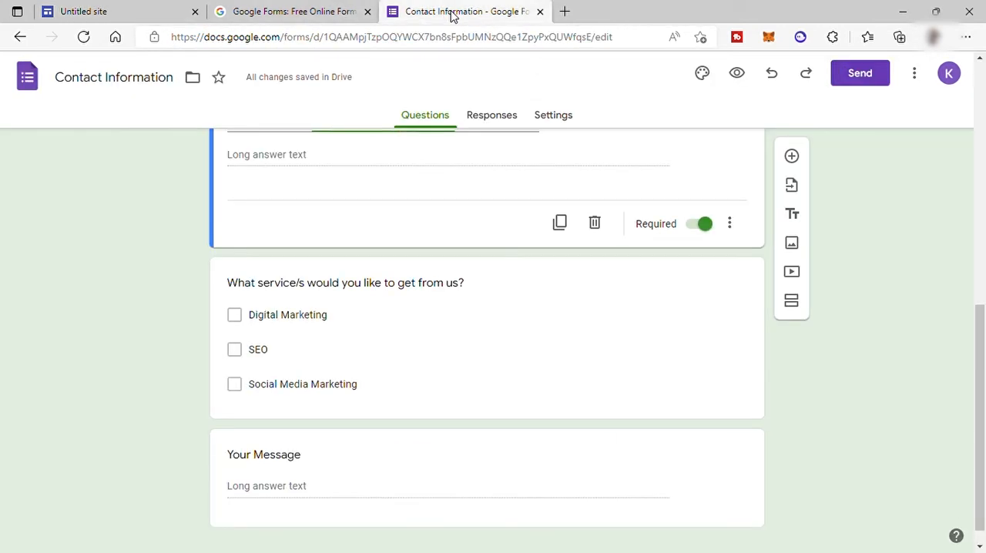
pyautogui.click(492, 114)
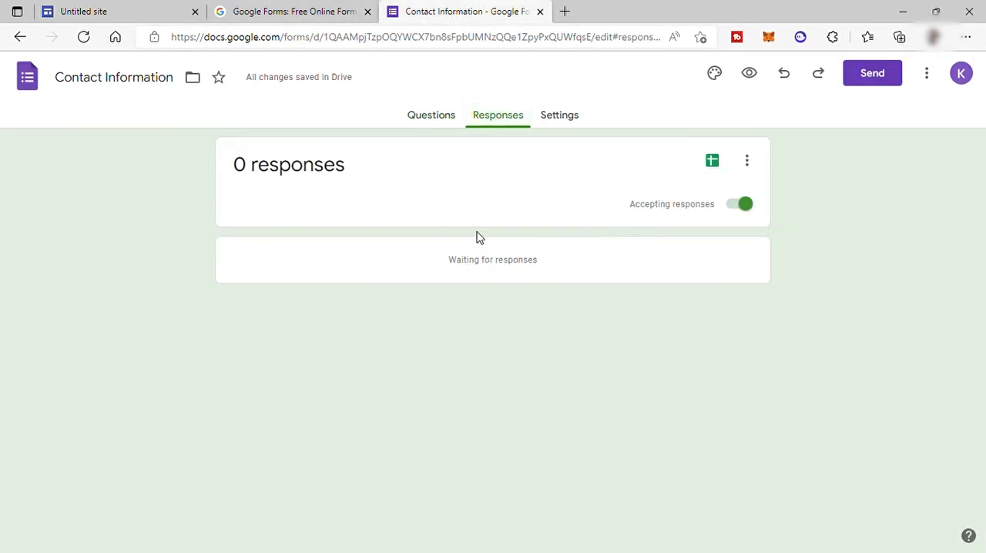
pyautogui.moveTo(499, 228)
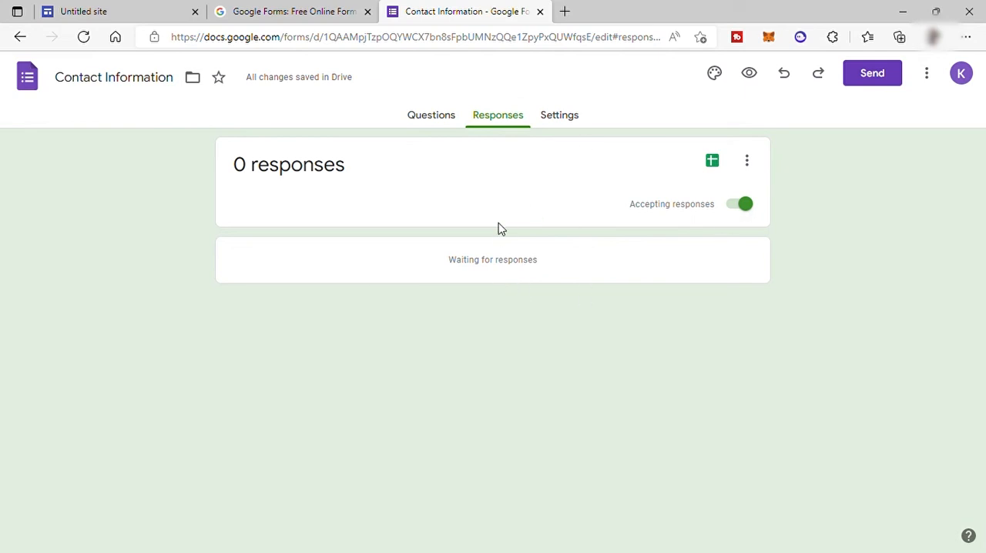
pyautogui.moveTo(536, 221)
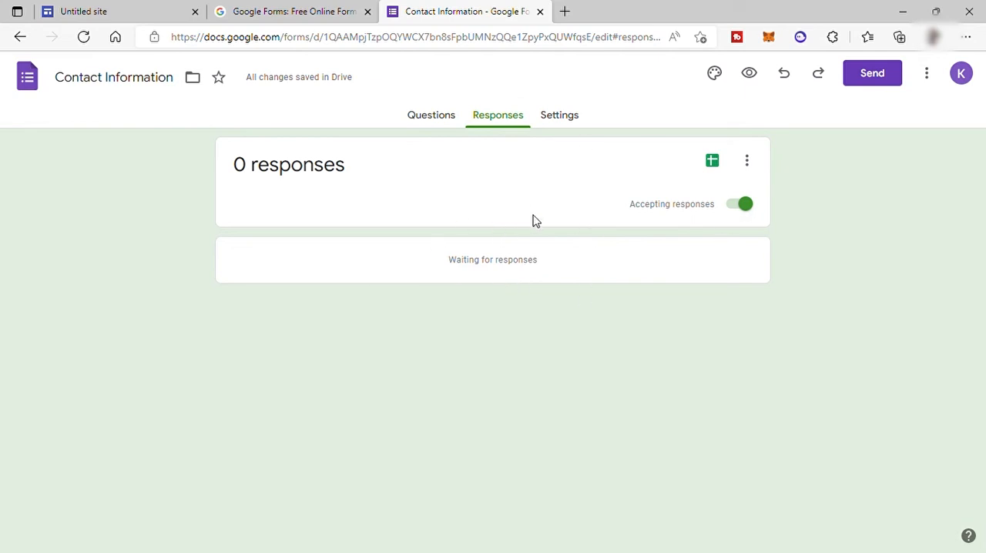
pyautogui.moveTo(639, 234)
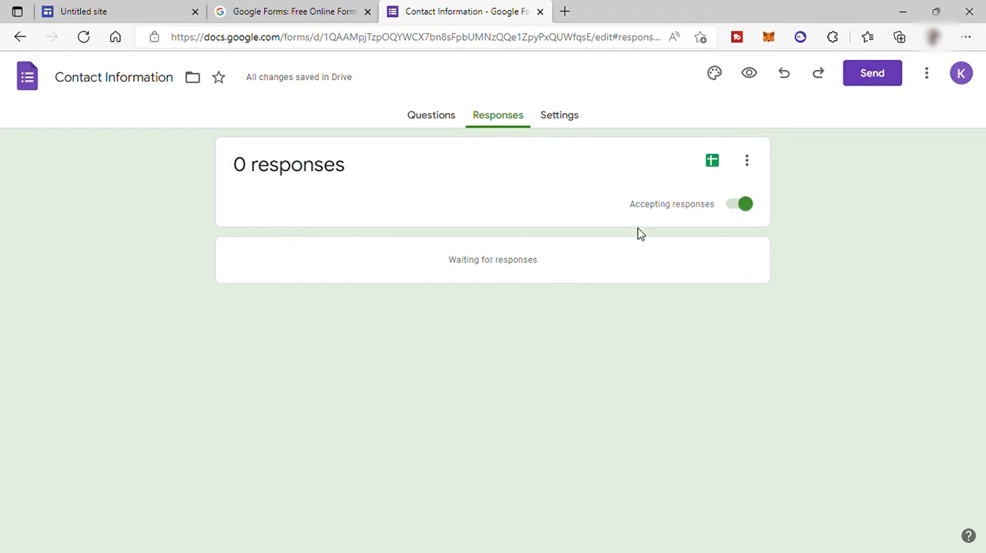
pyautogui.moveTo(443, 136)
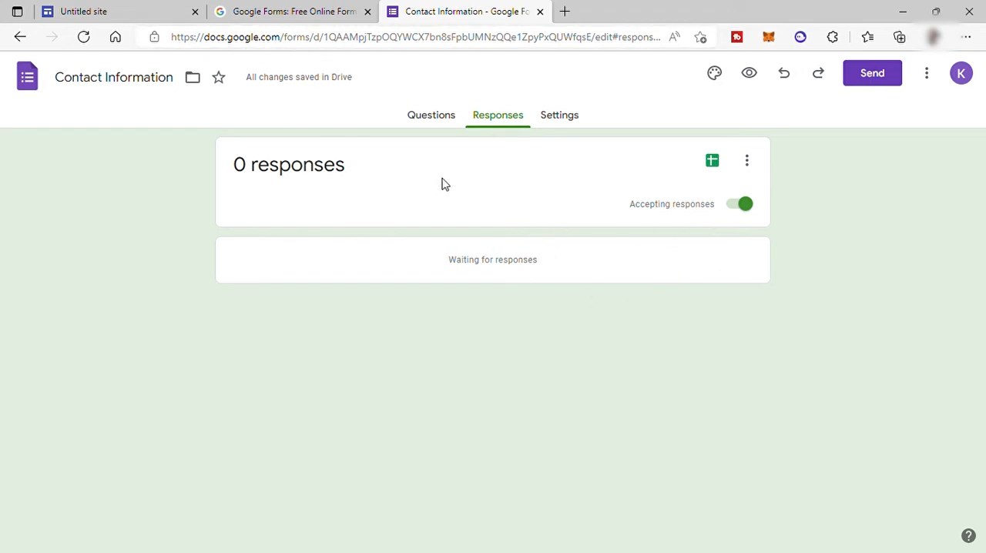
pyautogui.moveTo(693, 286)
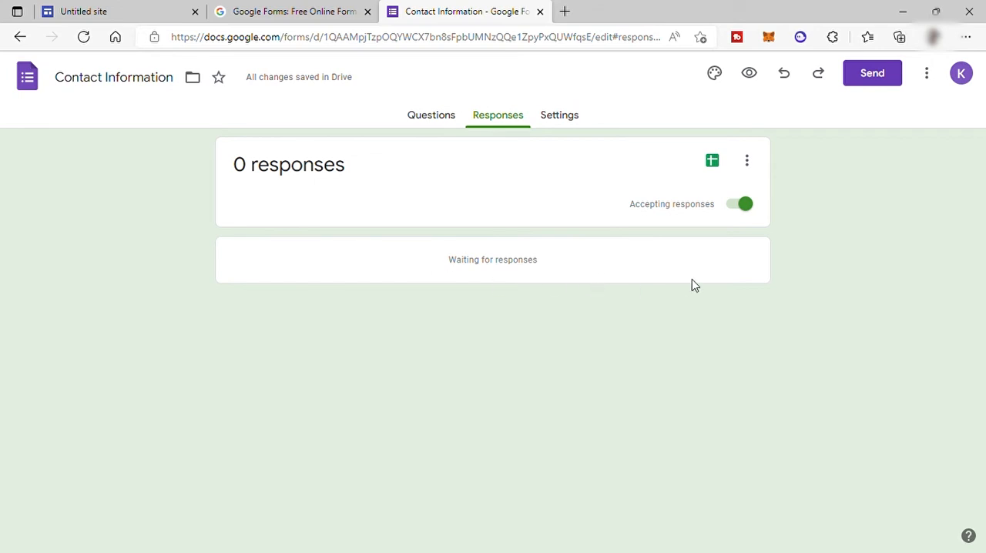
pyautogui.moveTo(745, 161)
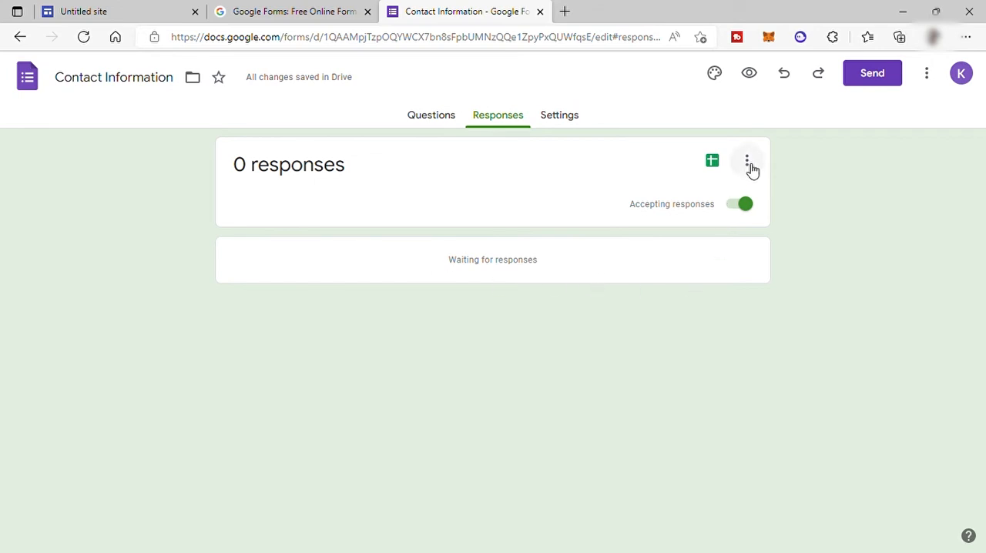
pyautogui.click(745, 160)
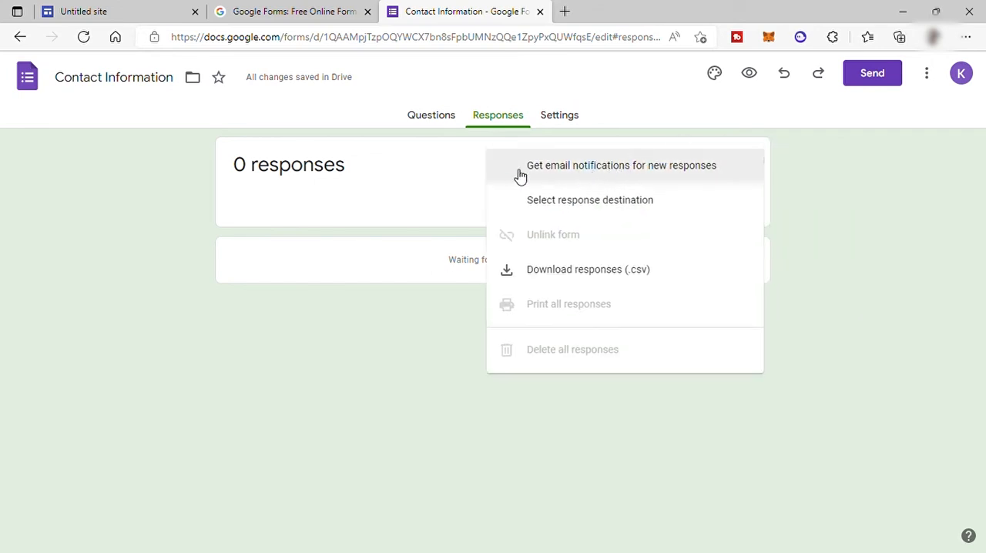
pyautogui.click(620, 165)
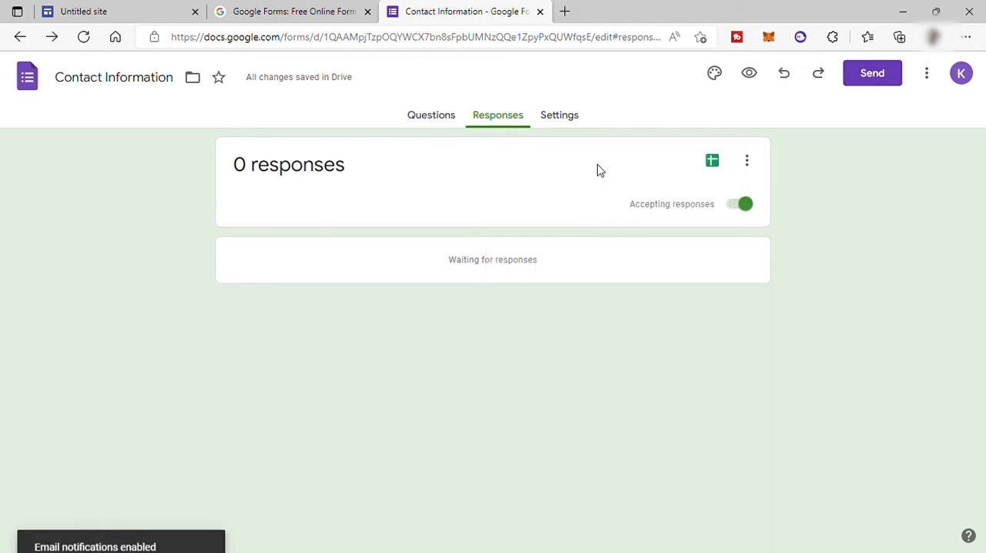
pyautogui.moveTo(745, 158)
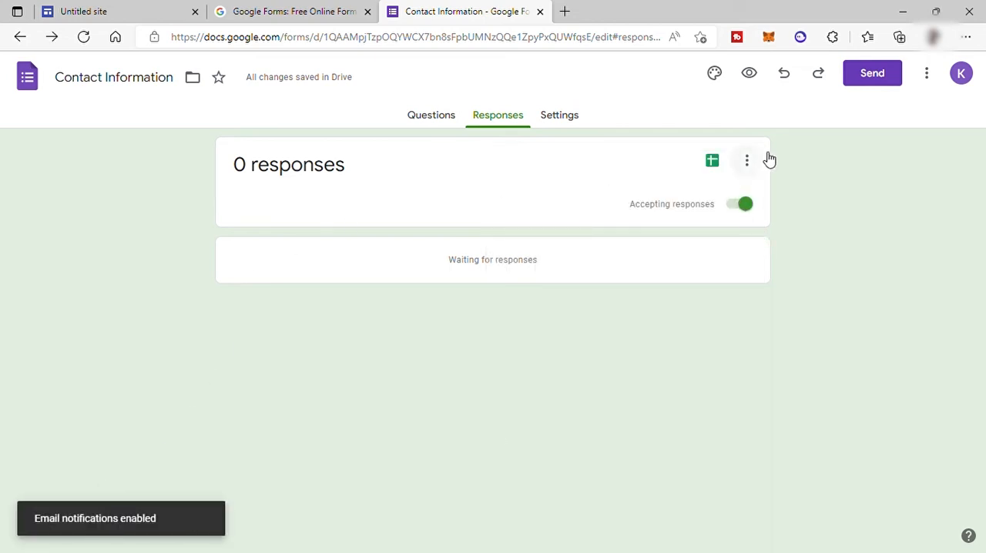
# Step: View the Select response destination option and close it without creating a spreadsheet
pyautogui.click(745, 160)
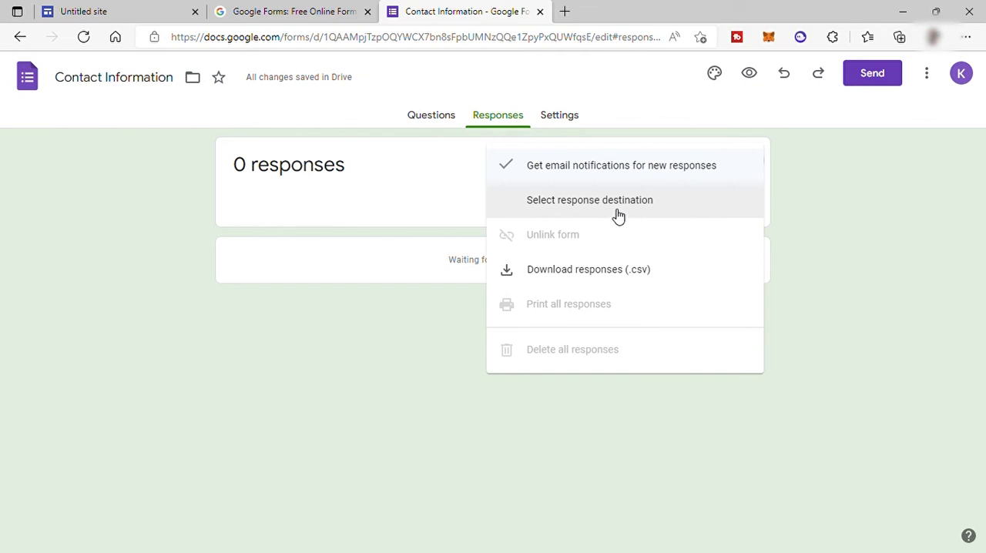
pyautogui.click(589, 201)
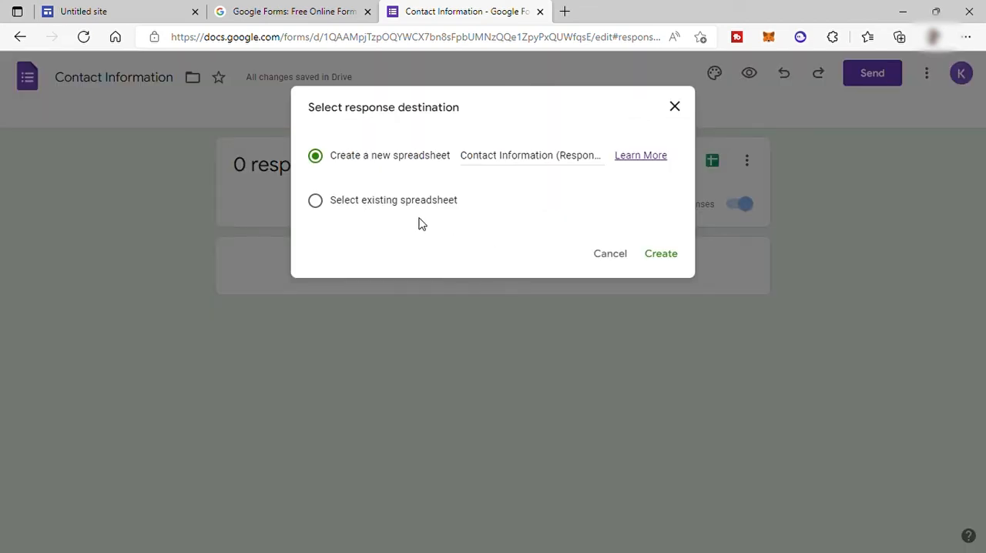
pyautogui.moveTo(568, 163)
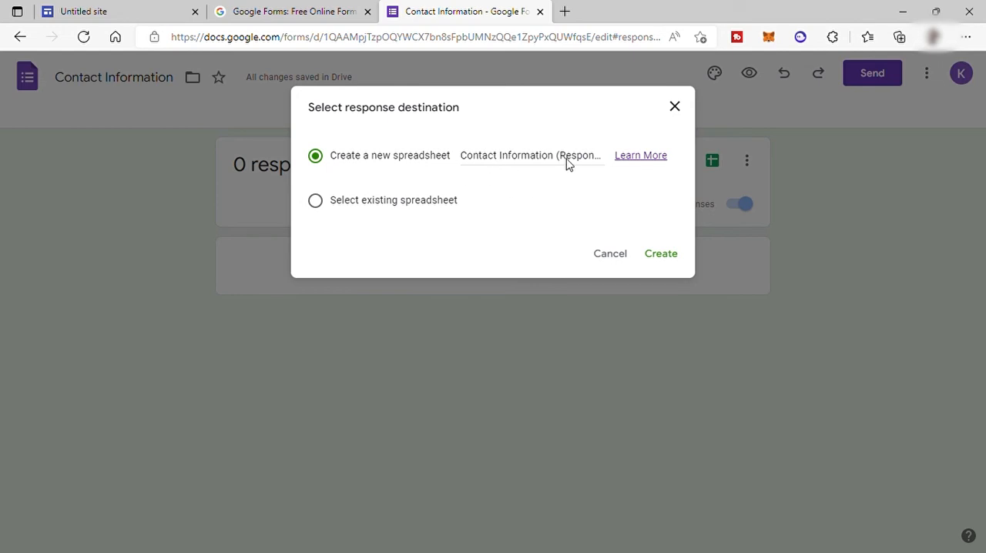
pyautogui.moveTo(641, 252)
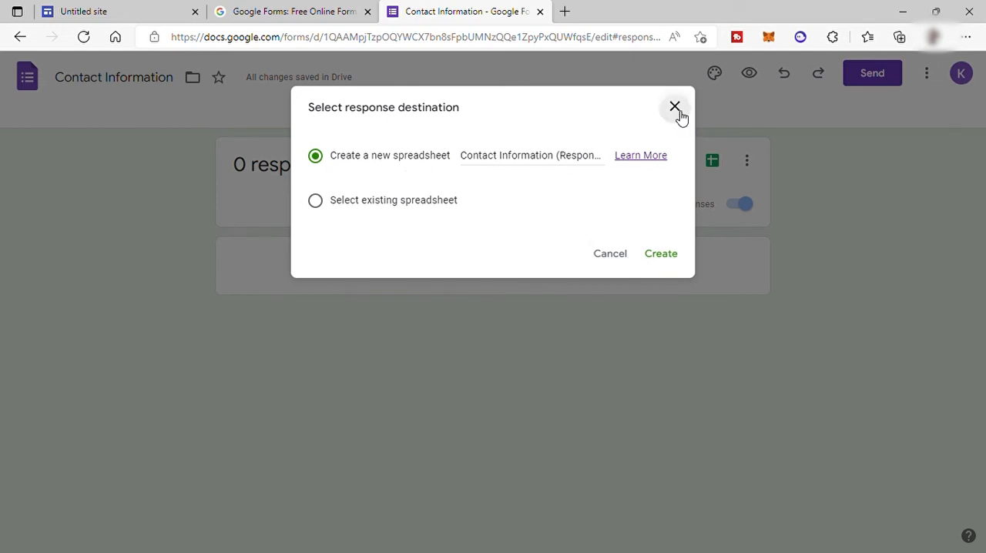
pyautogui.click(674, 106)
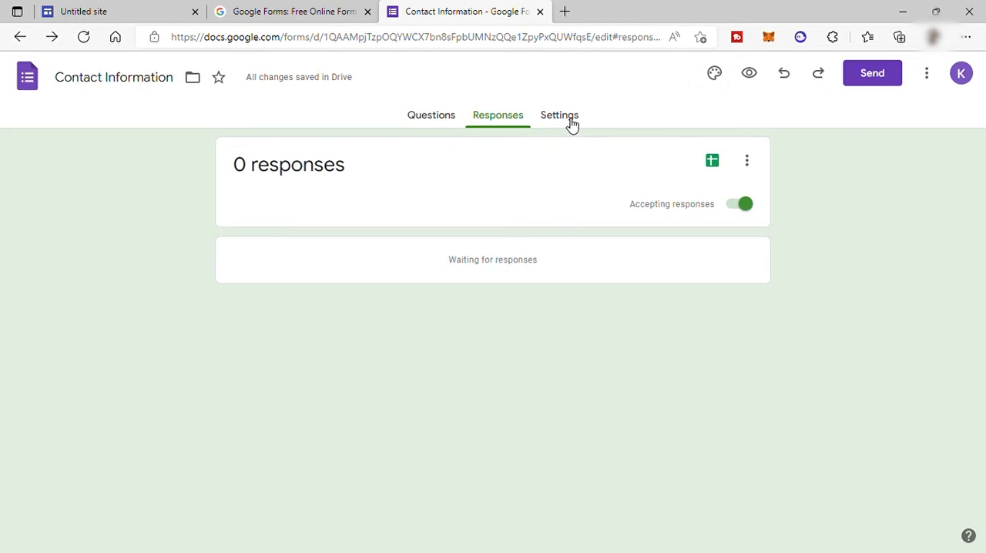
# Step: Turn on Collect email addresses in the form's Responses settings
pyautogui.click(559, 114)
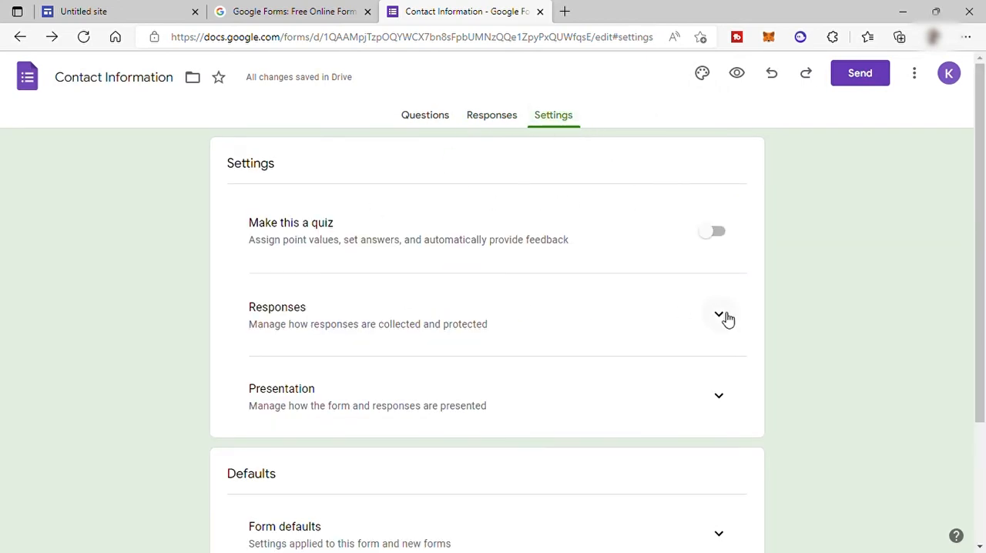
pyautogui.click(717, 314)
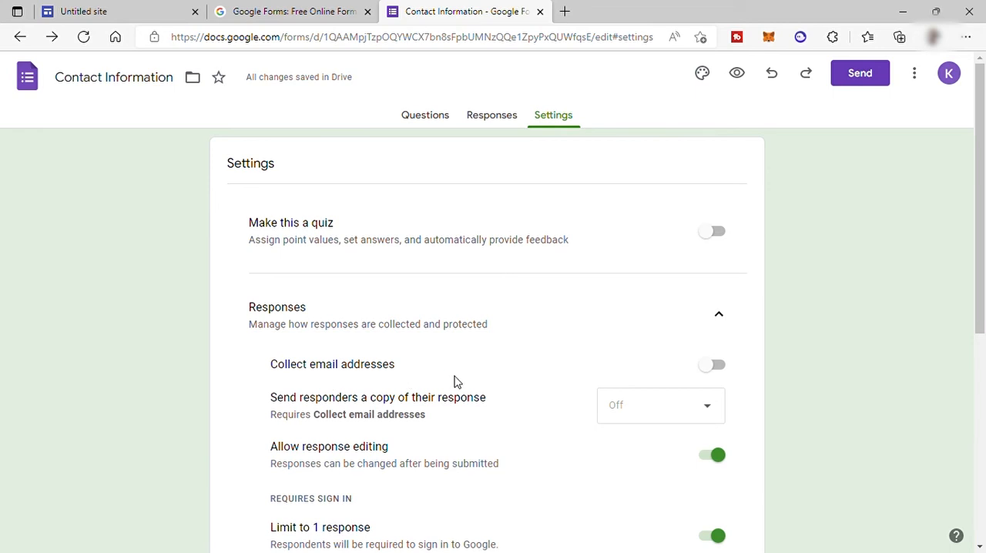
pyautogui.click(711, 365)
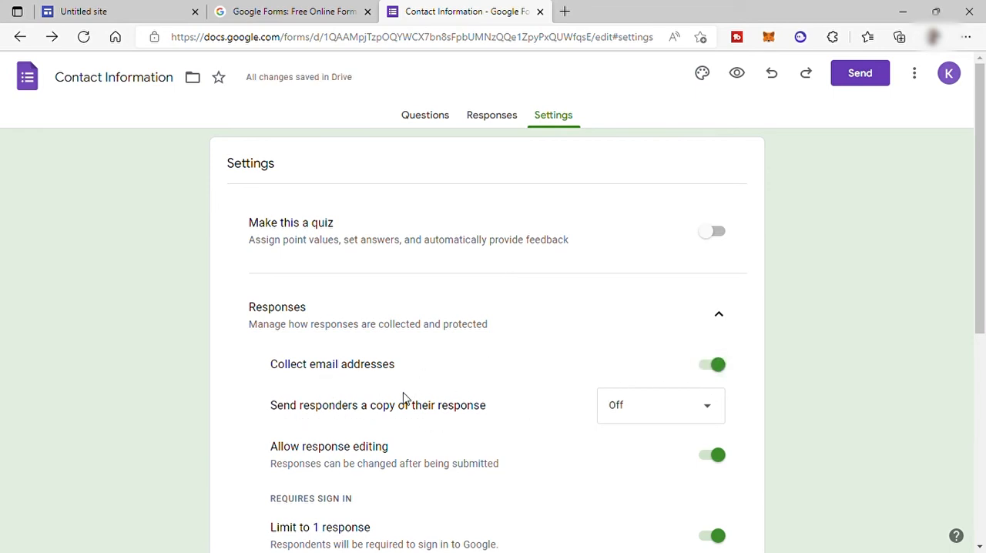
pyautogui.moveTo(410, 399)
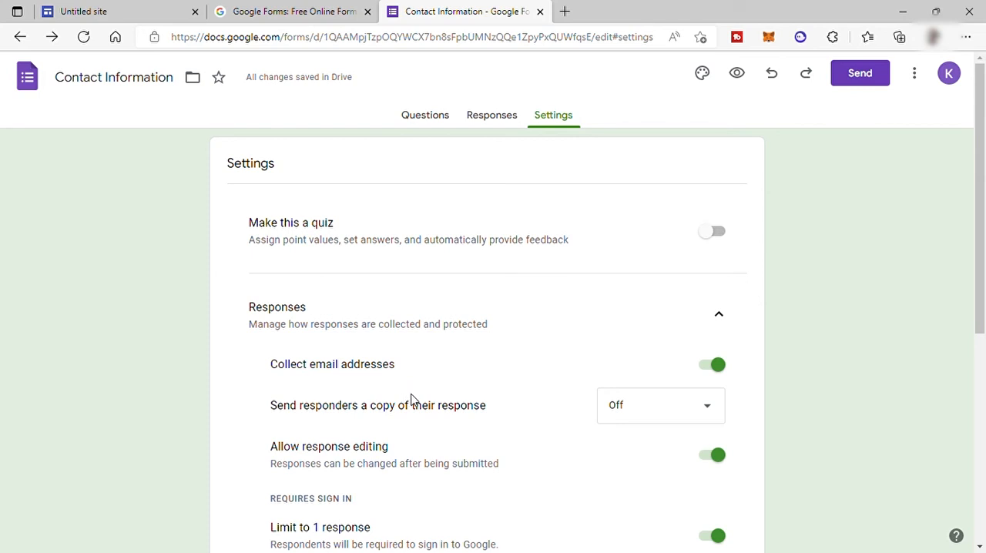
pyautogui.moveTo(499, 128)
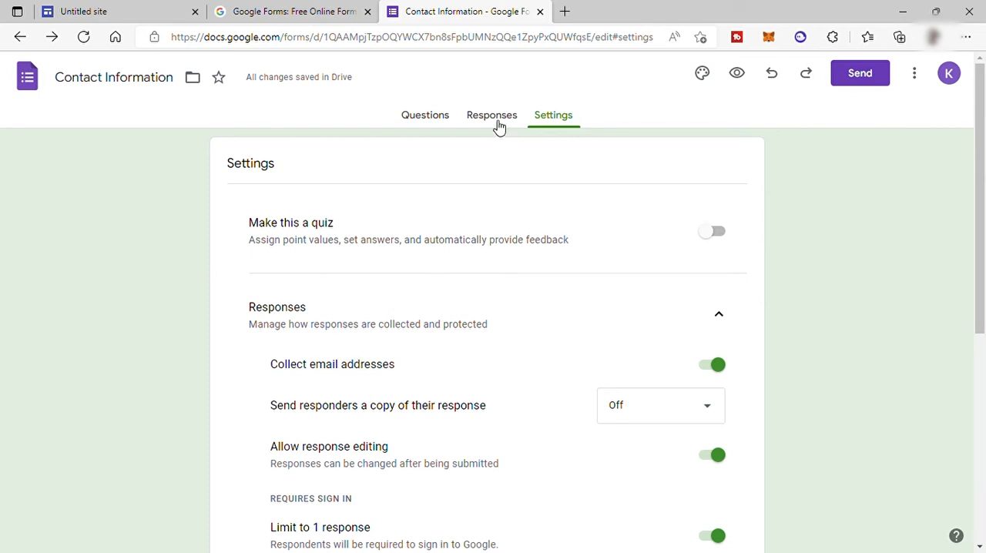
pyautogui.moveTo(191, 77)
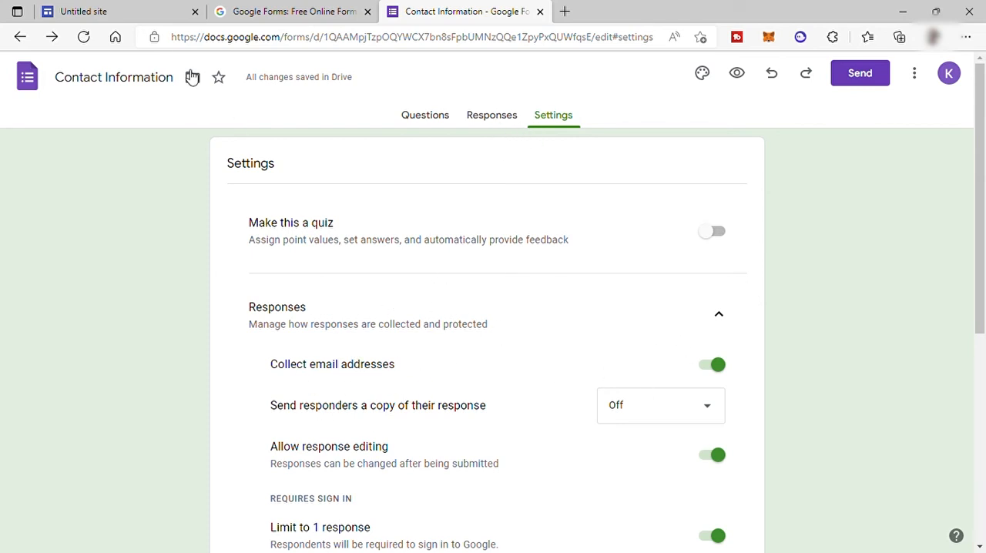
# Step: Preview the site at phone size, scrolling it and returning to Home via the nav menu
pyautogui.click(116, 11)
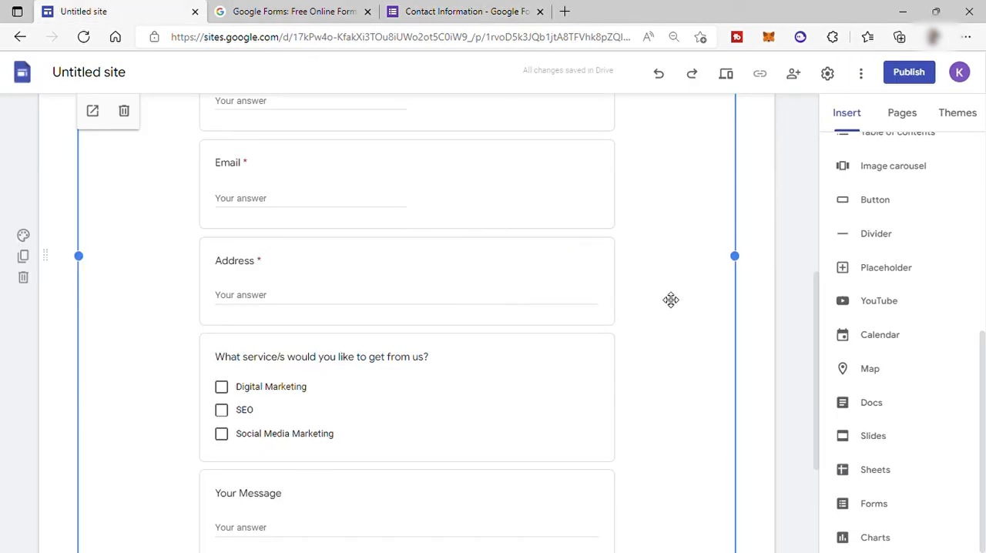
pyautogui.moveTo(724, 74)
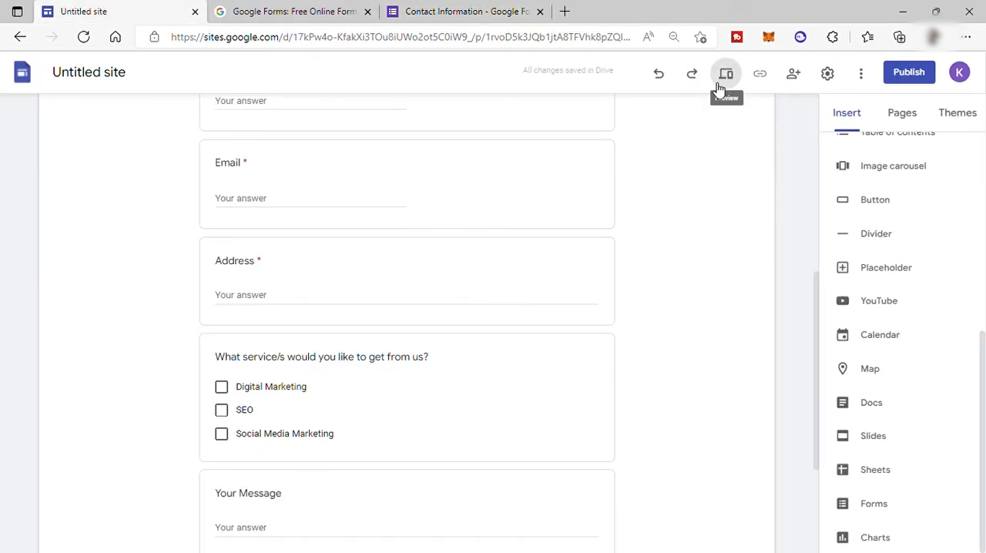
pyautogui.click(724, 74)
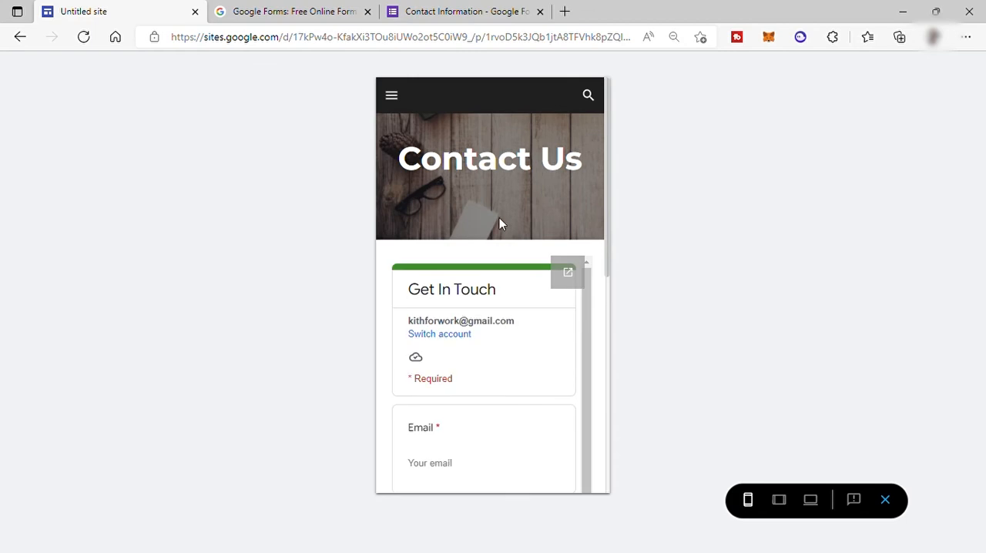
pyautogui.scroll(-3)
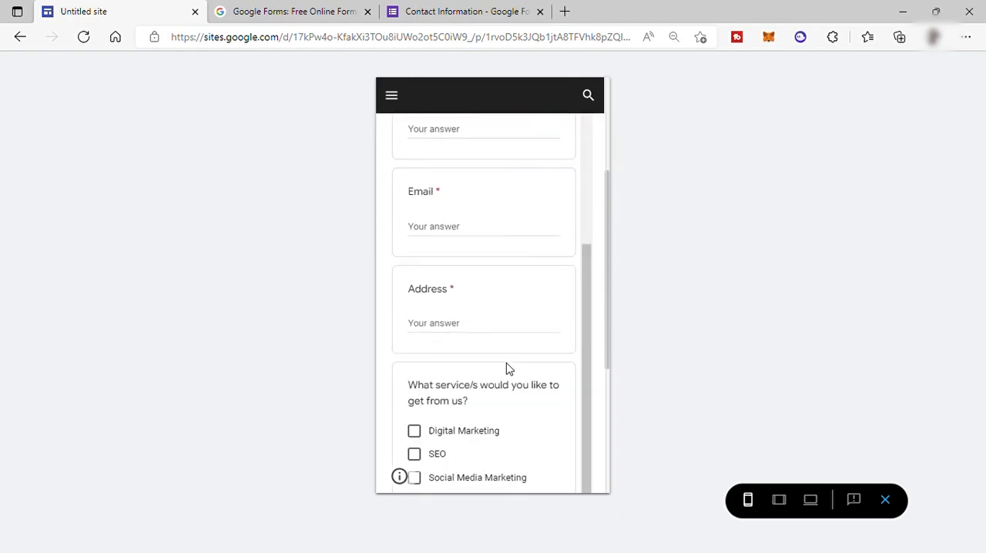
pyautogui.scroll(3)
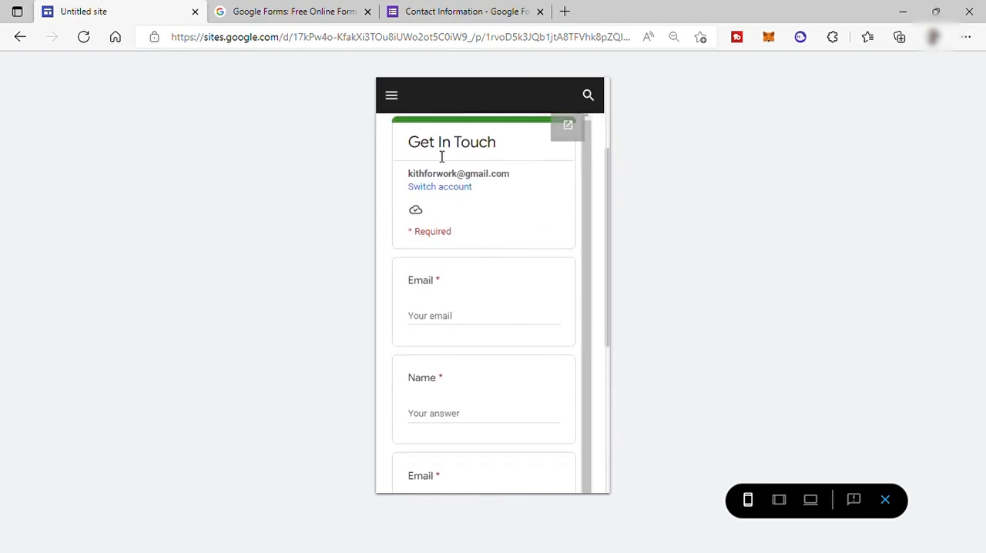
pyautogui.click(391, 95)
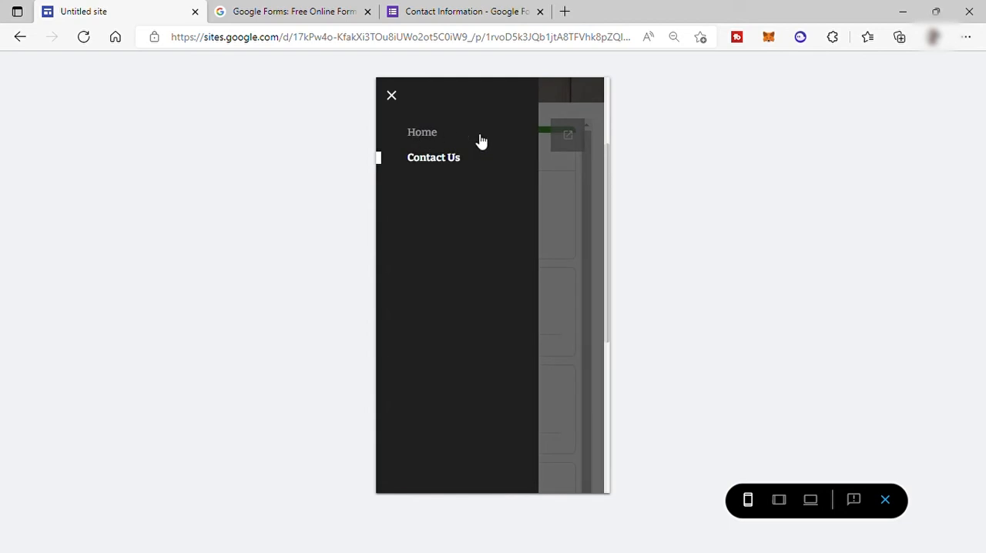
pyautogui.click(391, 95)
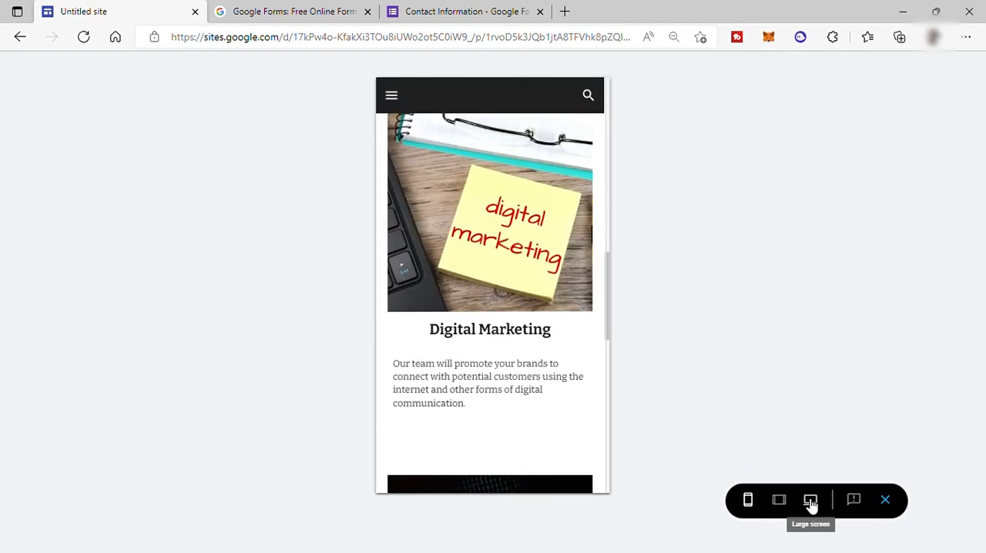
# Step: Switch the preview to large-screen size and review the Contact Us page form
pyautogui.click(810, 499)
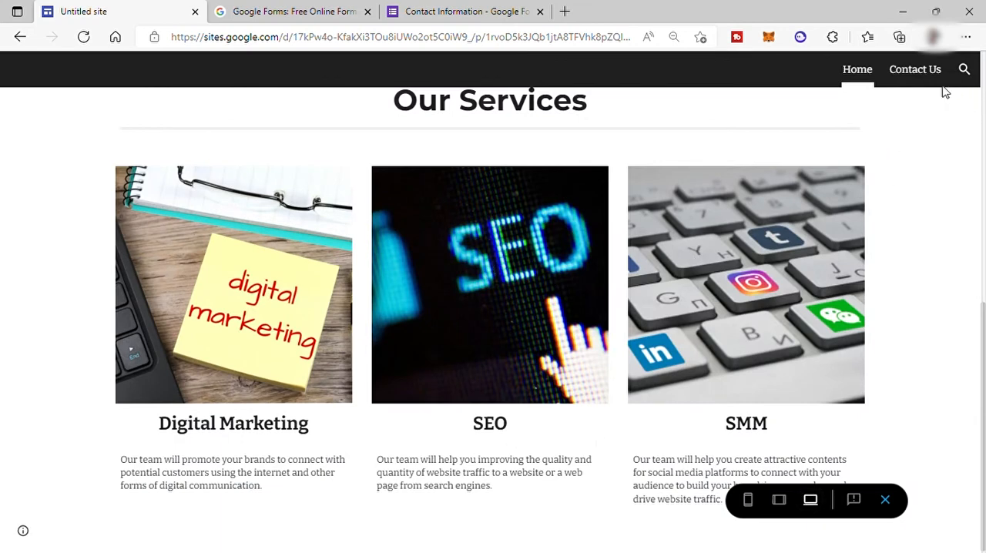
pyautogui.click(915, 70)
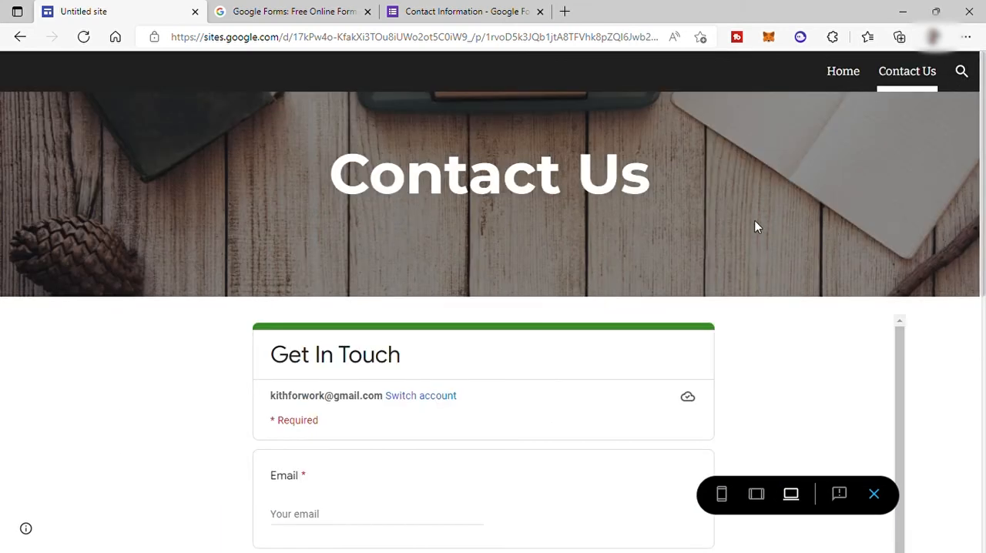
pyautogui.scroll(-3)
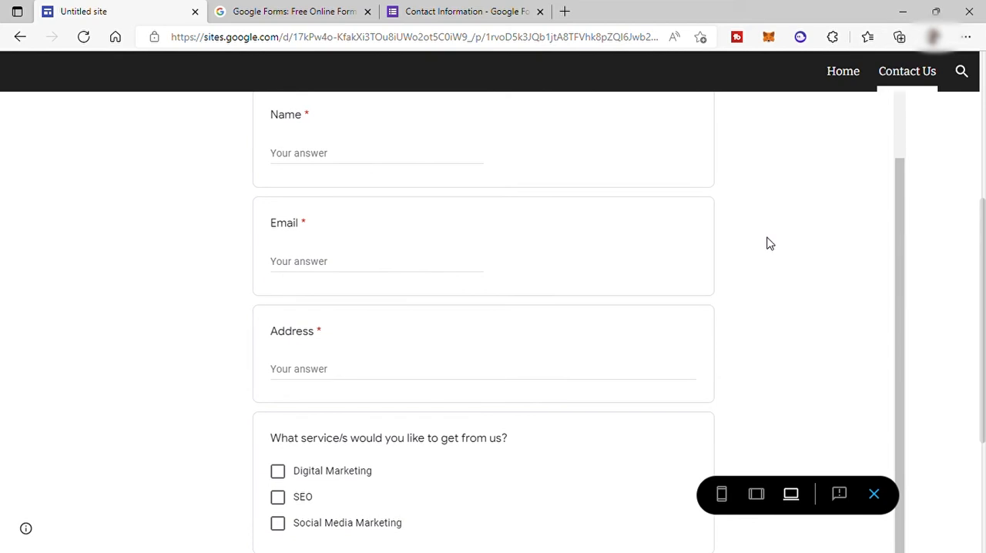
# Step: Leave preview, start publishing and enter 'mydigitalteam' as the web address
pyautogui.click(873, 492)
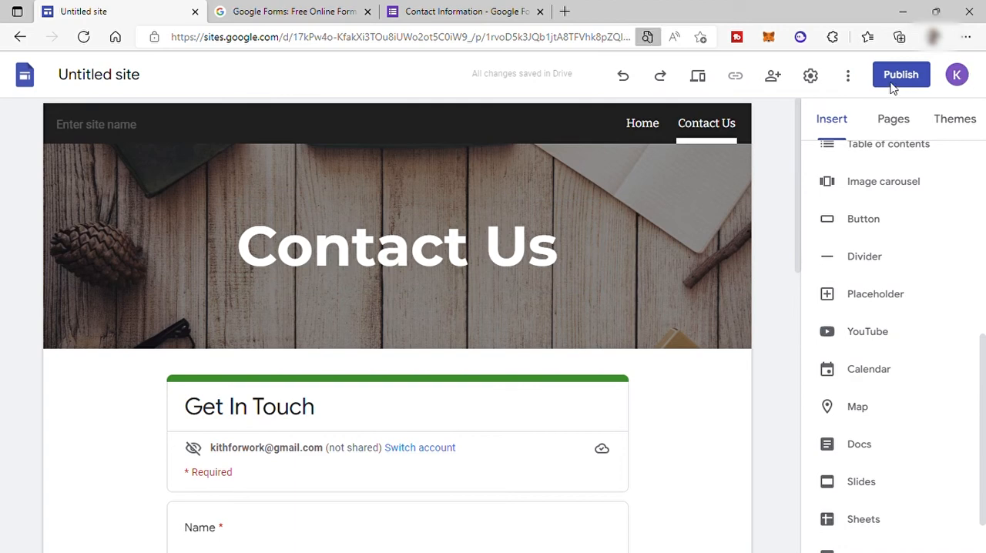
pyautogui.click(899, 74)
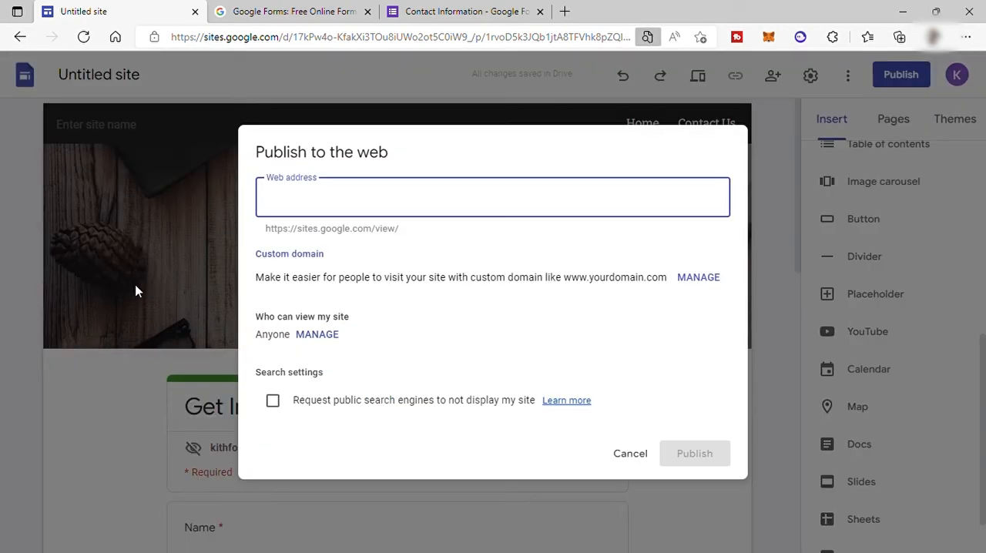
pyautogui.moveTo(647, 117)
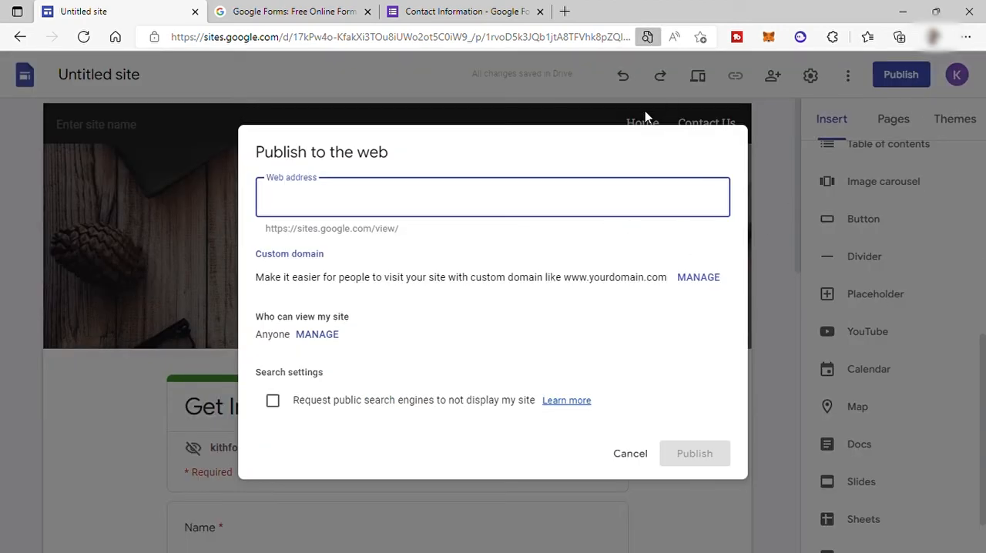
pyautogui.write('mydigita')
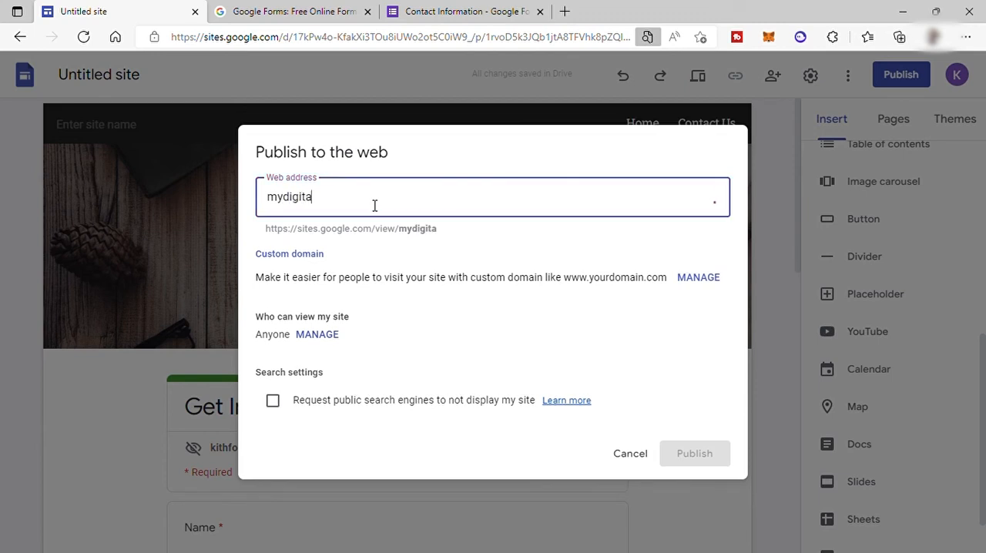
pyautogui.write('lteam')
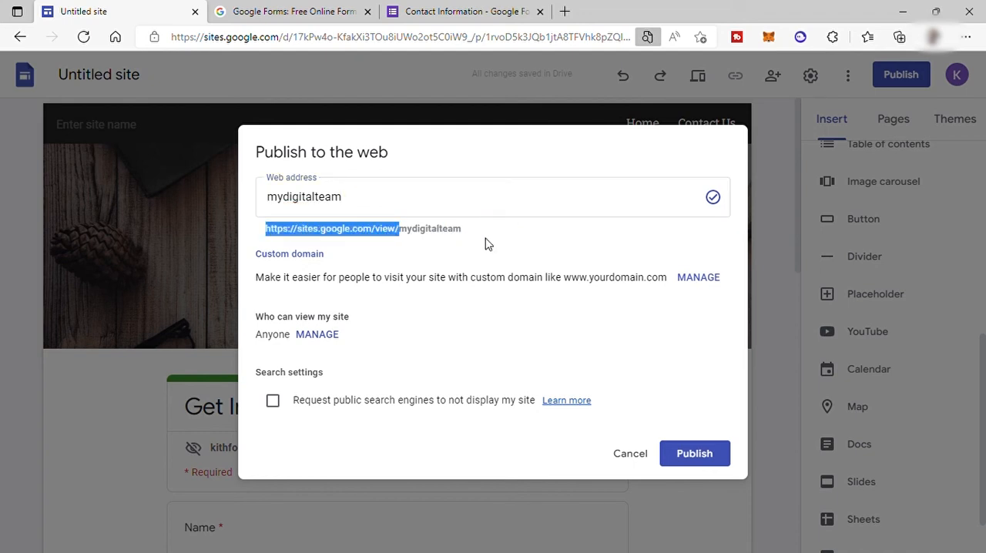
pyautogui.moveTo(357, 262)
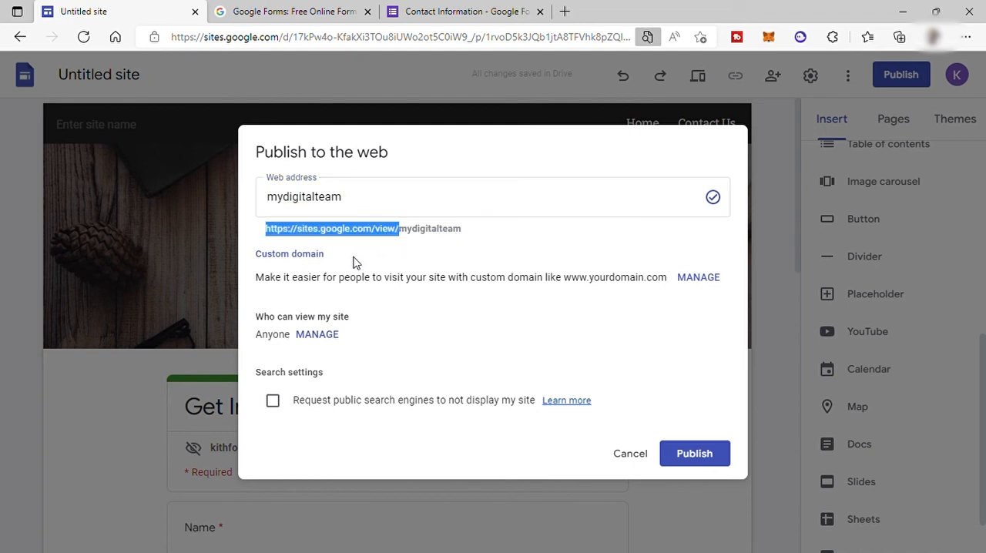
pyautogui.moveTo(316, 253)
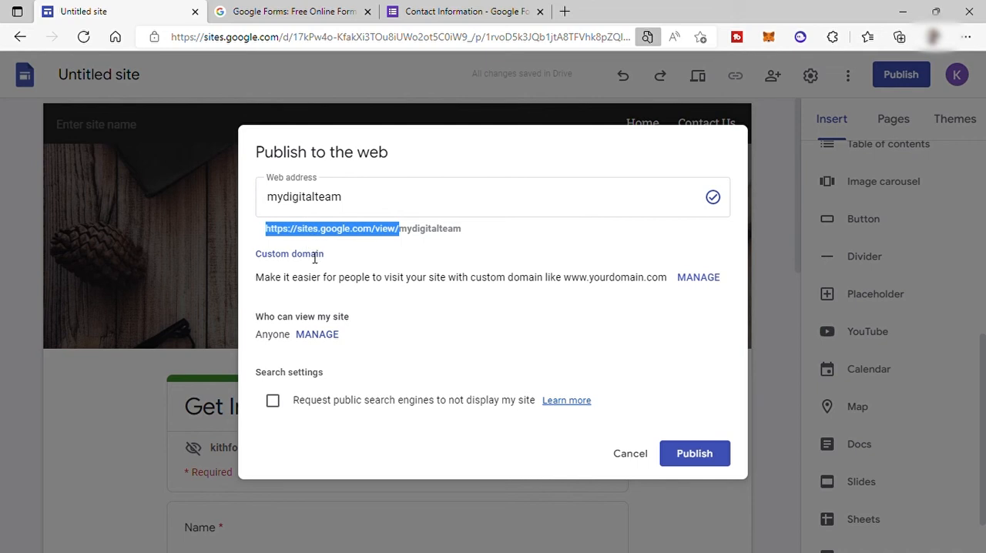
pyautogui.moveTo(520, 243)
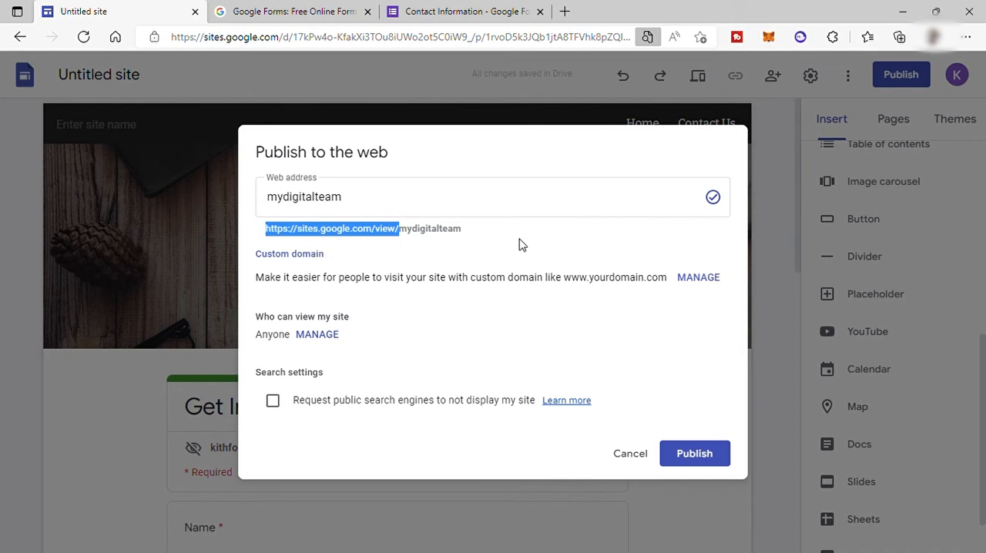
pyautogui.moveTo(330, 245)
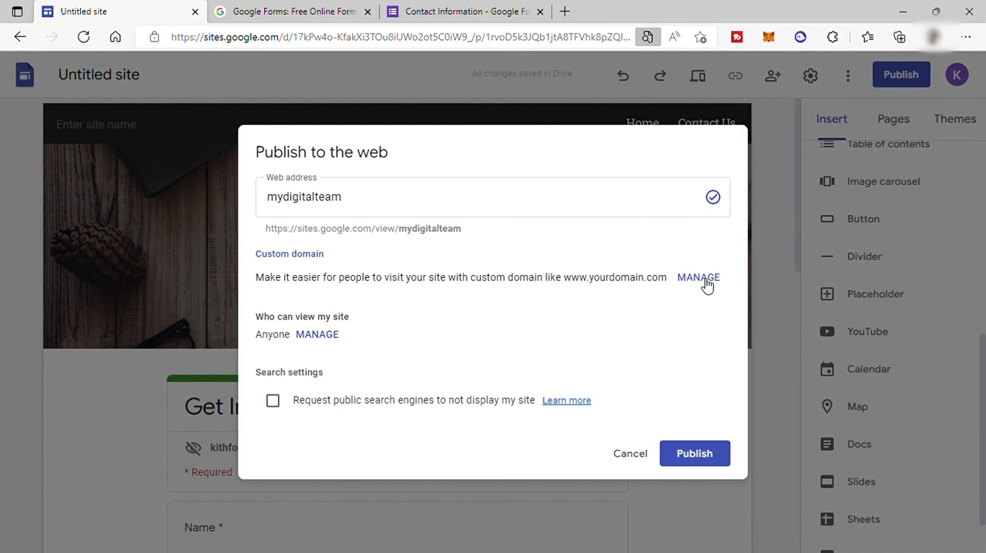
pyautogui.moveTo(716, 291)
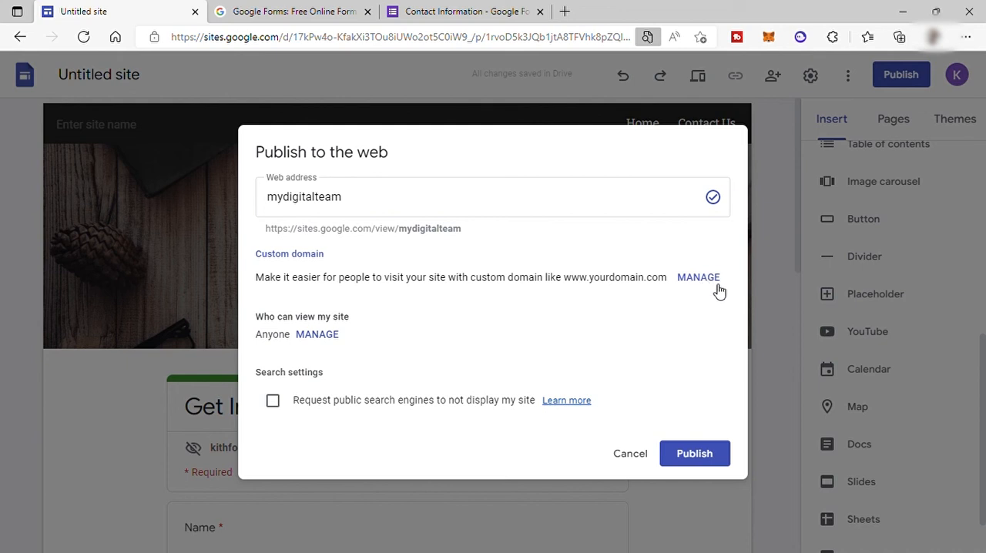
pyautogui.moveTo(708, 285)
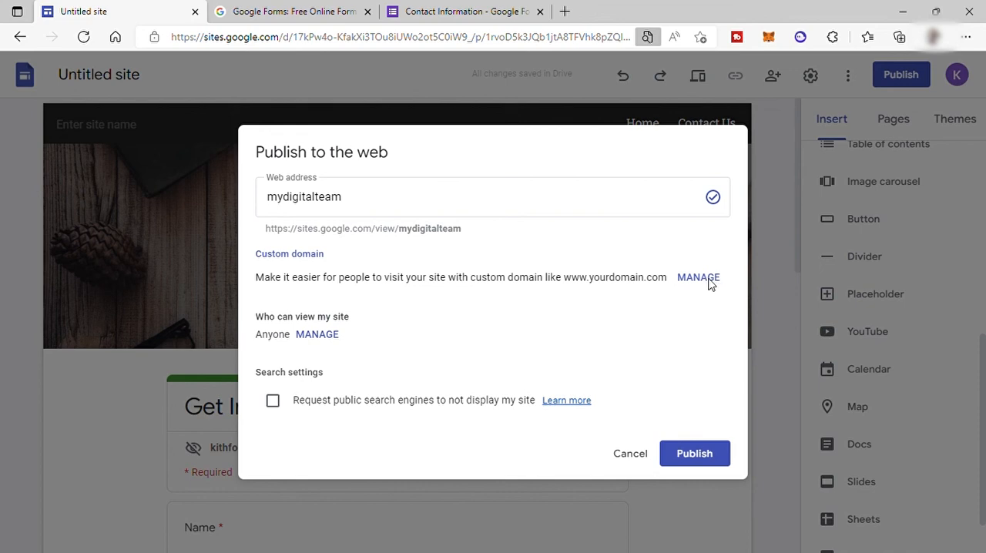
# Step: Review the custom domain options, then publish the site at mydigitalteam
pyautogui.click(698, 278)
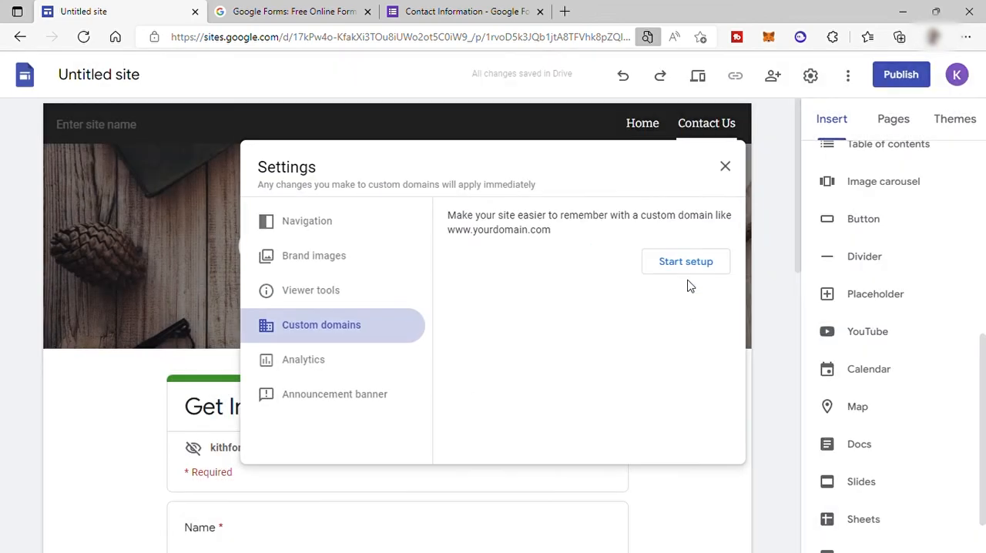
pyautogui.moveTo(569, 339)
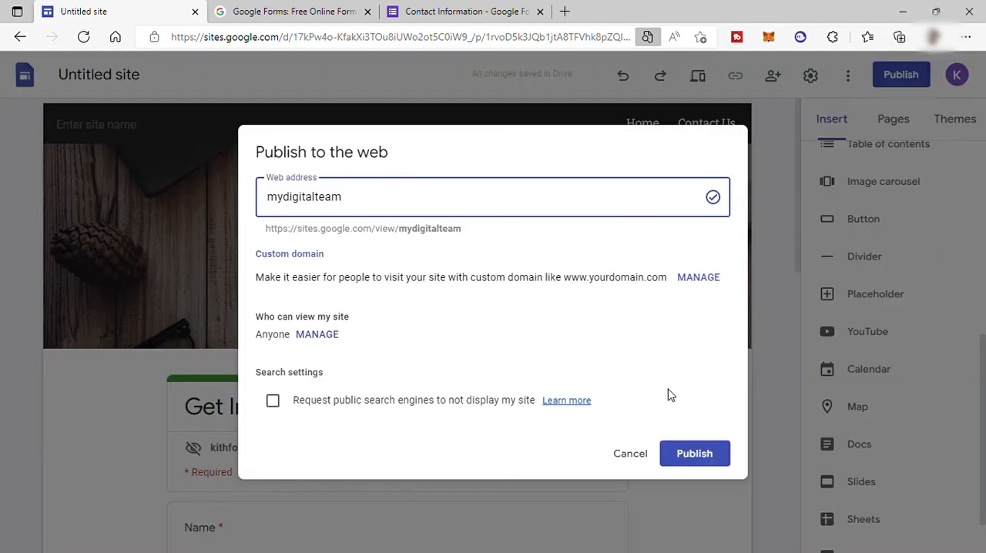
pyautogui.click(693, 452)
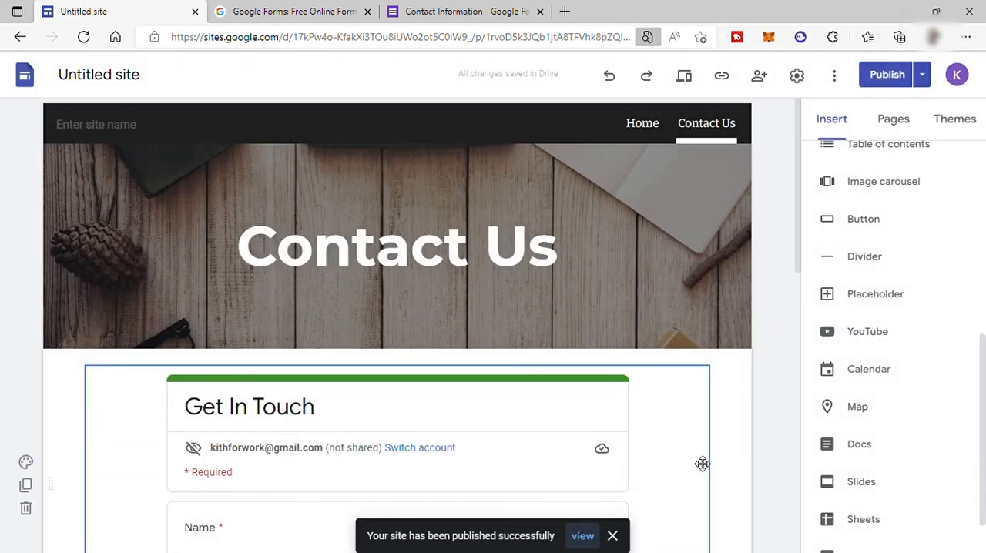
# Step: Copy the published site link sites.google.com/view/mydigitalteam/home from the Home page
pyautogui.click(398, 245)
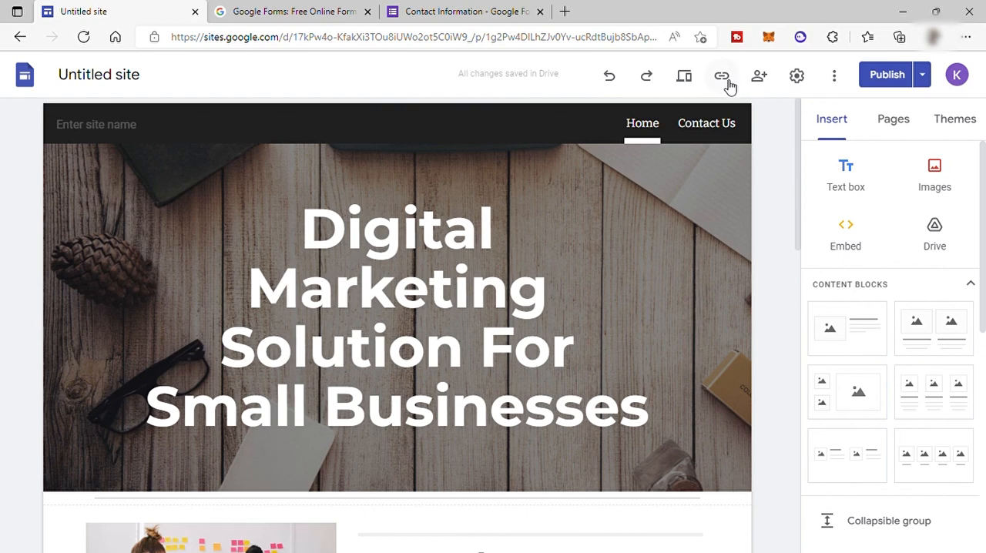
pyautogui.click(721, 75)
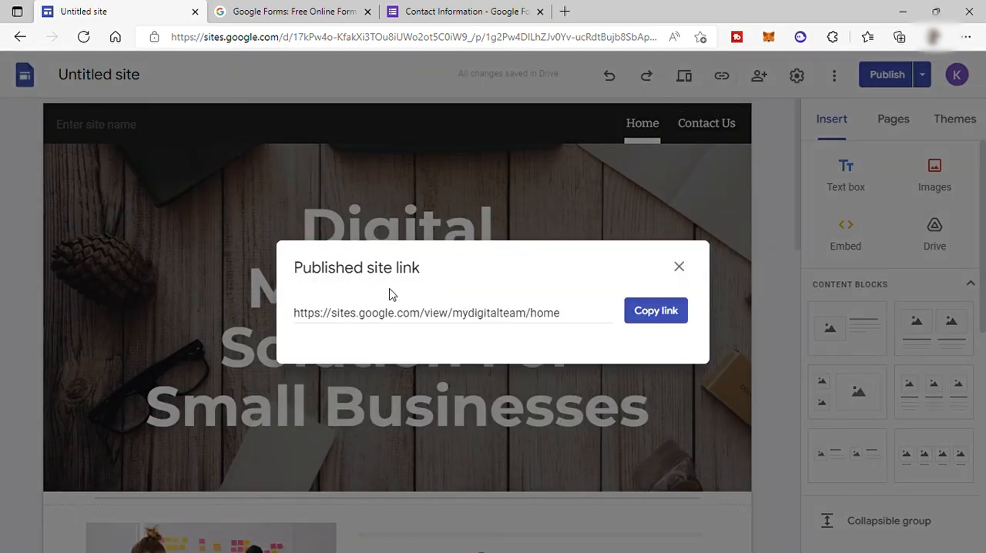
pyautogui.click(656, 311)
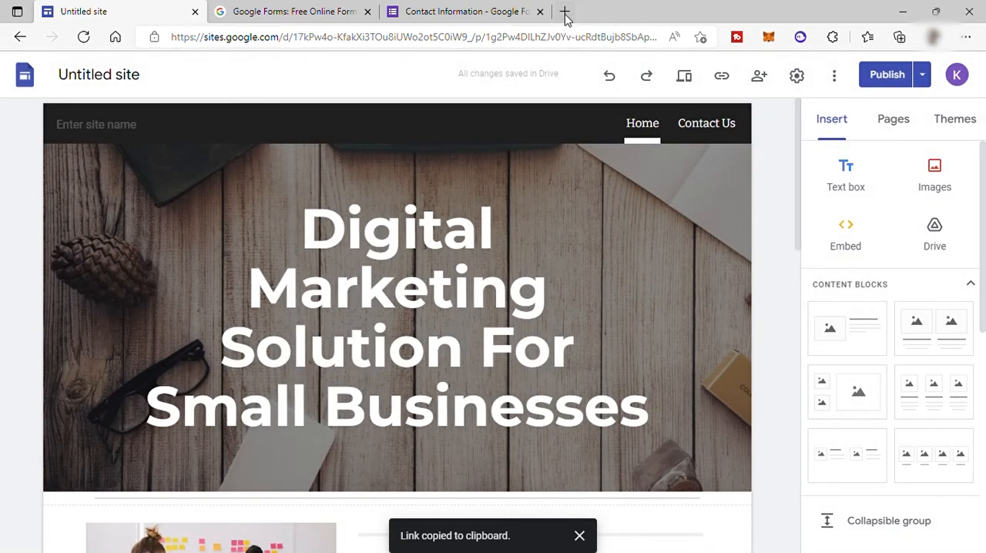
# Step: Load the published mydigitalteam home page in a new browser tab and look through it
pyautogui.click(563, 11)
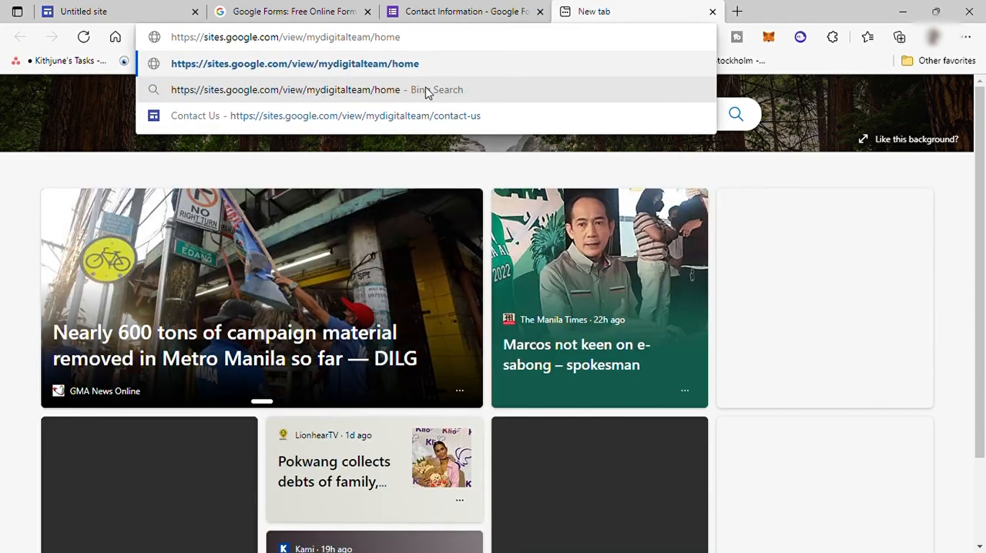
pyautogui.click(296, 63)
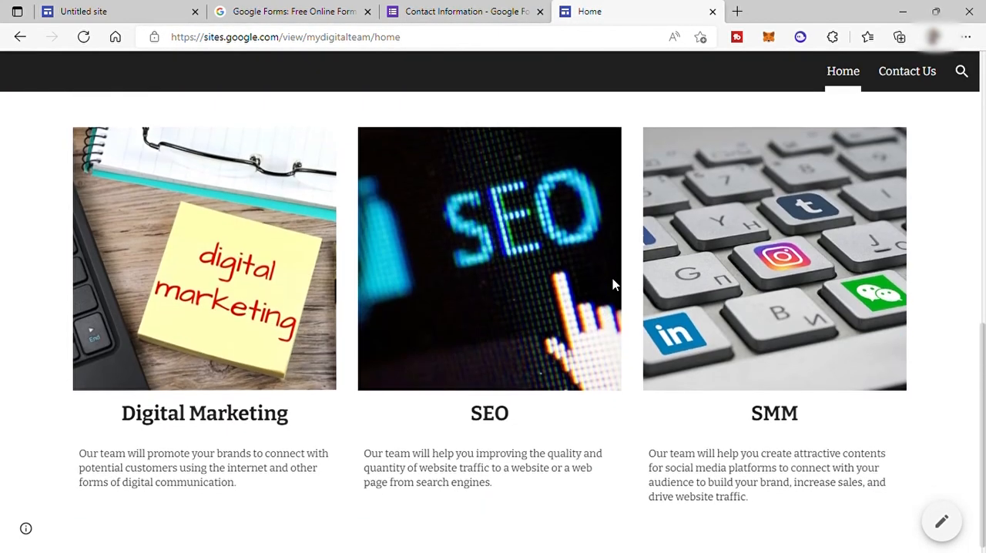
pyautogui.scroll(3)
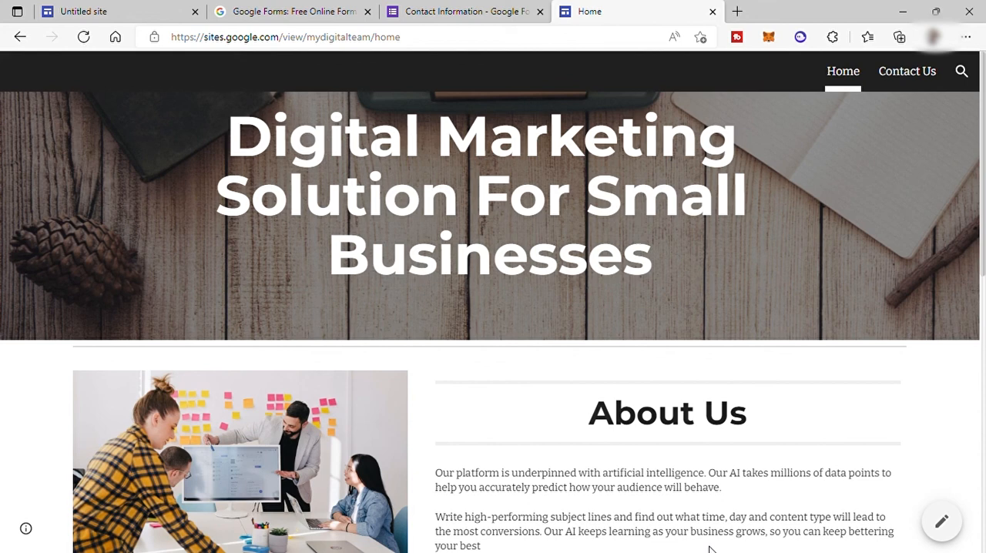
pyautogui.moveTo(428, 483)
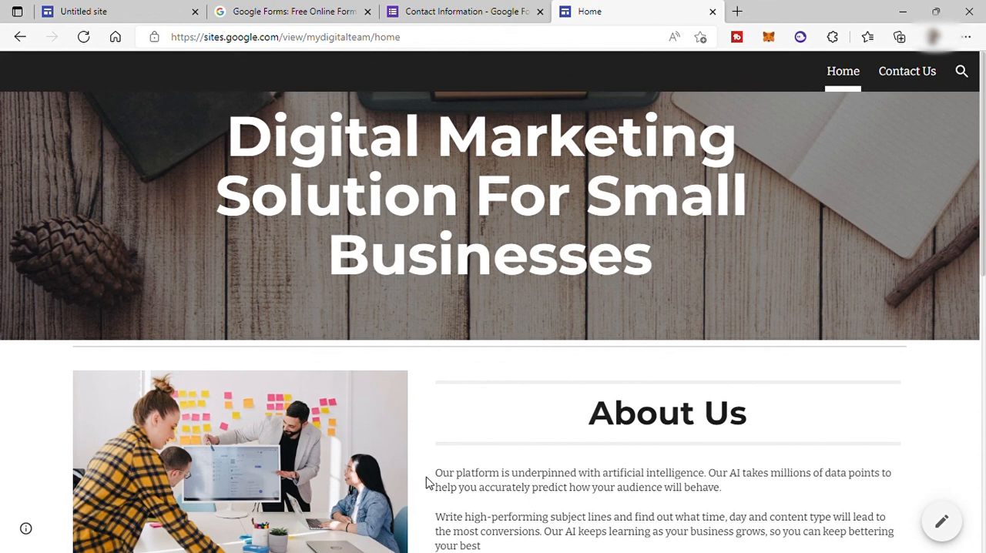
pyautogui.moveTo(447, 328)
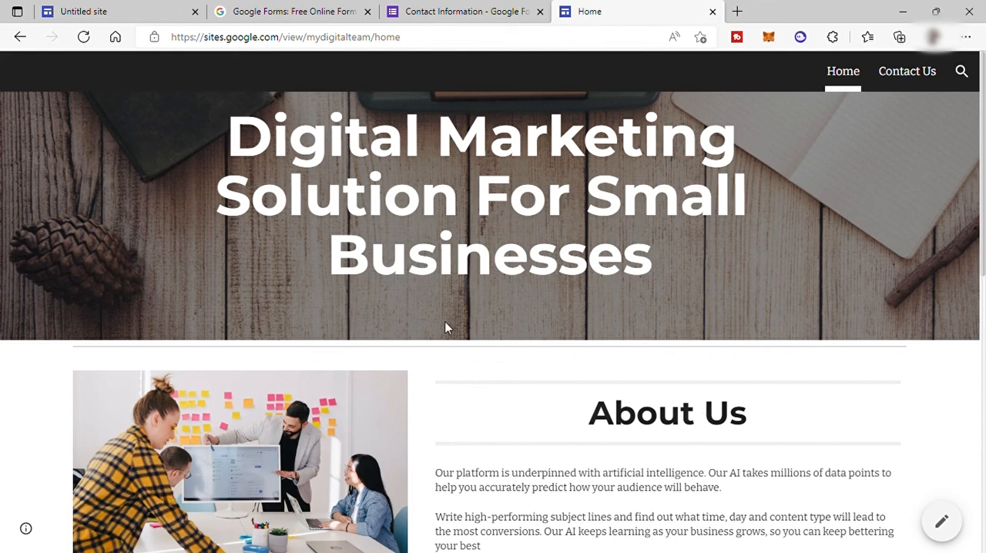